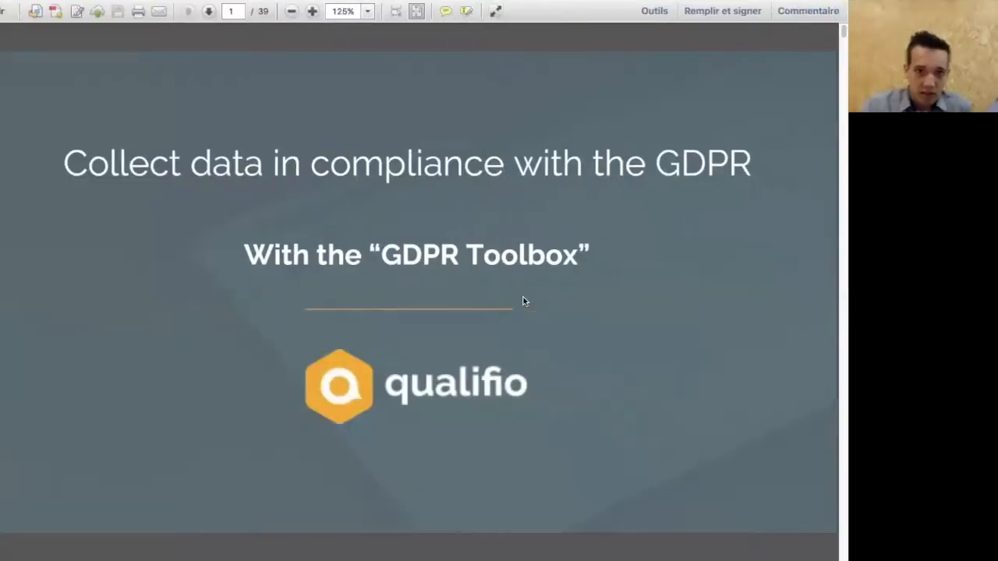
Page from the title slide past Who are we? to the Agenda slide, page 3.
left_click(208, 11)
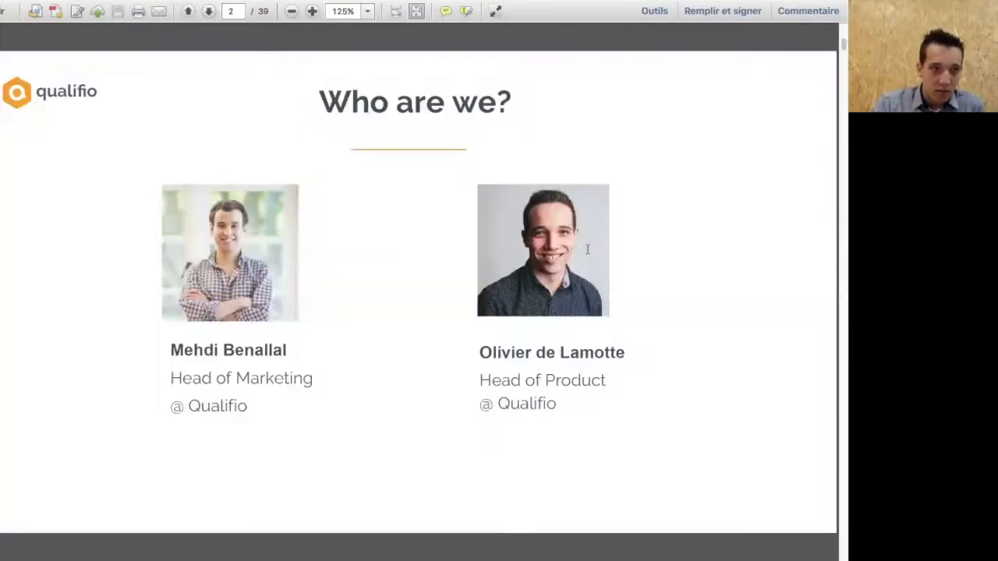
left_click(187, 11)
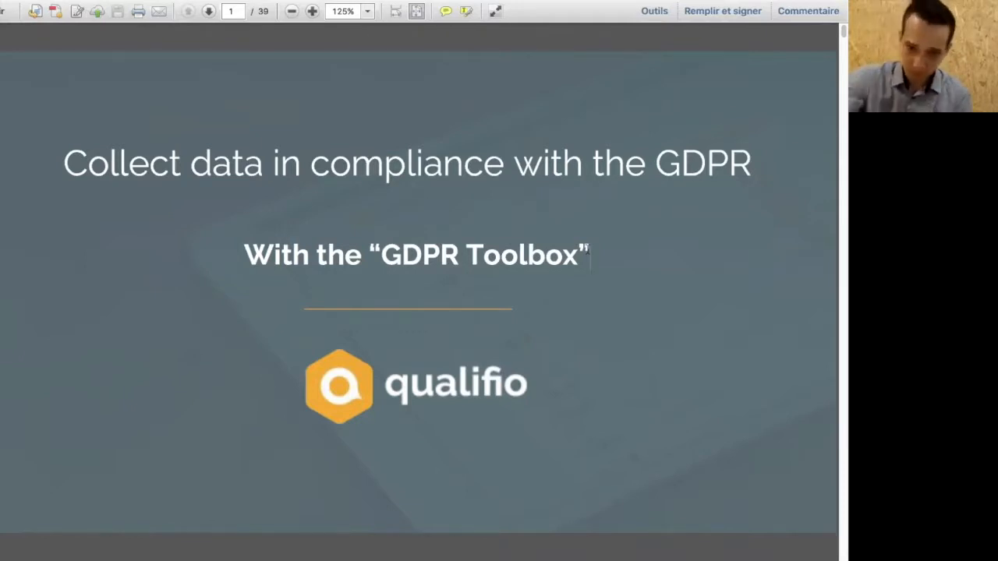
left_click(209, 10)
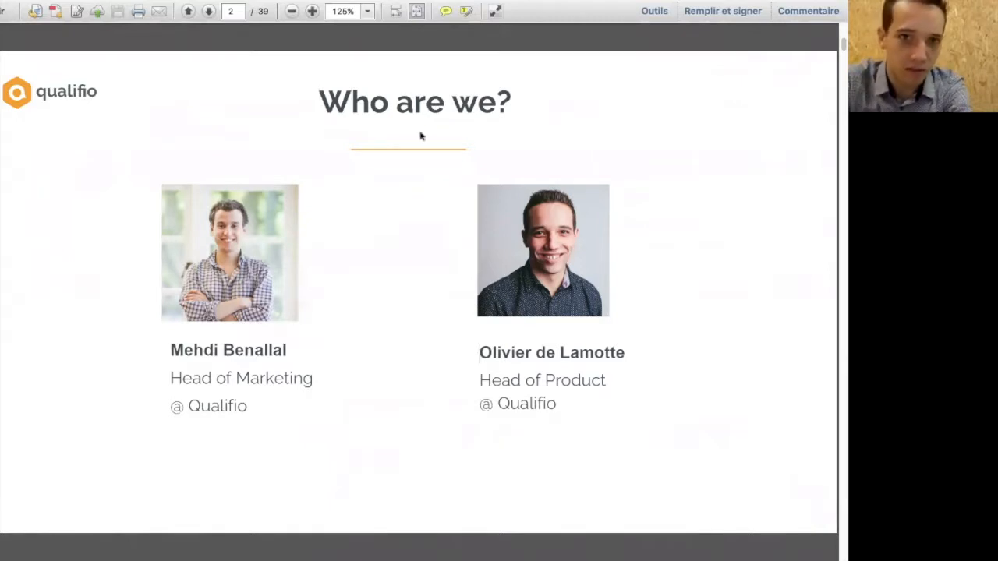
left_click(207, 11)
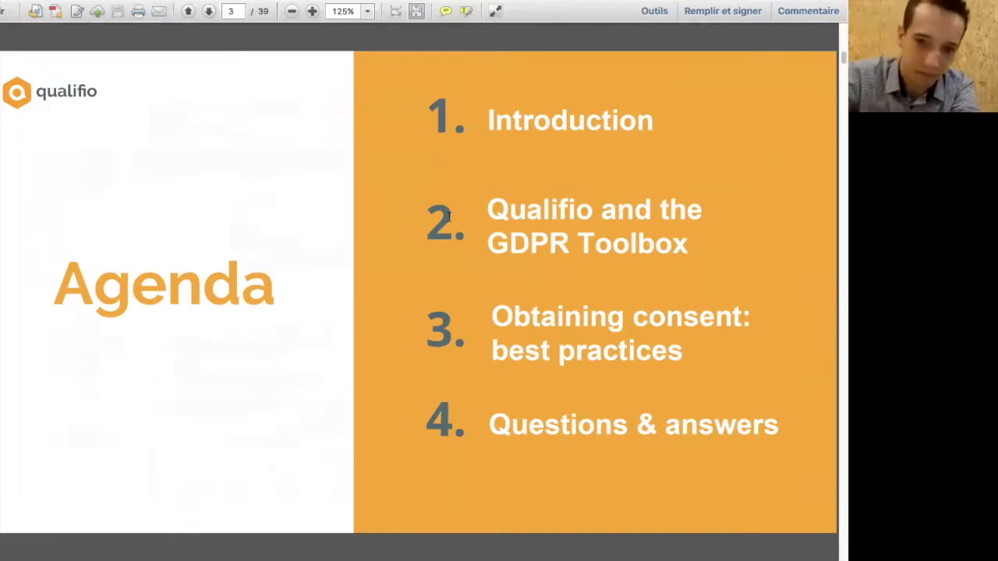
Advance through What is Qualifio? to the How does it work? slide, page 6.
left_click(208, 10)
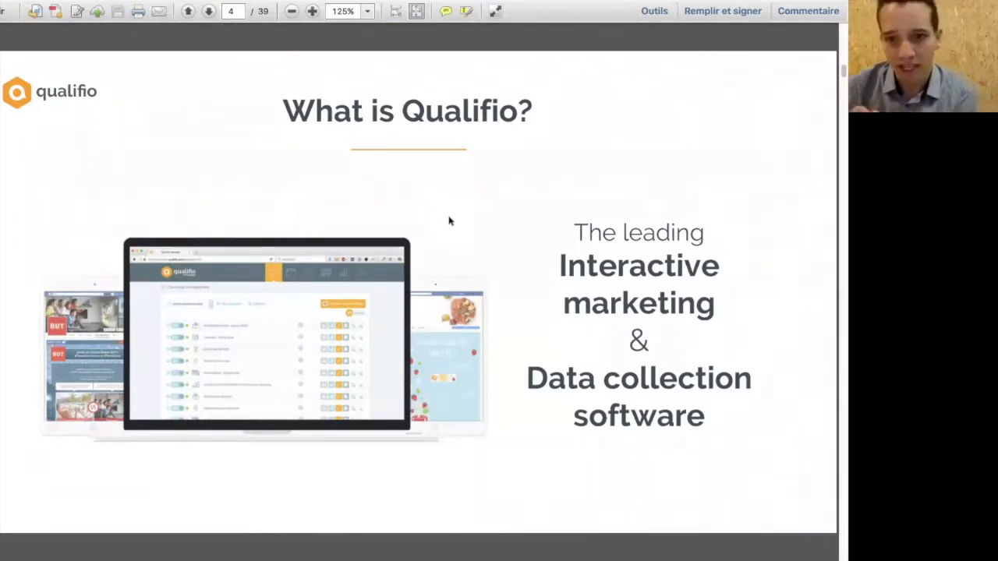
left_click(209, 11)
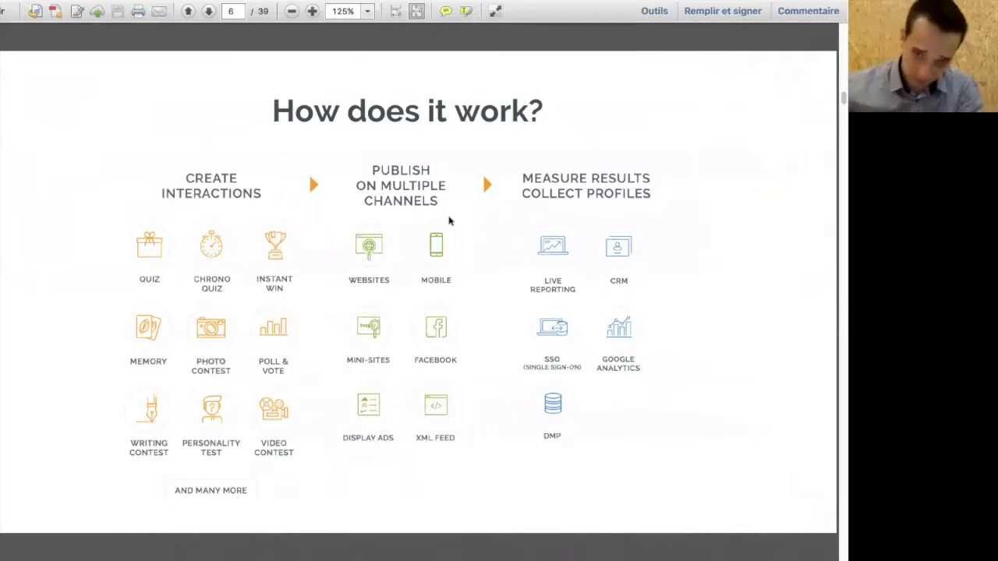
Page past the client brands slide to Data collection activities, slide 8 of 39.
left_click(208, 11)
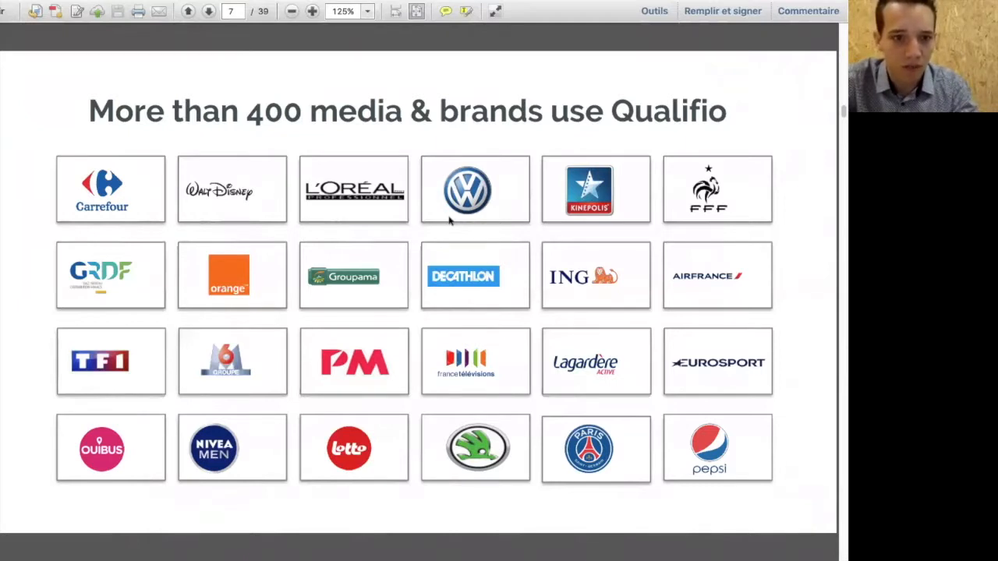
left_click(208, 11)
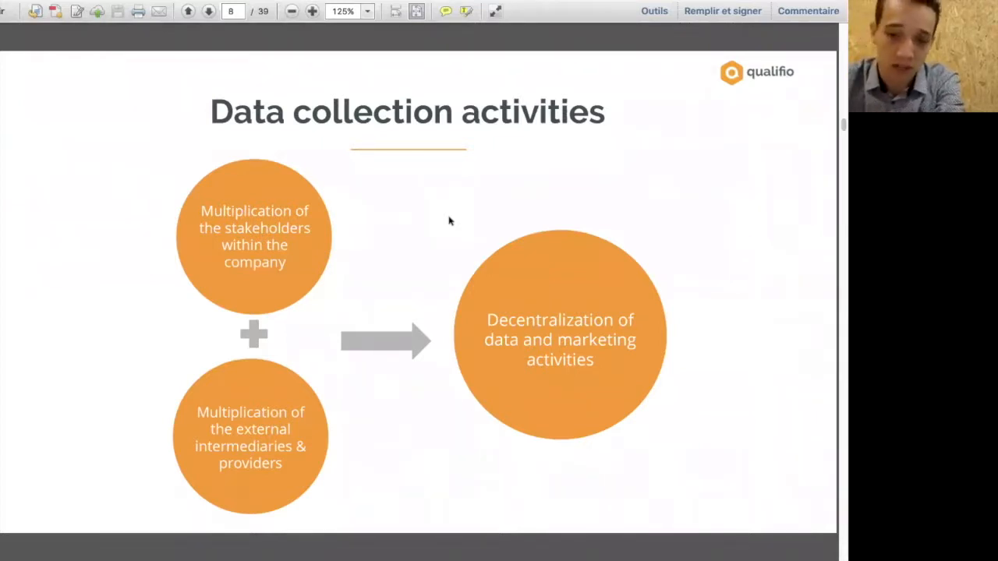
Advance to the Fines & penalties slide, page 10 of 39.
left_click(208, 10)
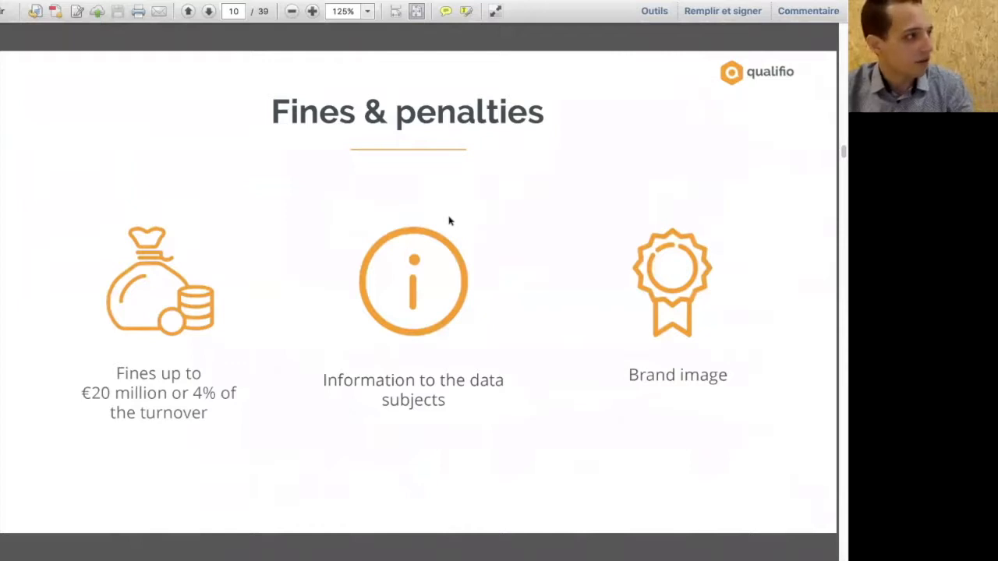
left_click(207, 11)
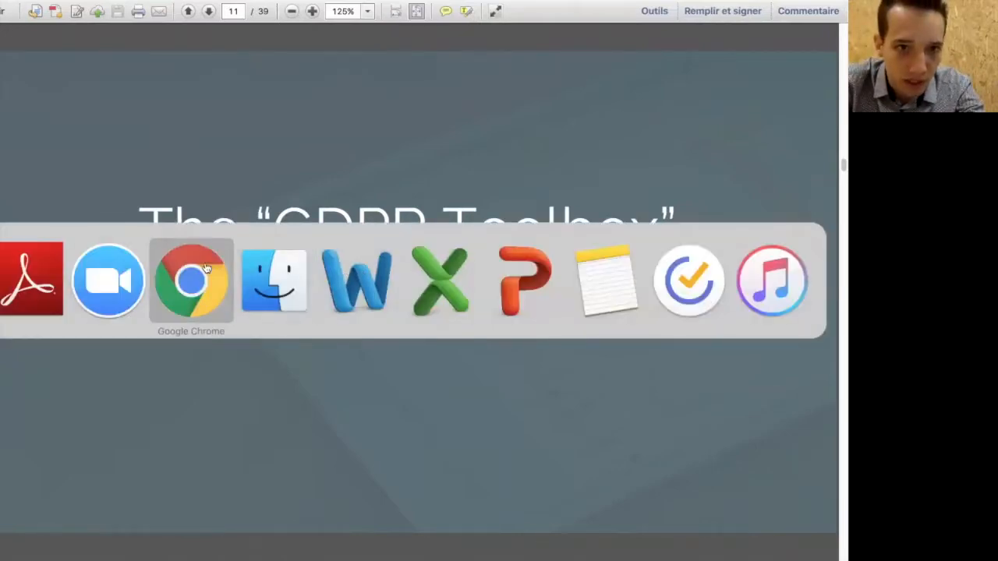
Switch from the PDF to Google Chrome showing the Qualifio Manager campaign page.
left_click(191, 281)
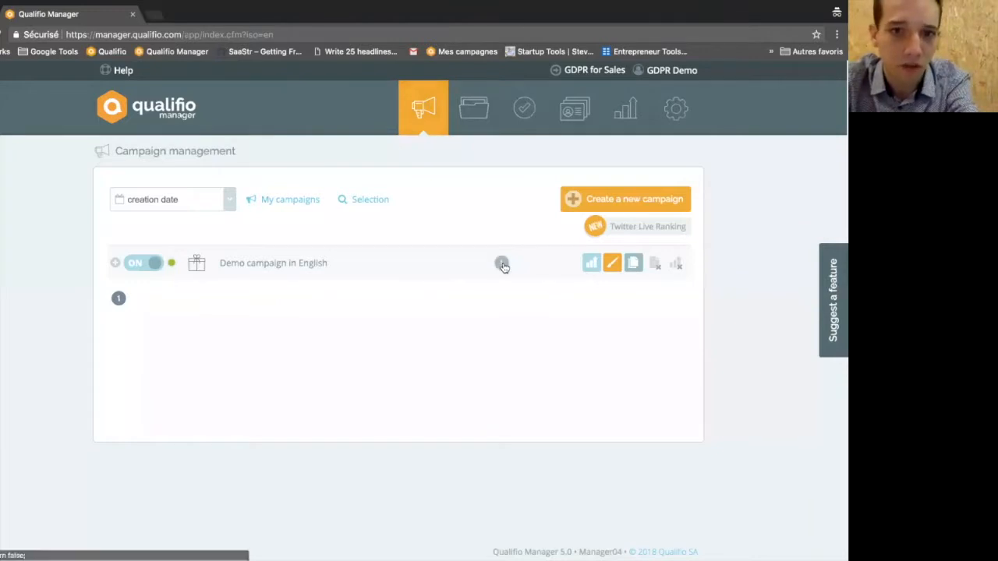
Preview the Demo campaign in English widget, participate, and answer both quiz questions.
left_click(502, 262)
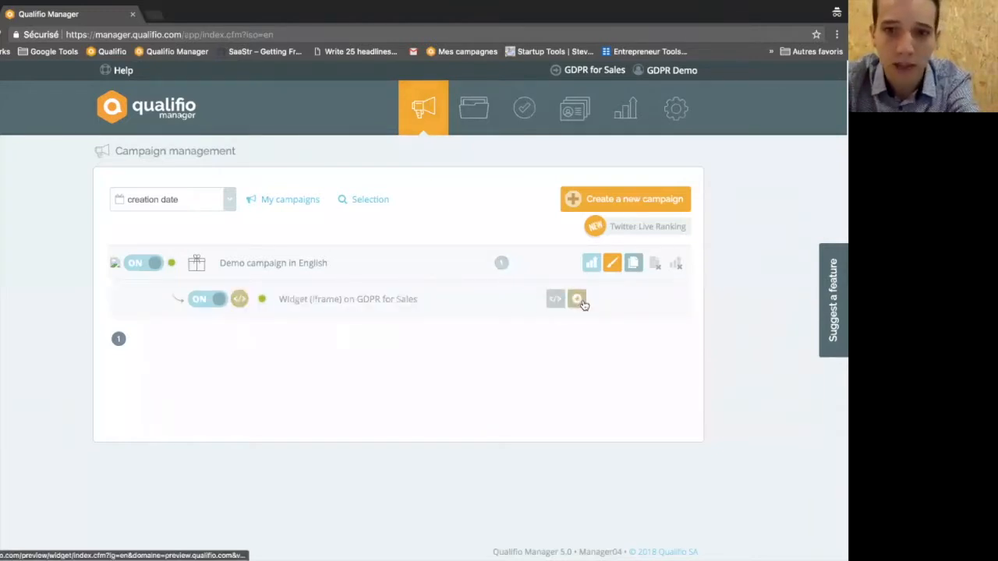
left_click(577, 298)
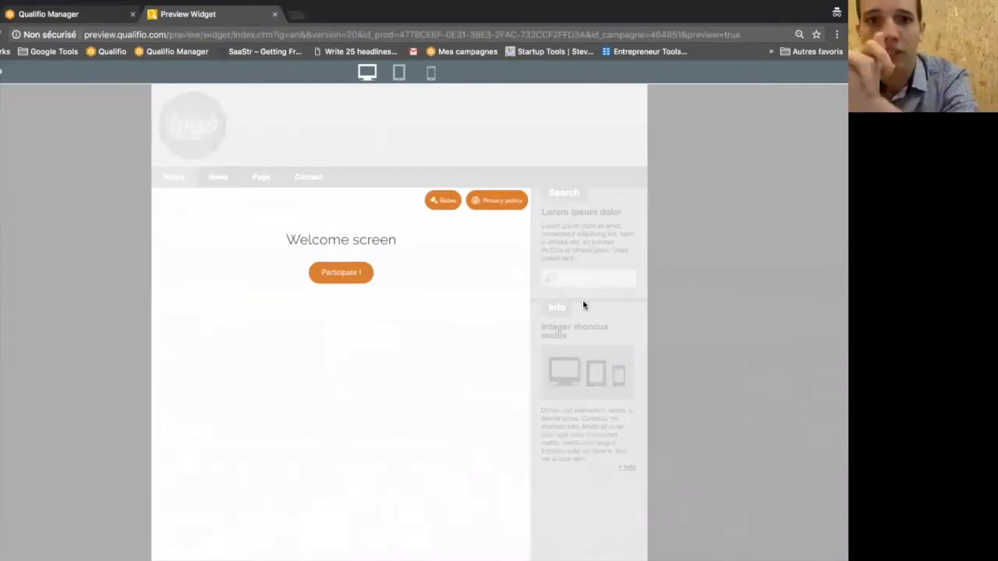
left_click(341, 273)
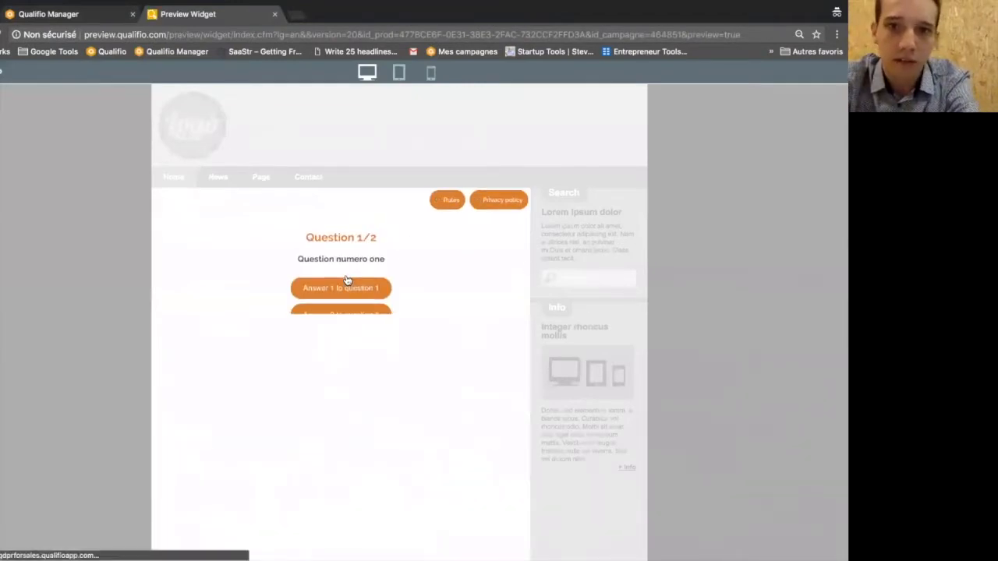
left_click(340, 287)
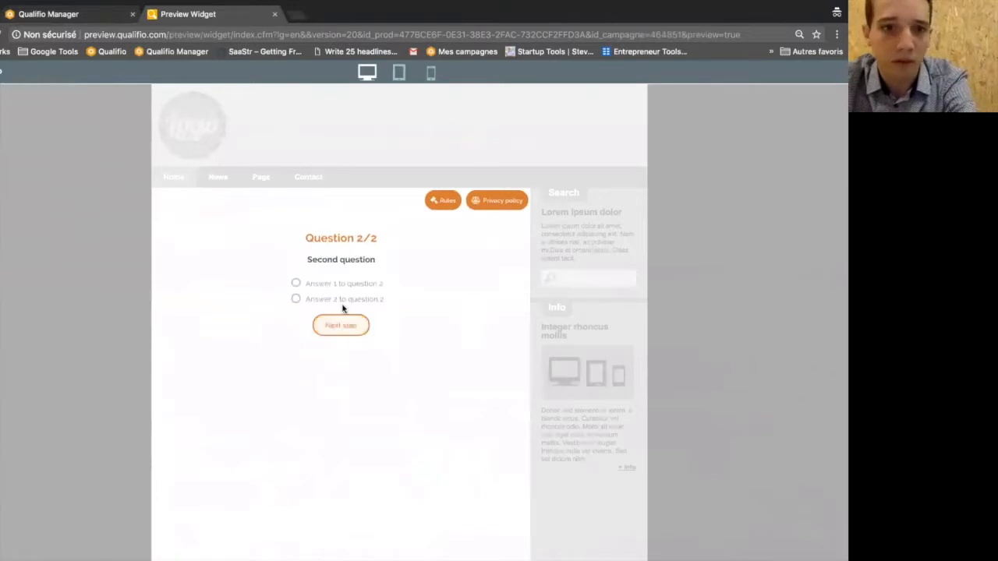
left_click(341, 325)
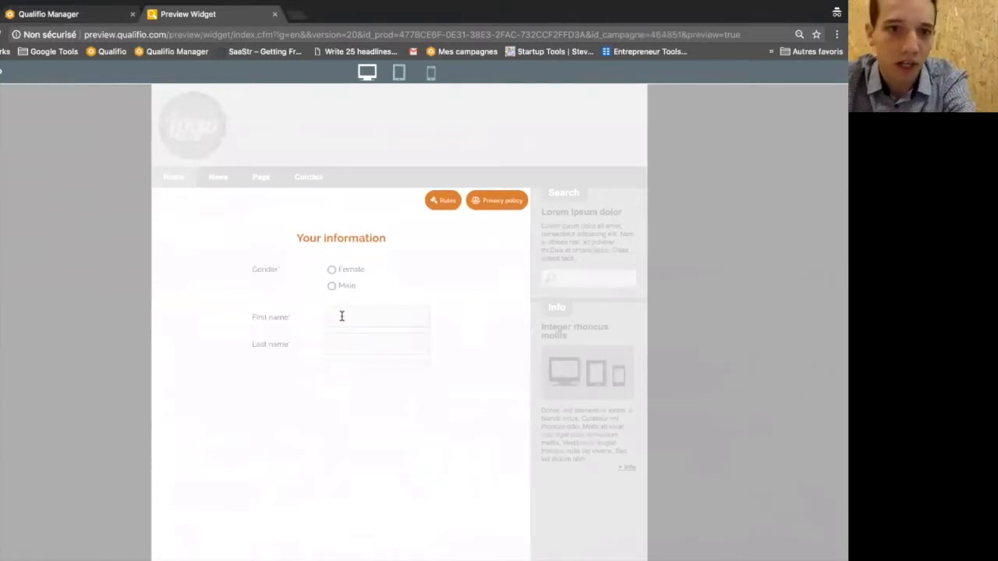
left_click(332, 285)
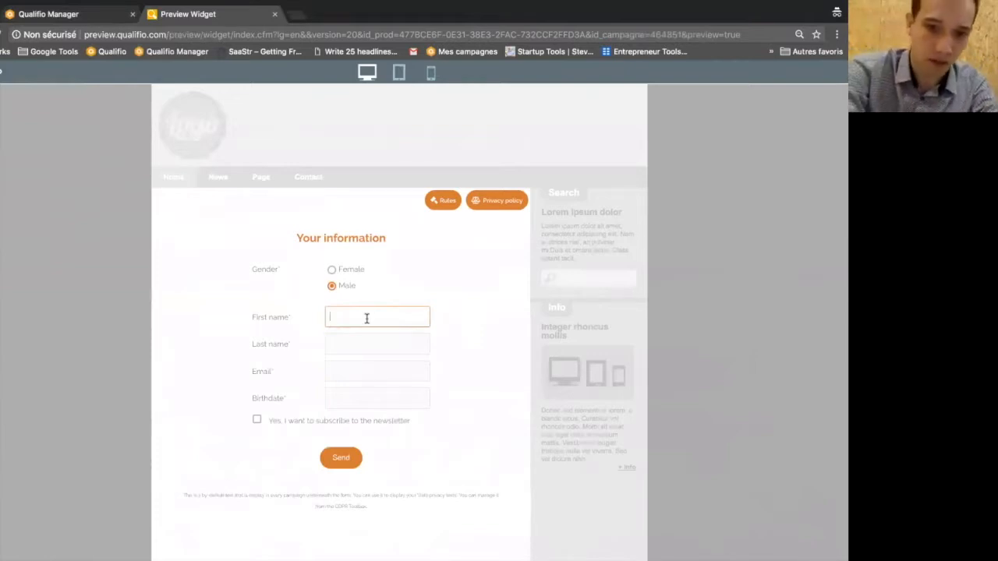
type("de Lamotte")
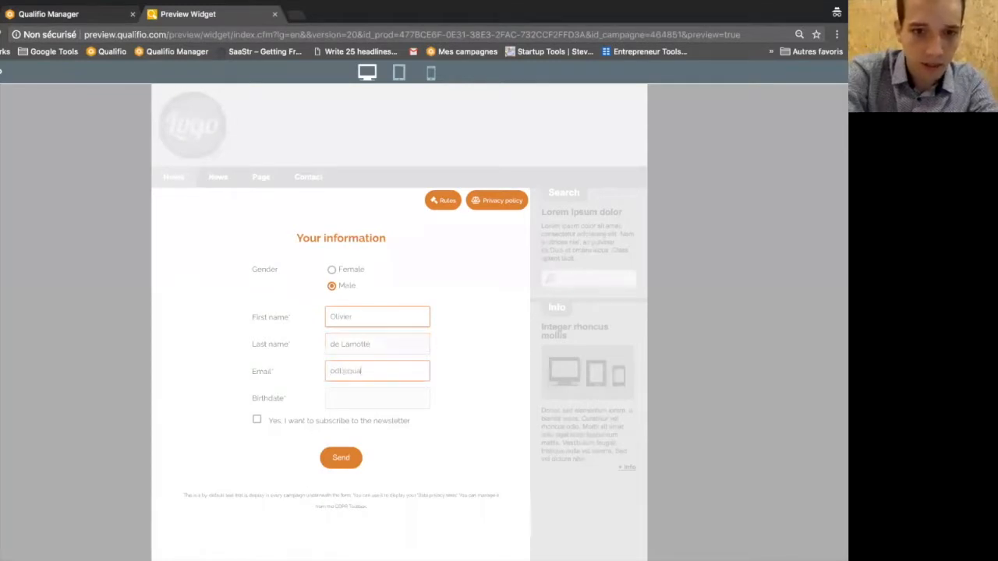
left_click(377, 398)
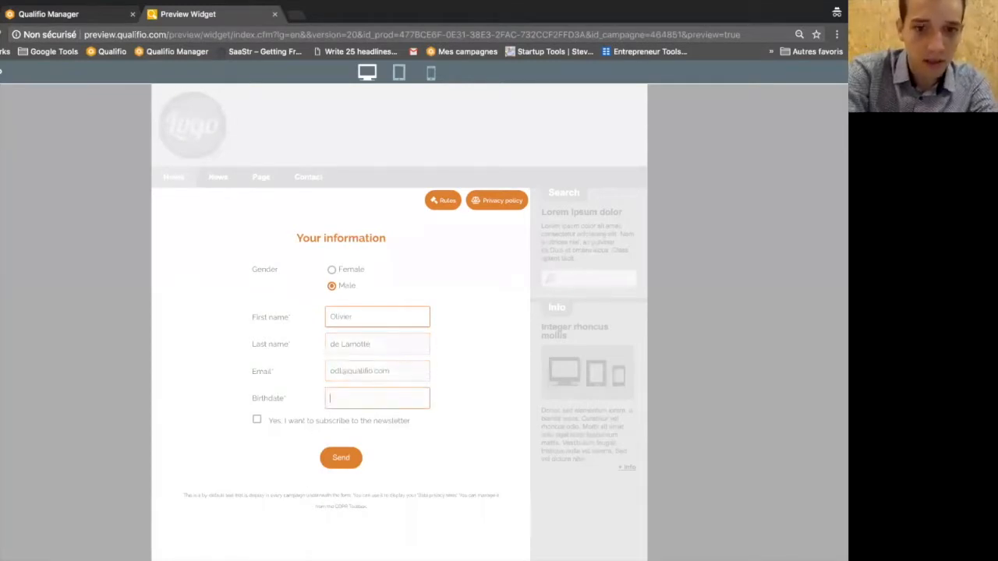
type("03/12/1980")
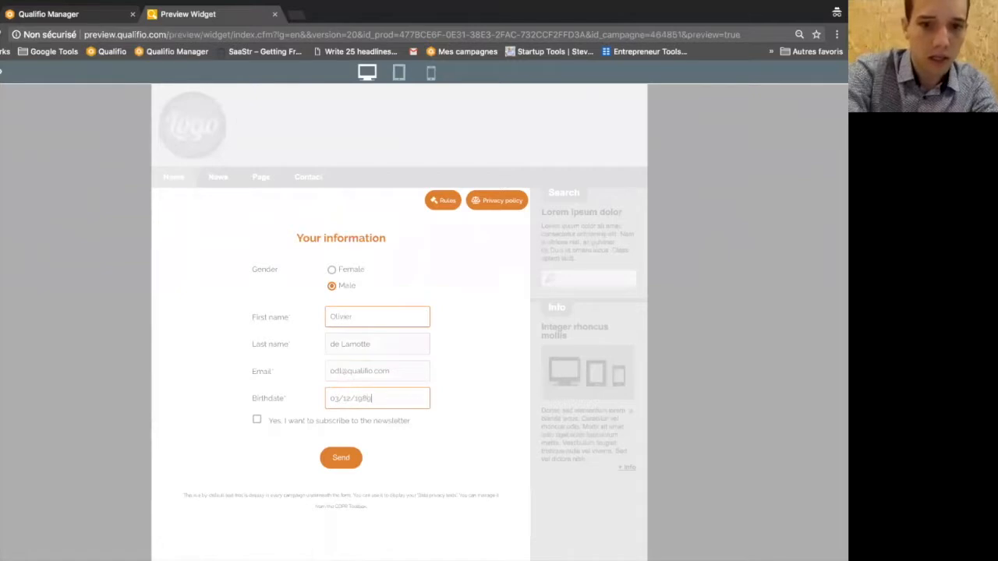
left_click(257, 419)
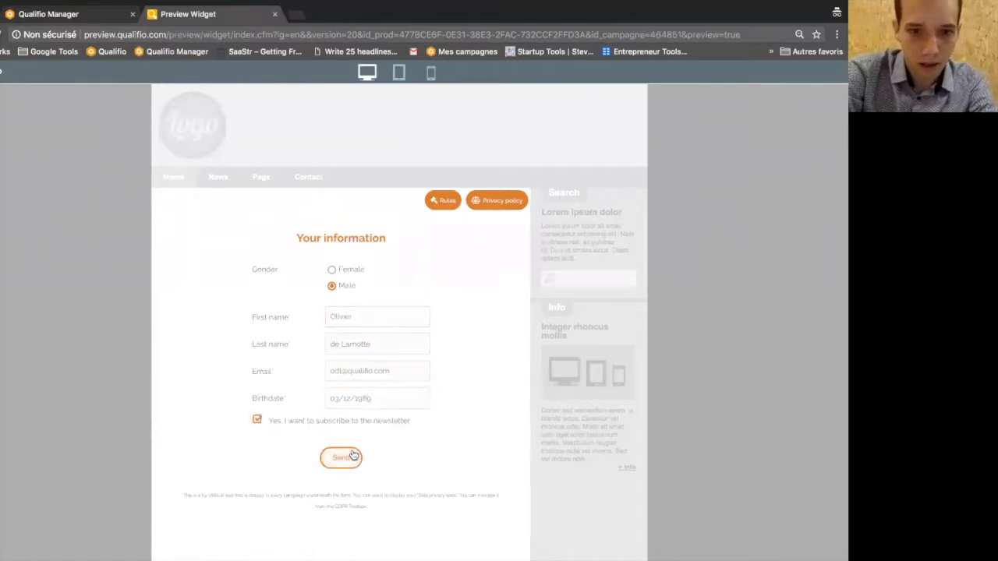
left_click(341, 457)
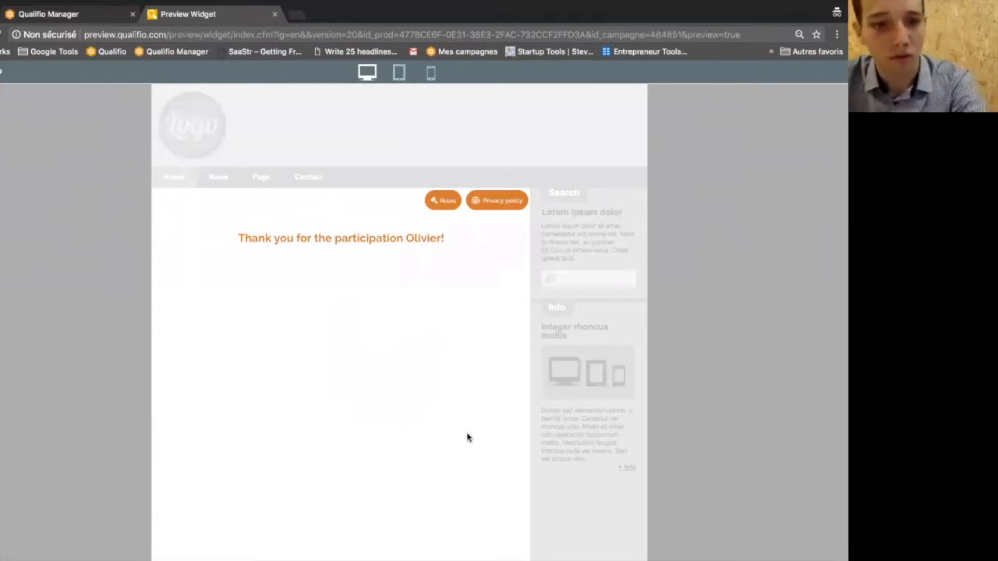
Return to campaign management, open the gear Settings, and scroll to the Setup options.
left_click(62, 14)
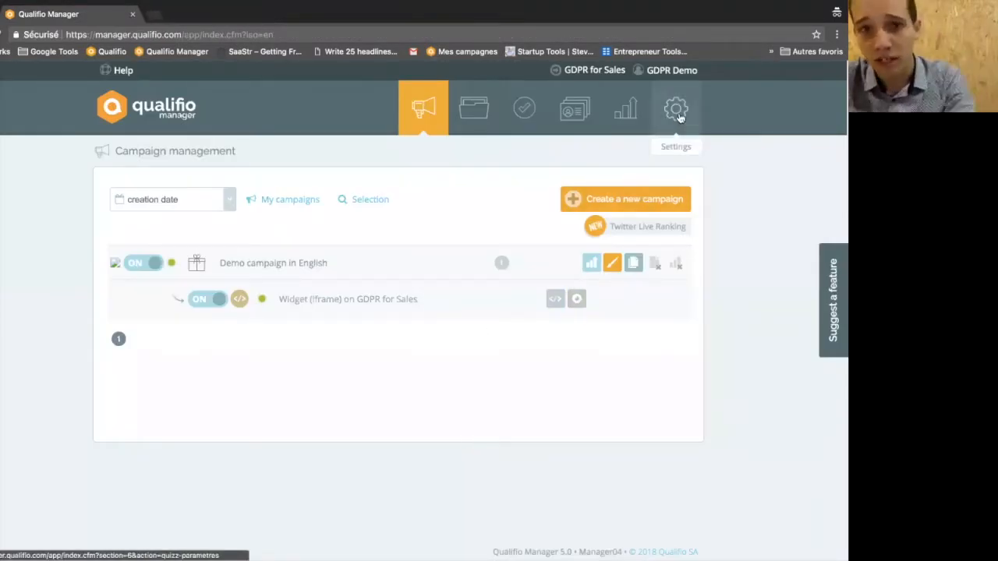
left_click(675, 107)
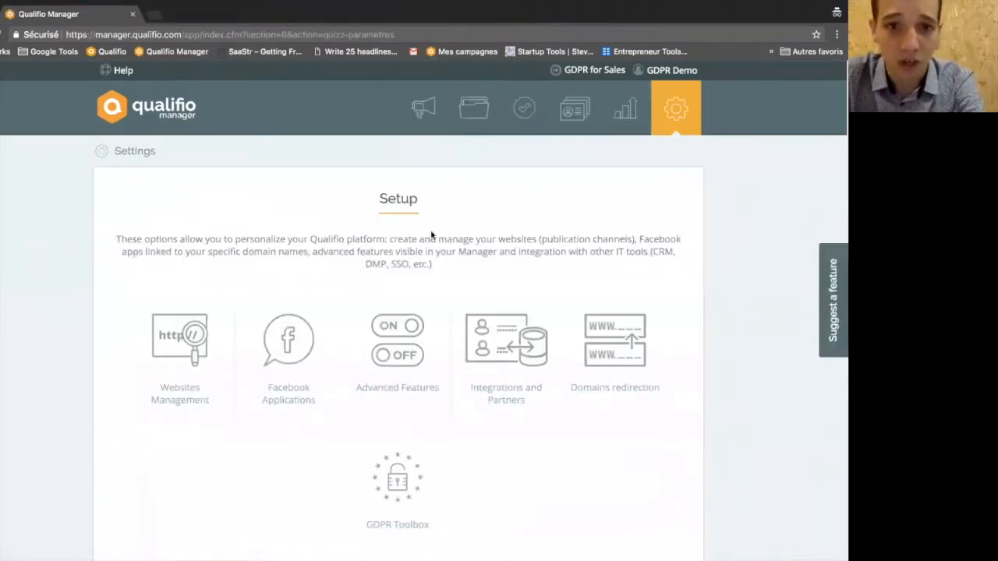
scroll("down", 3)
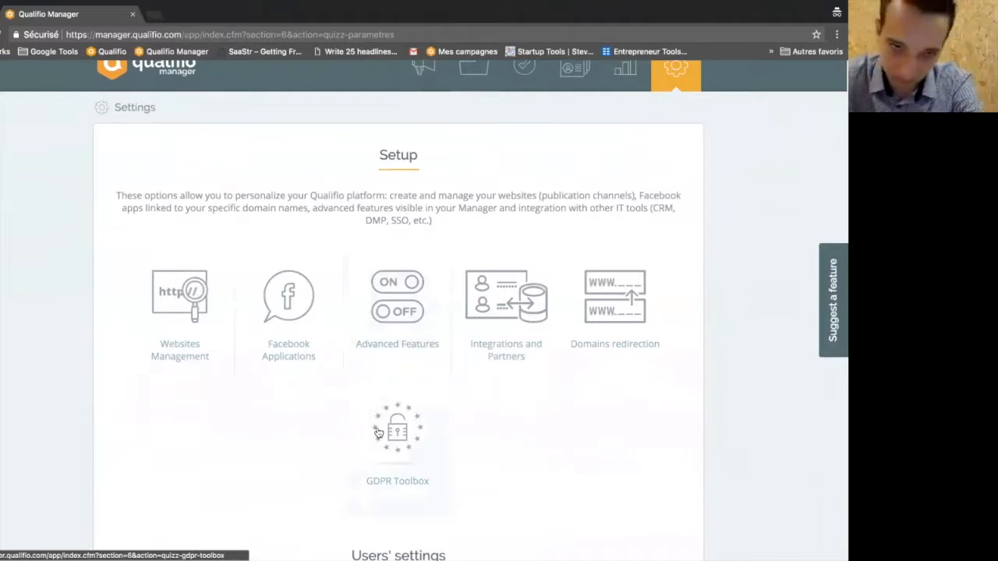
Open the GDPR Toolbox icon among the Settings page's Setup options.
left_click(396, 433)
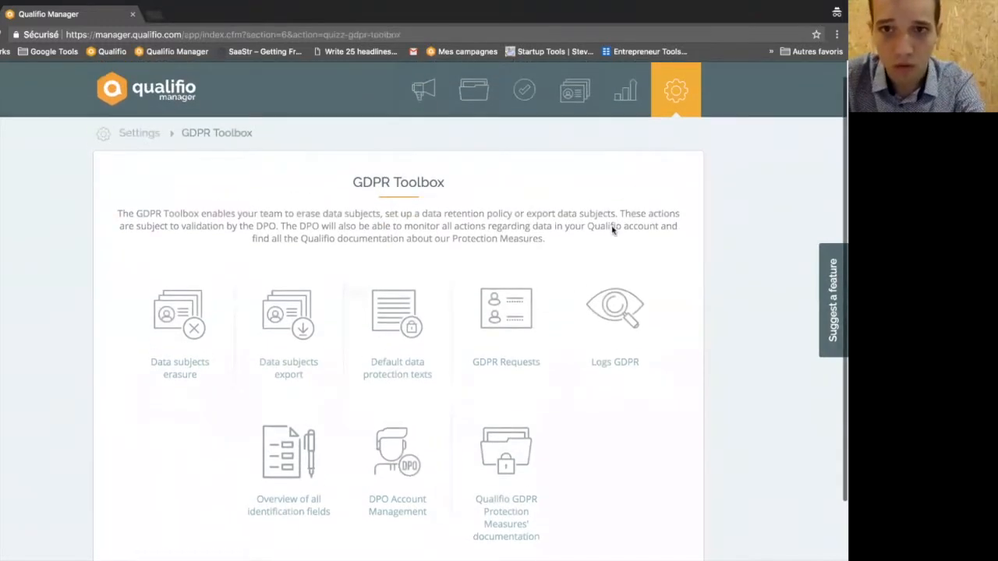
mouse_move(699, 342)
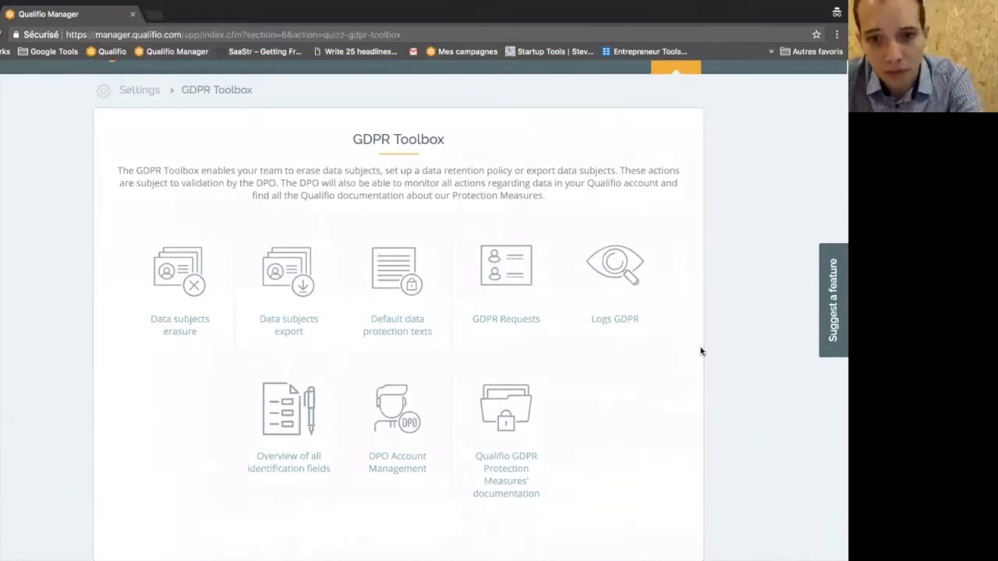
Open DPO Account Management from the GDPR Toolbox list.
left_click(397, 409)
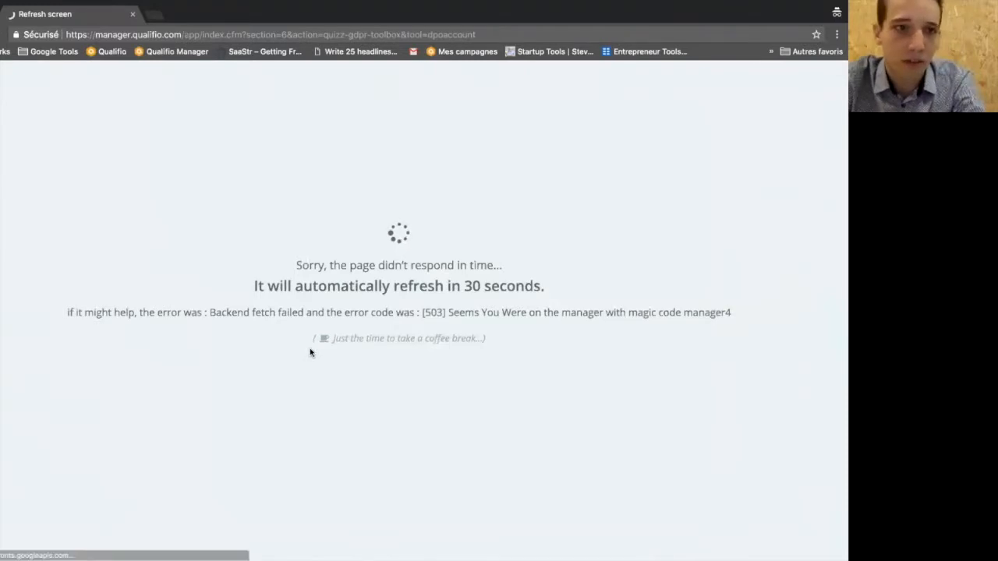
mouse_move(382, 107)
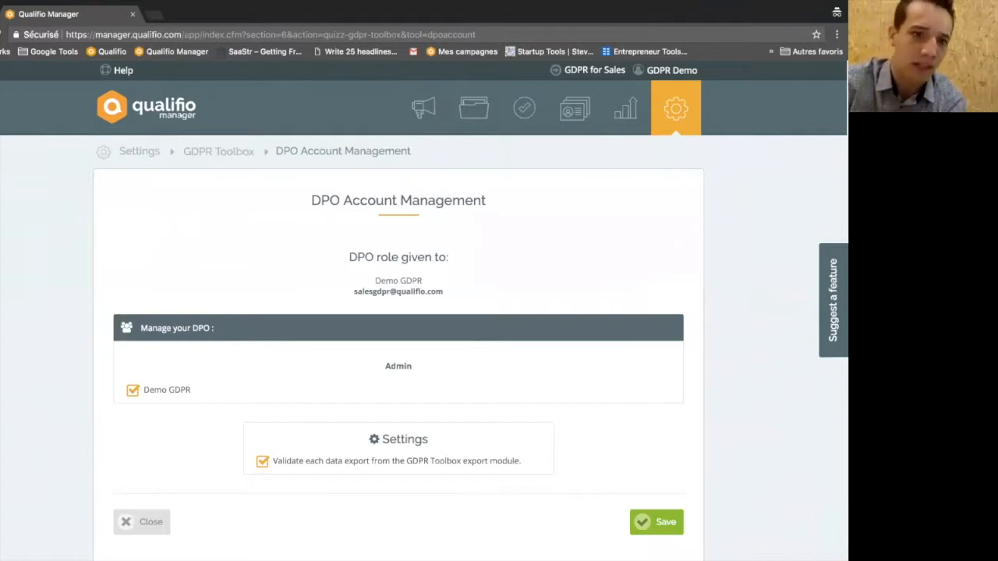
mouse_move(230, 157)
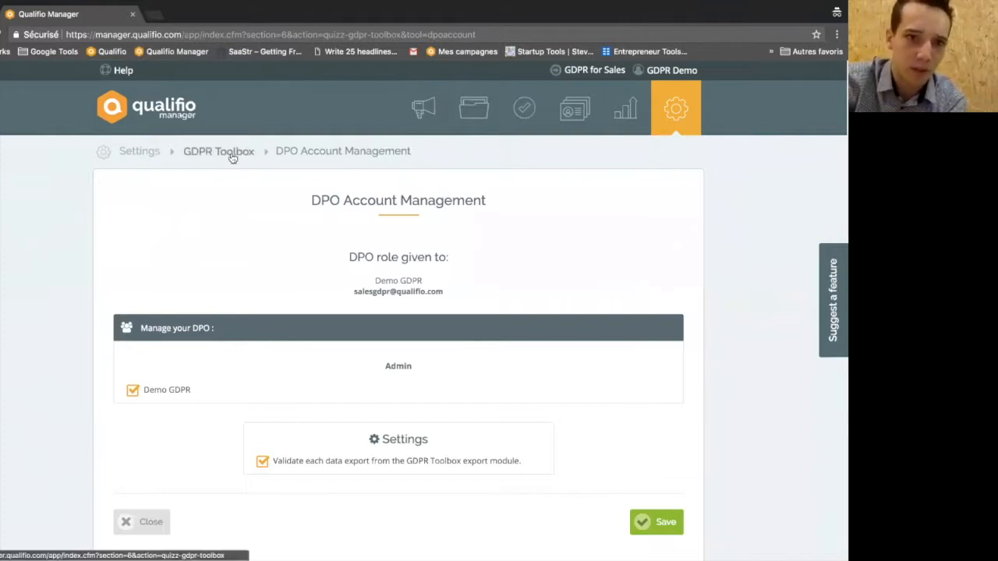
Return to the GDPR Toolbox via the breadcrumb and open Data subjects erasure.
left_click(218, 152)
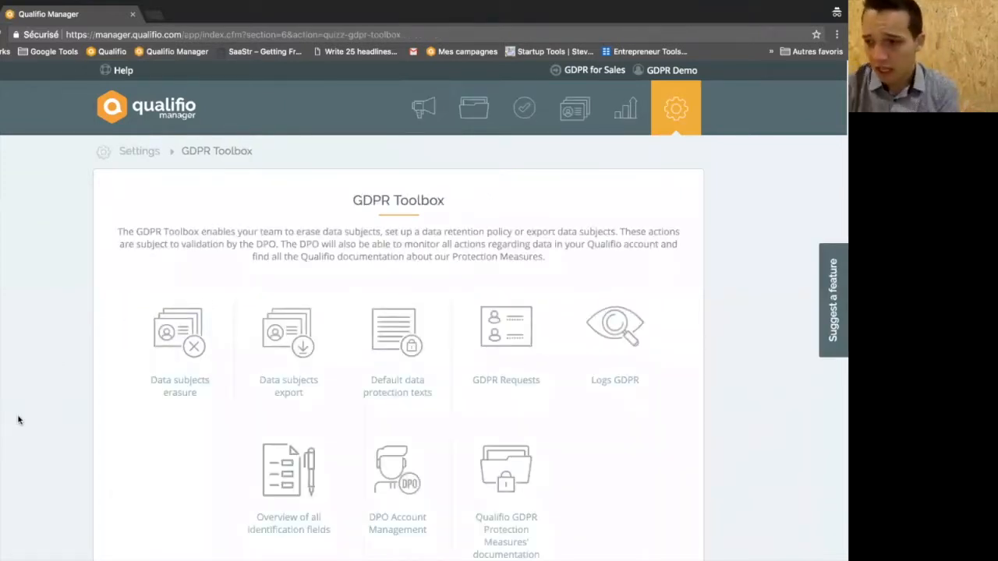
mouse_move(179, 332)
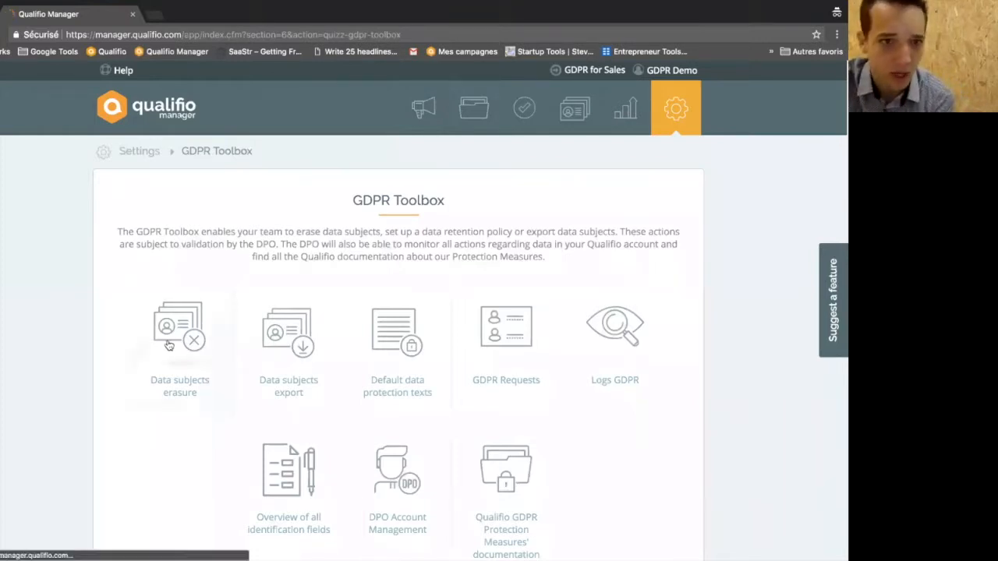
left_click(179, 336)
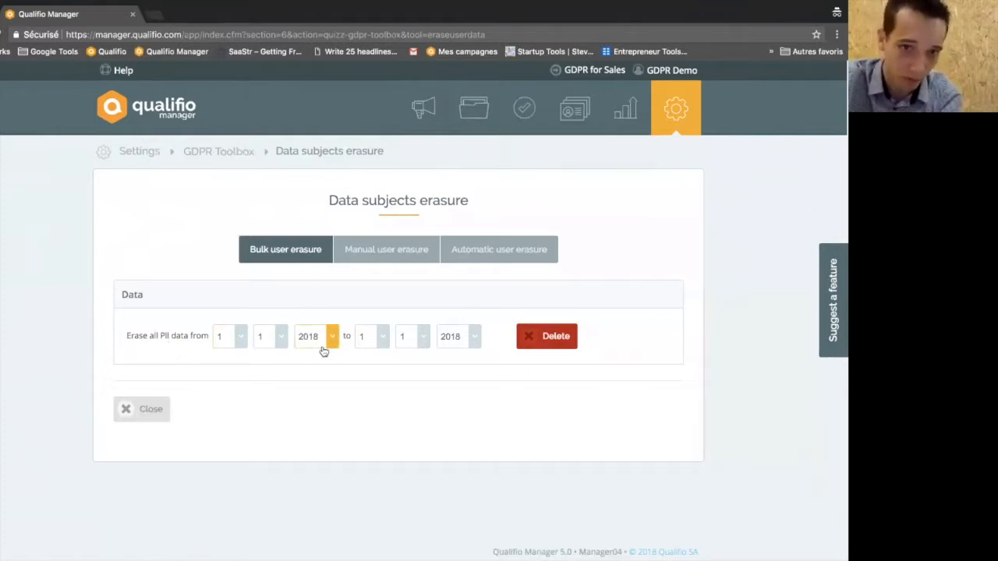
Set the bulk erasure range from 2015 to 2017, then switch to Automatic user erasure.
left_click(316, 336)
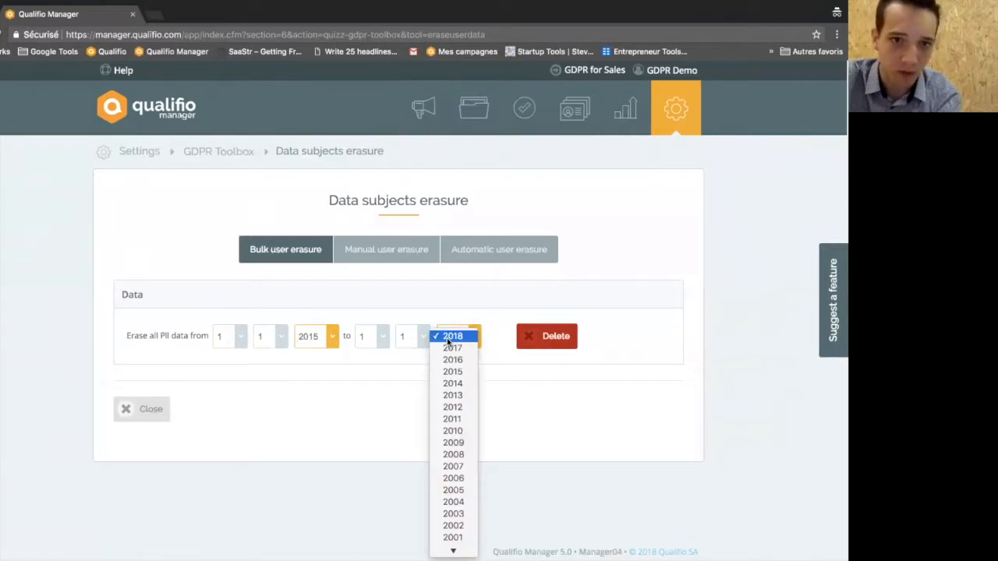
left_click(452, 348)
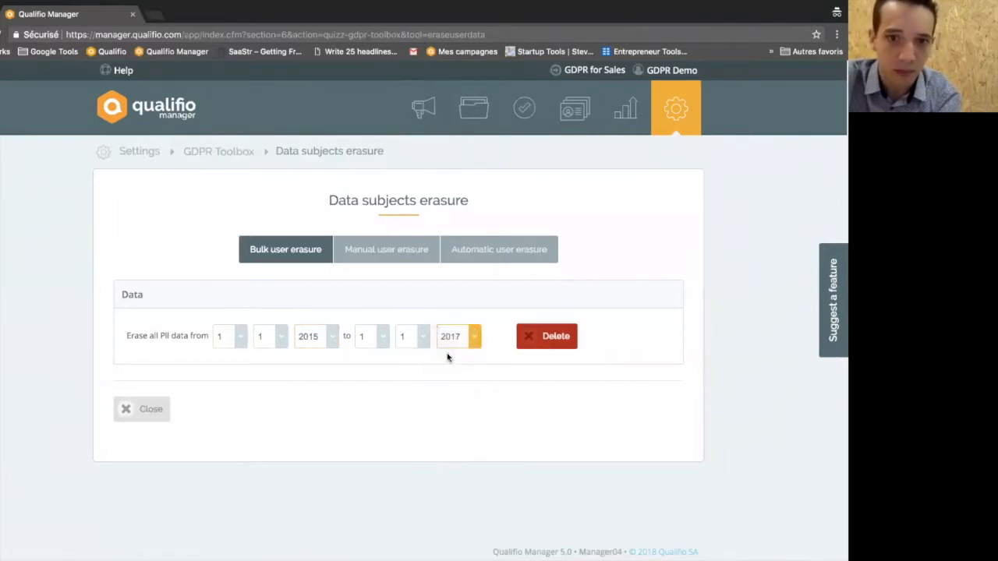
mouse_move(429, 421)
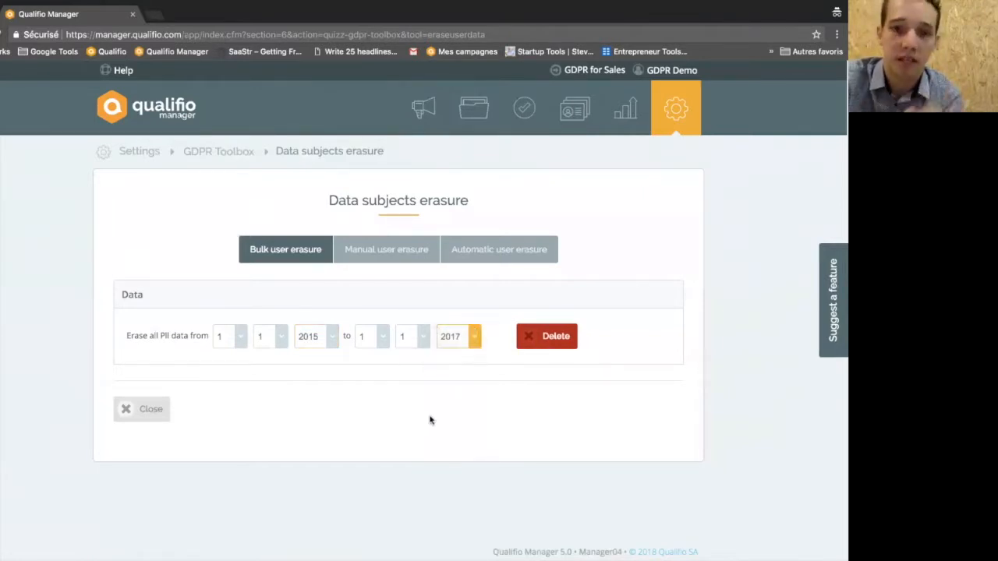
mouse_move(476, 401)
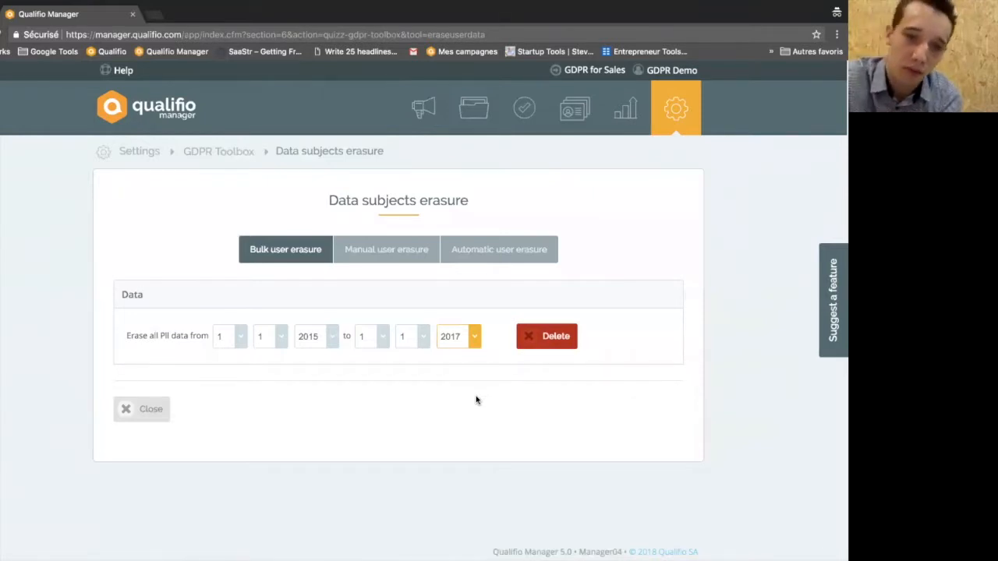
left_click(499, 250)
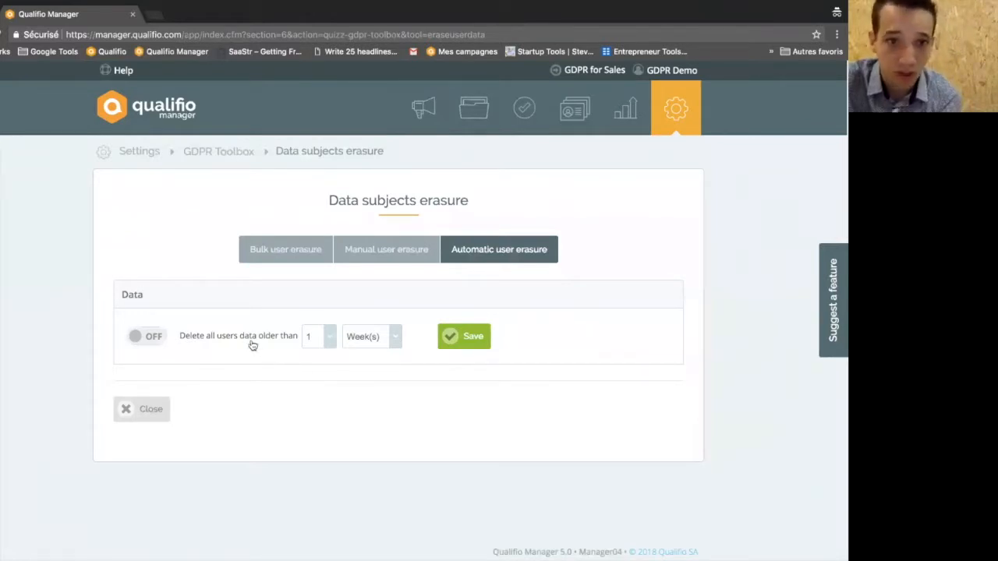
Choose Month(s) as the unit so automatic erasure targets data older than 12 months.
left_click(316, 336)
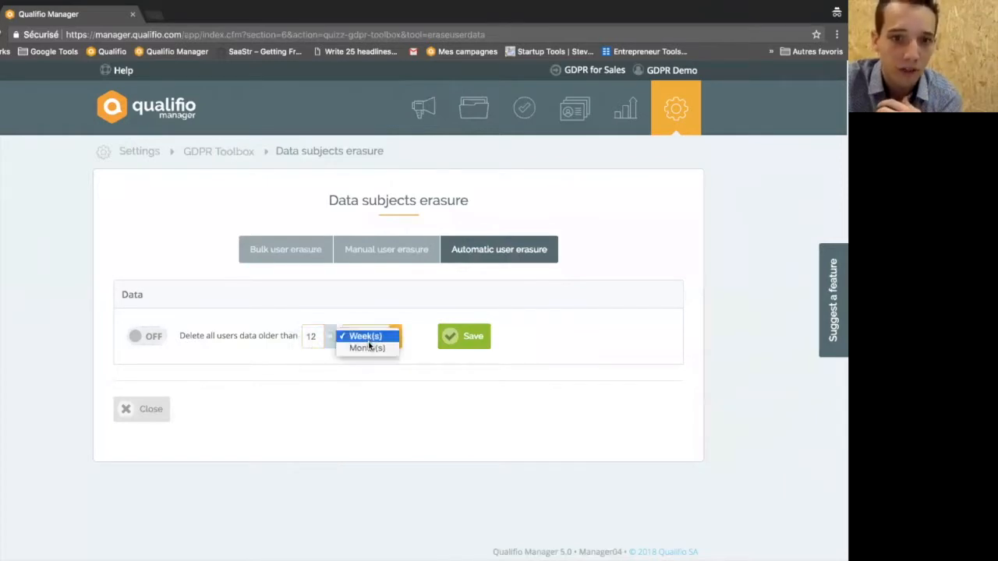
left_click(367, 348)
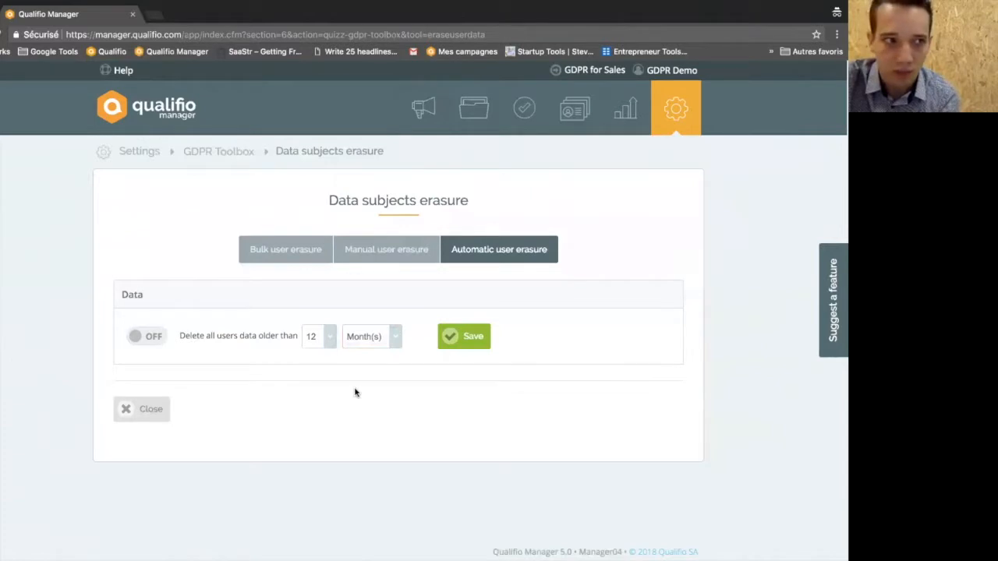
mouse_move(431, 268)
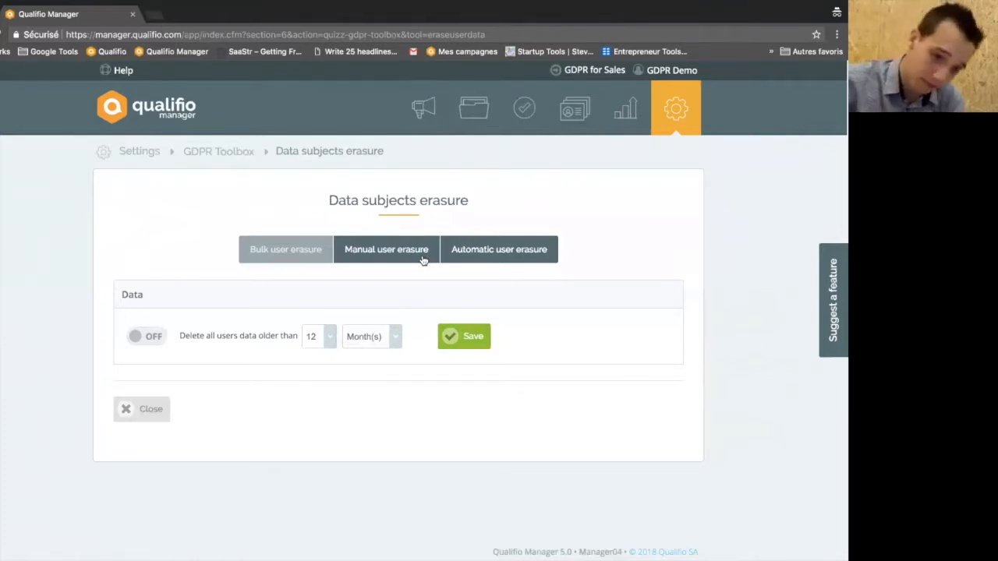
In Manual user erasure, search by the autofilled participant e-mail to find one user.
left_click(386, 250)
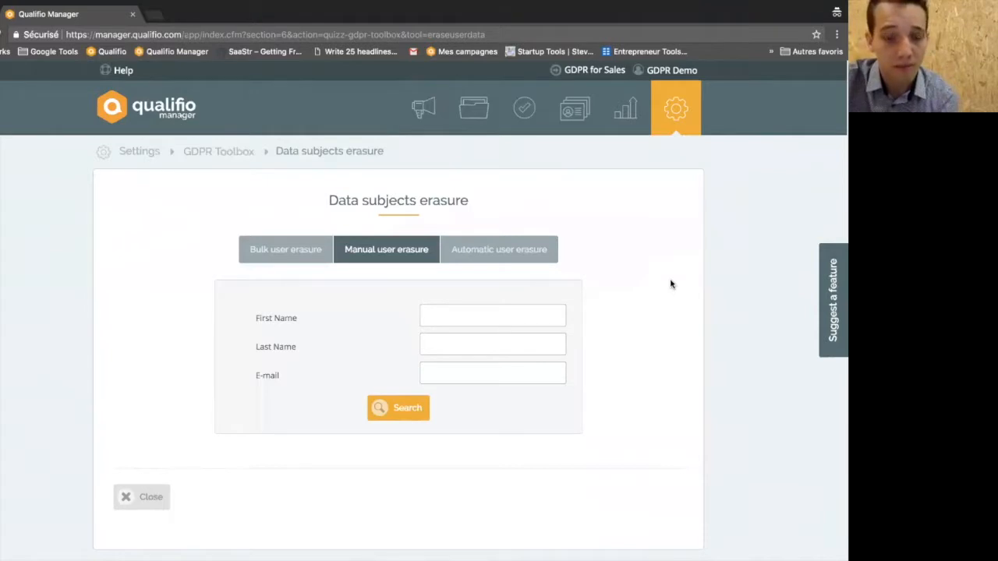
mouse_move(506, 300)
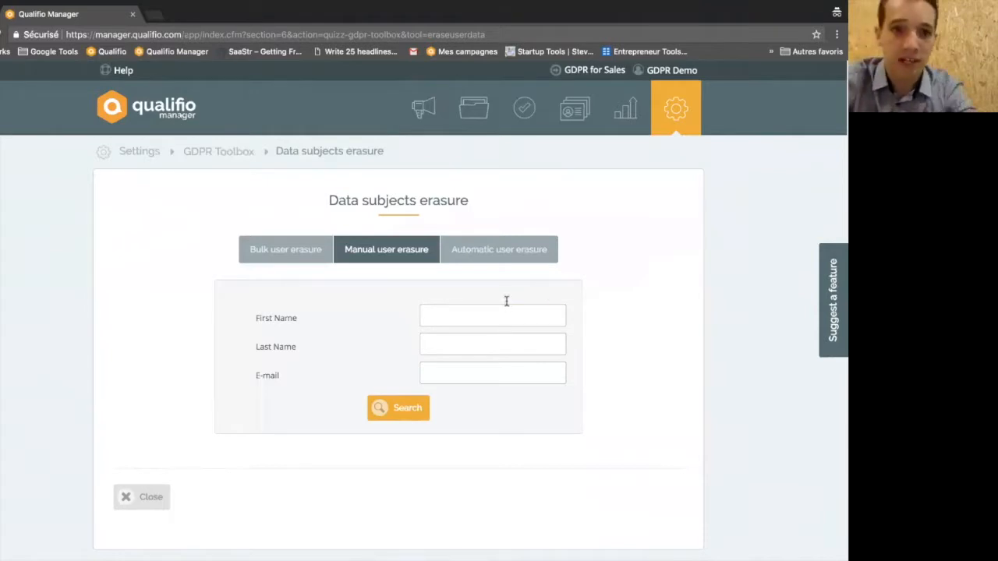
left_click(492, 316)
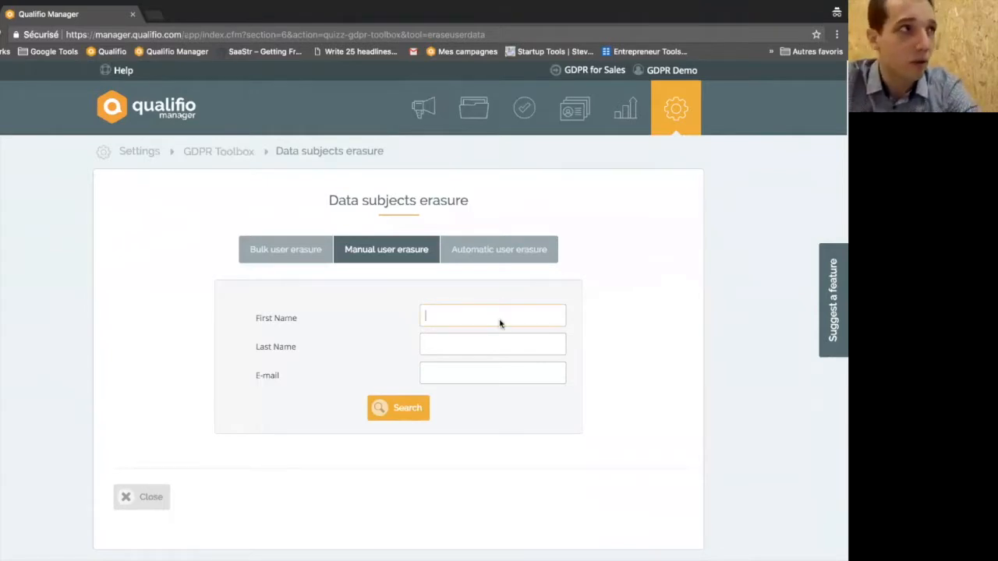
mouse_move(604, 361)
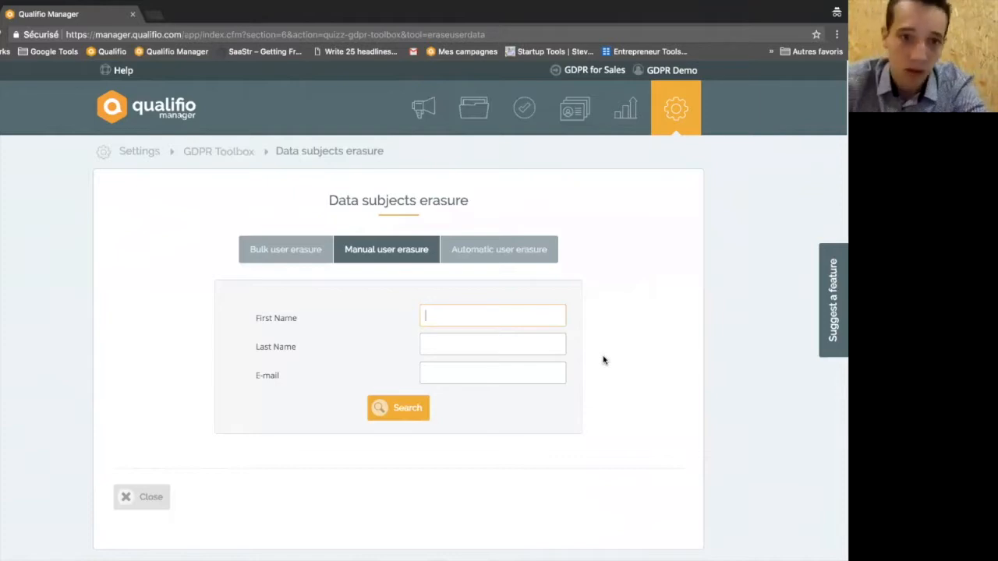
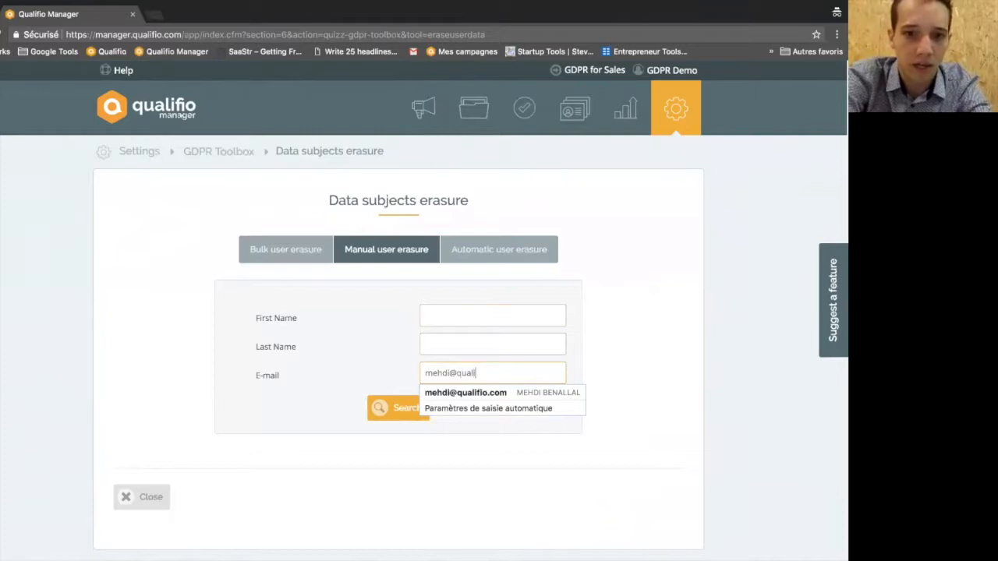
left_click(465, 392)
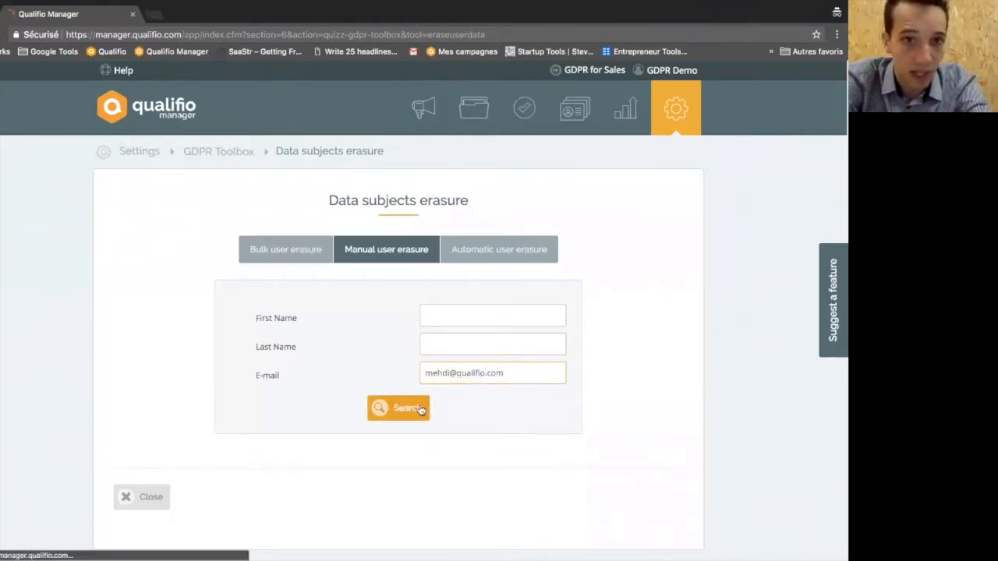
left_click(399, 408)
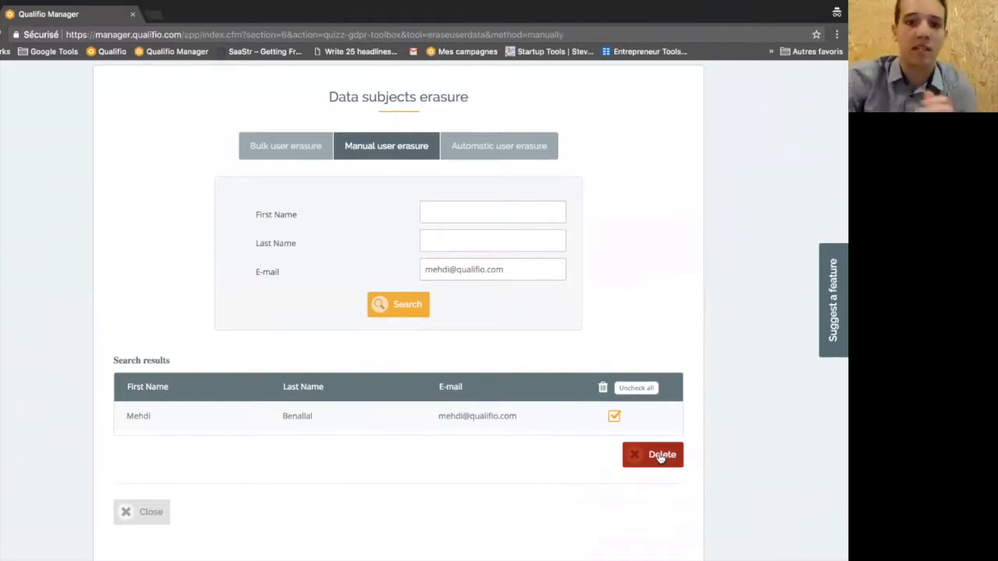
Request erasure of the found user under Art. 17 - Right to be forgotten, then dismiss the confirmation.
left_click(653, 454)
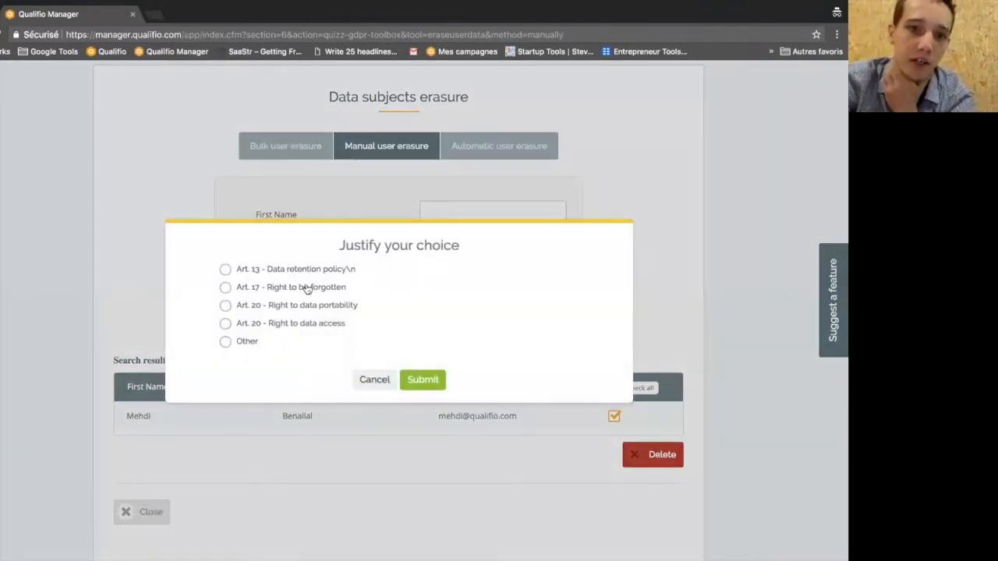
left_click(225, 287)
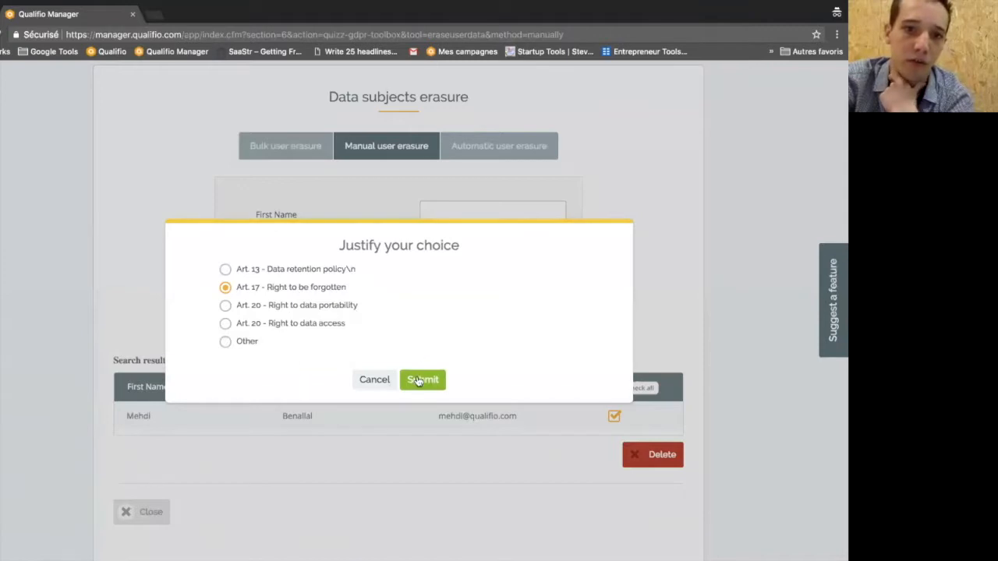
left_click(423, 380)
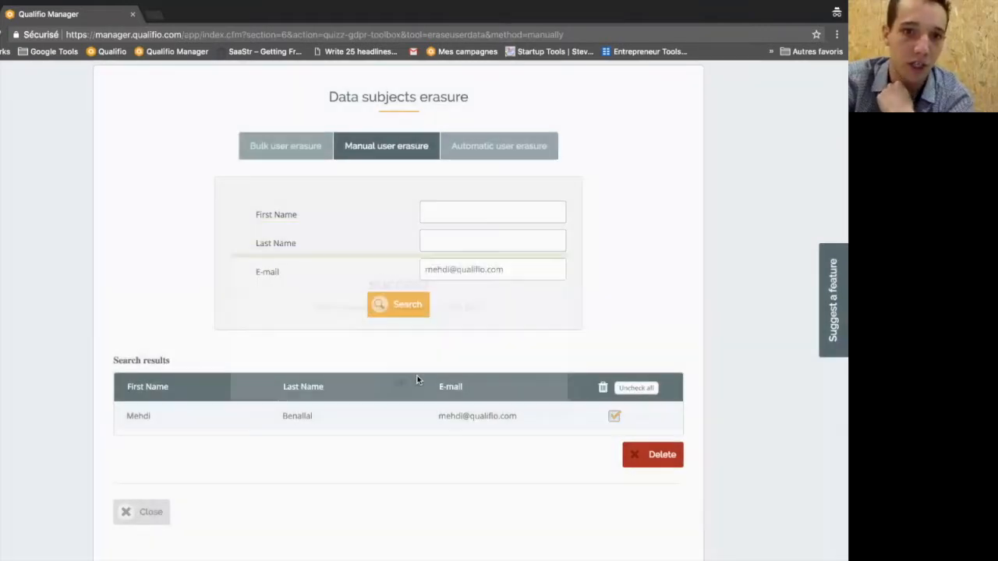
left_click(652, 455)
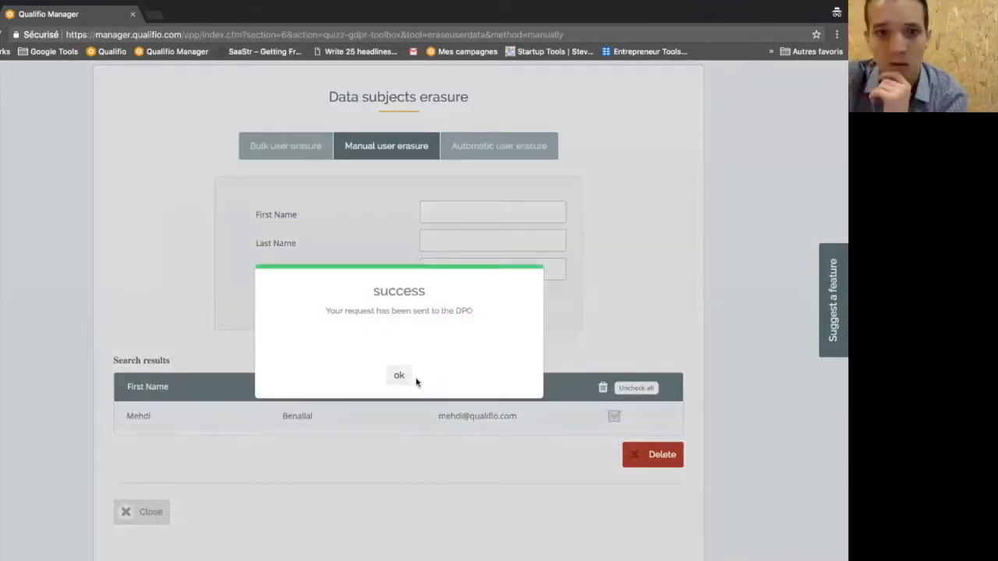
left_click(398, 375)
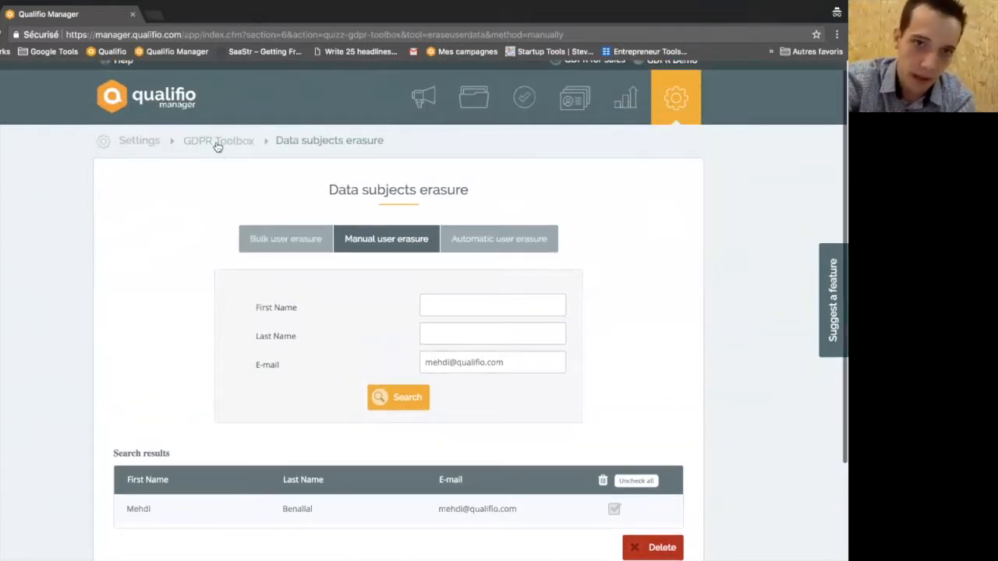
left_click(218, 141)
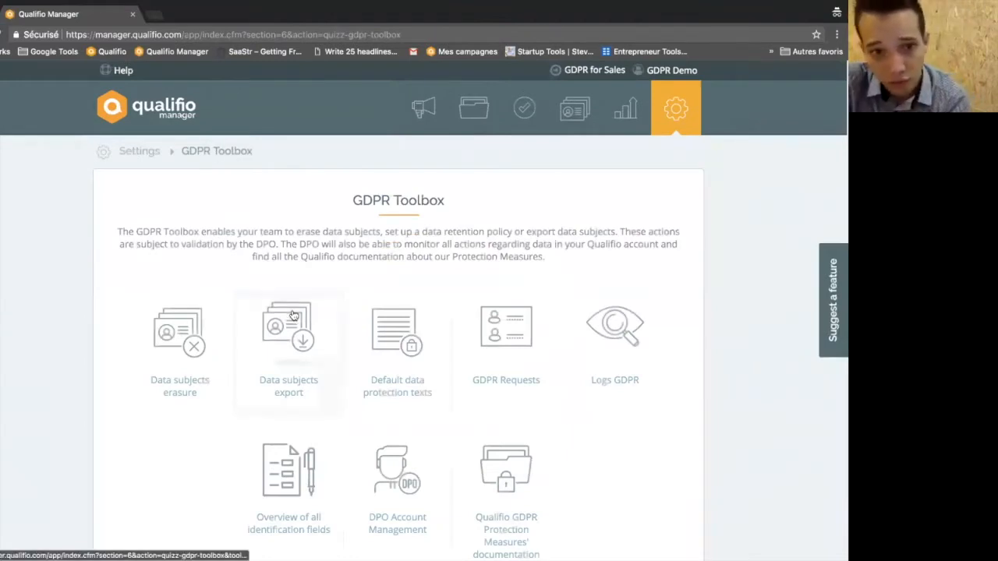
mouse_move(288, 327)
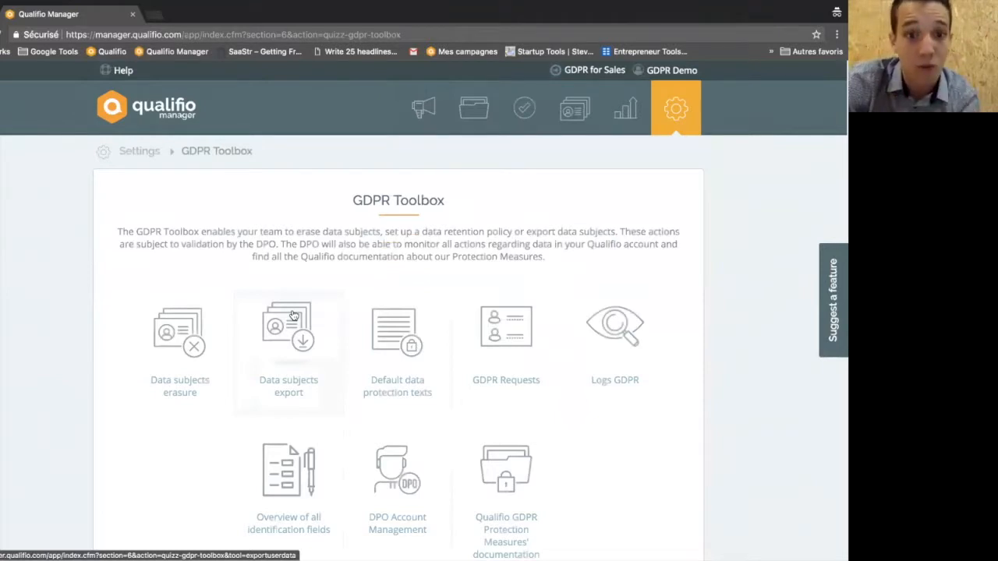
left_click(288, 343)
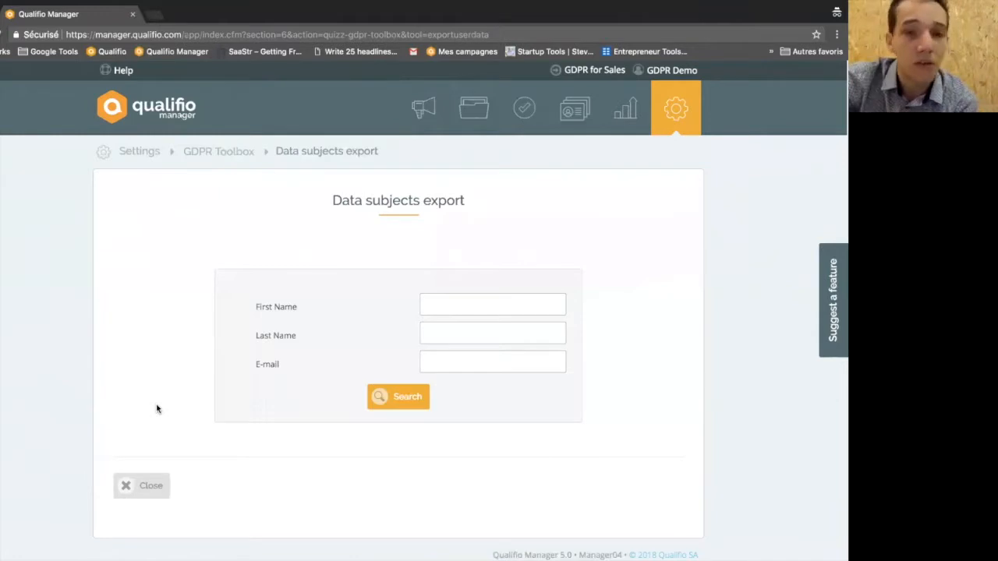
left_click(492, 362)
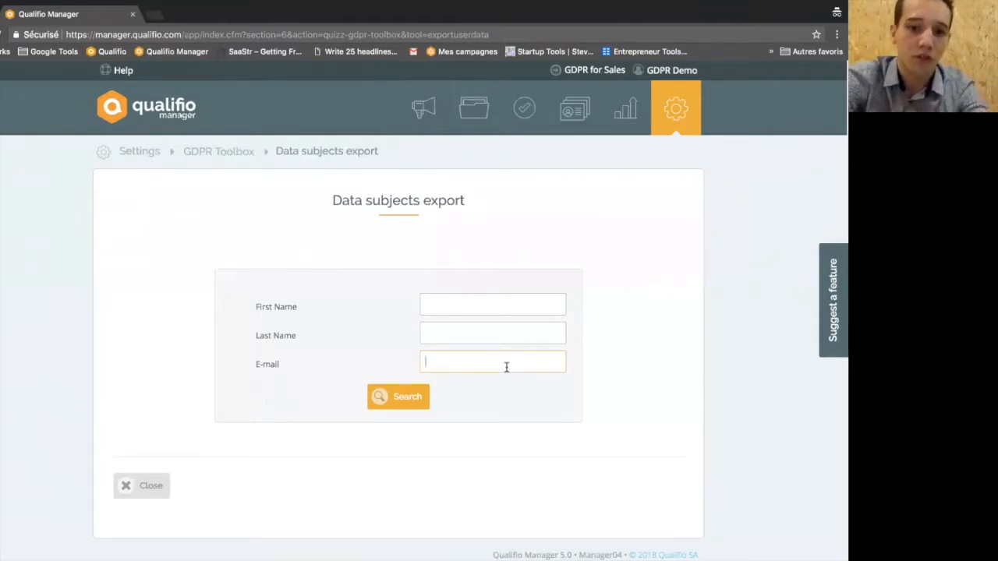
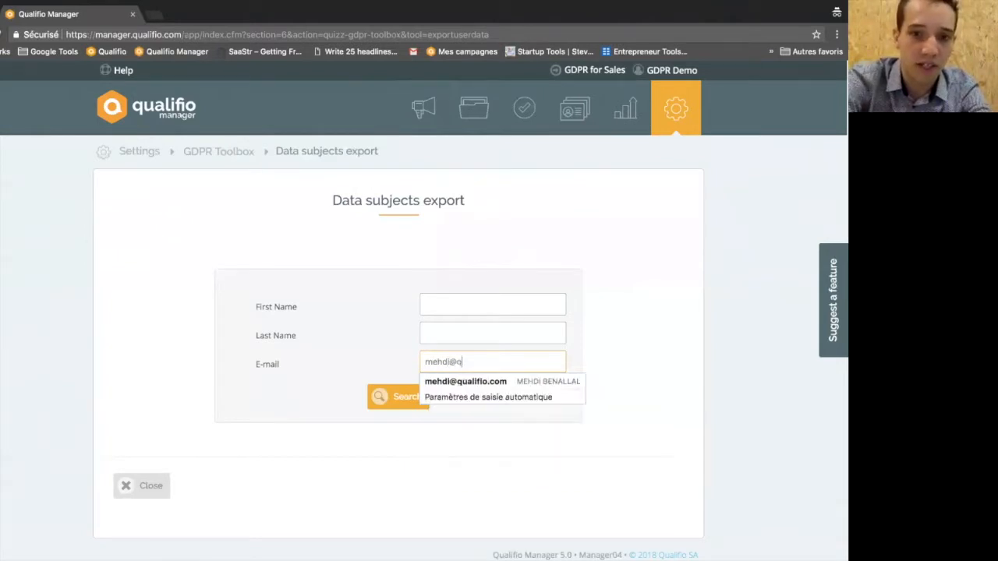
left_click(465, 381)
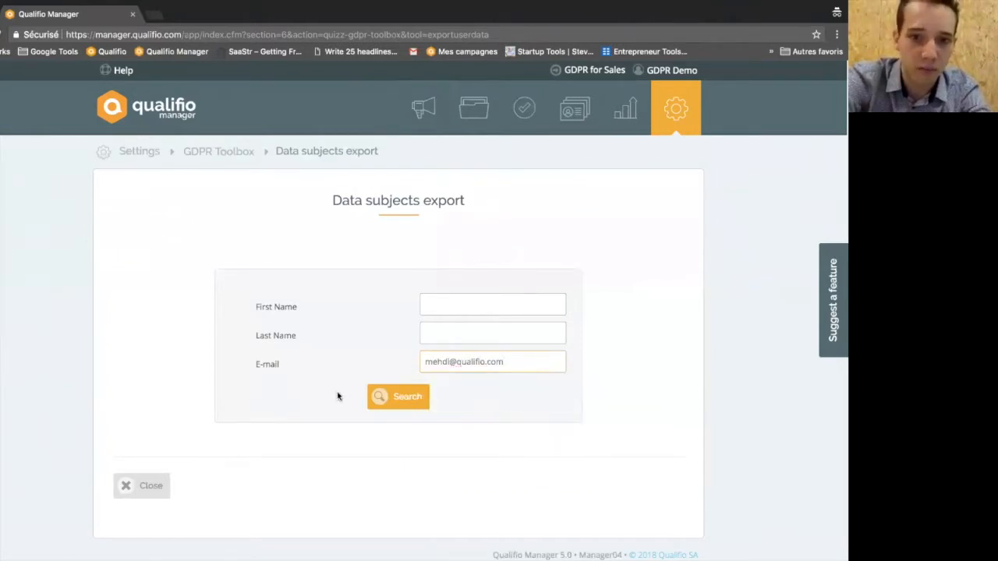
left_click(398, 396)
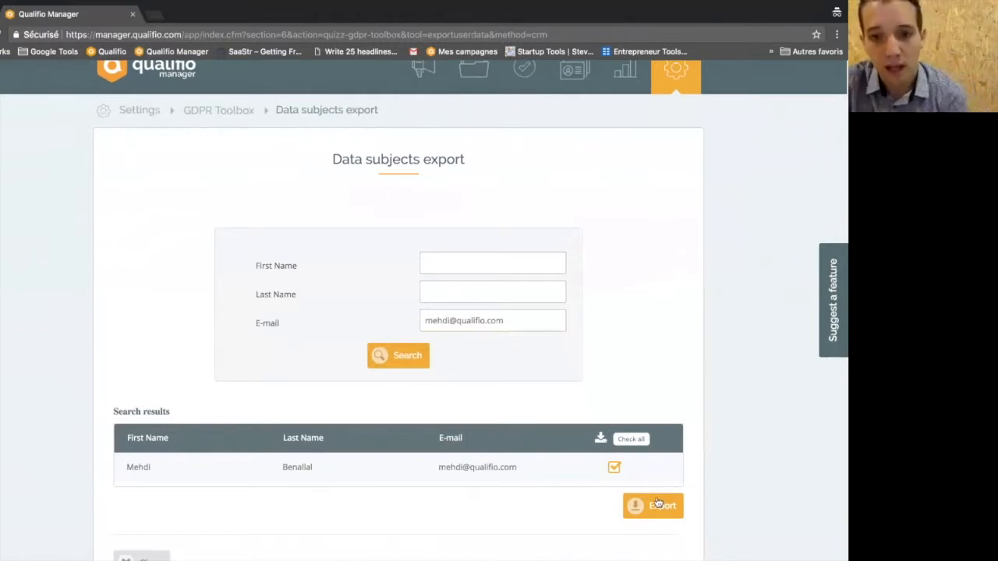
Request the profile's export under Art. 20 - Right to data access, then dismiss the confirmation.
left_click(653, 505)
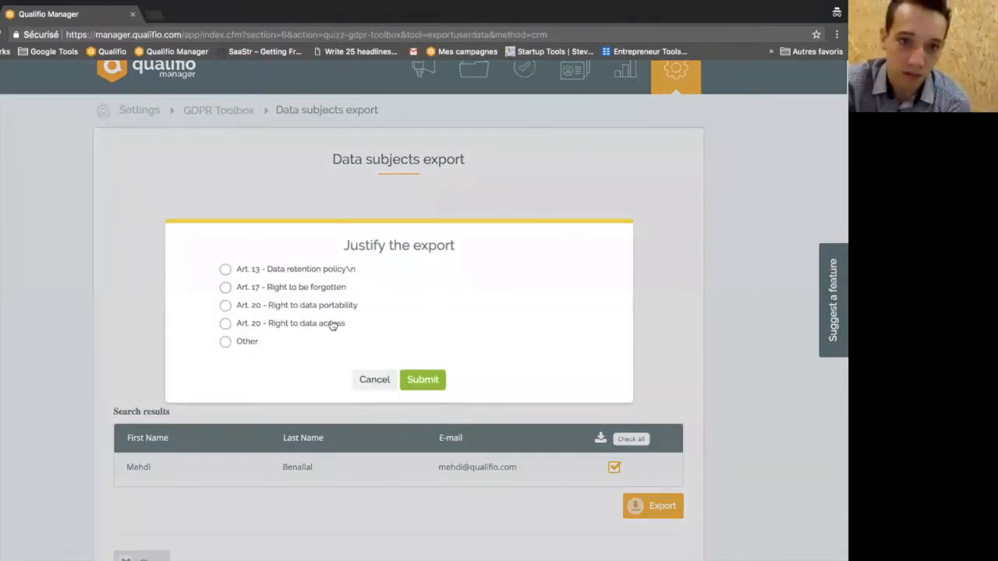
left_click(226, 322)
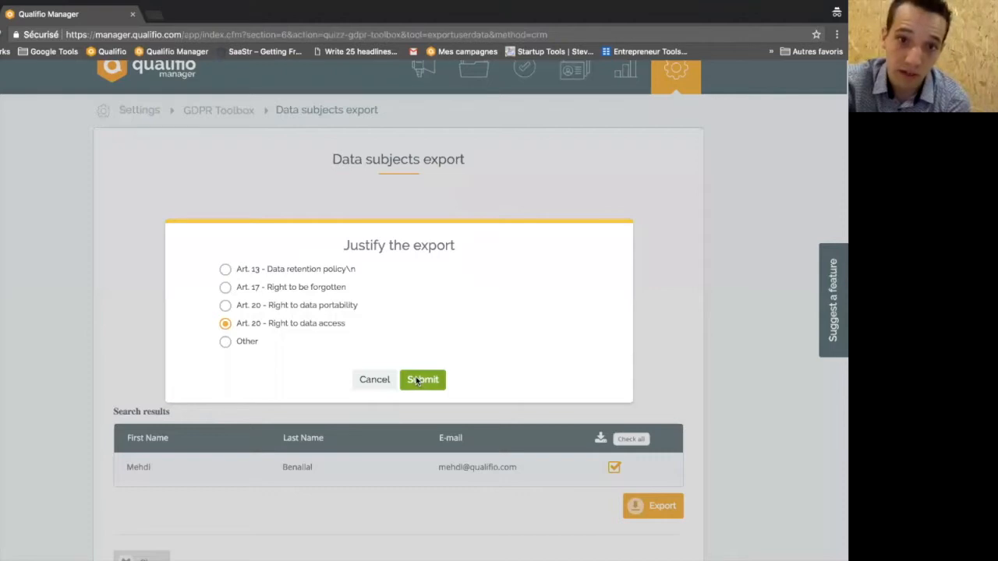
left_click(421, 380)
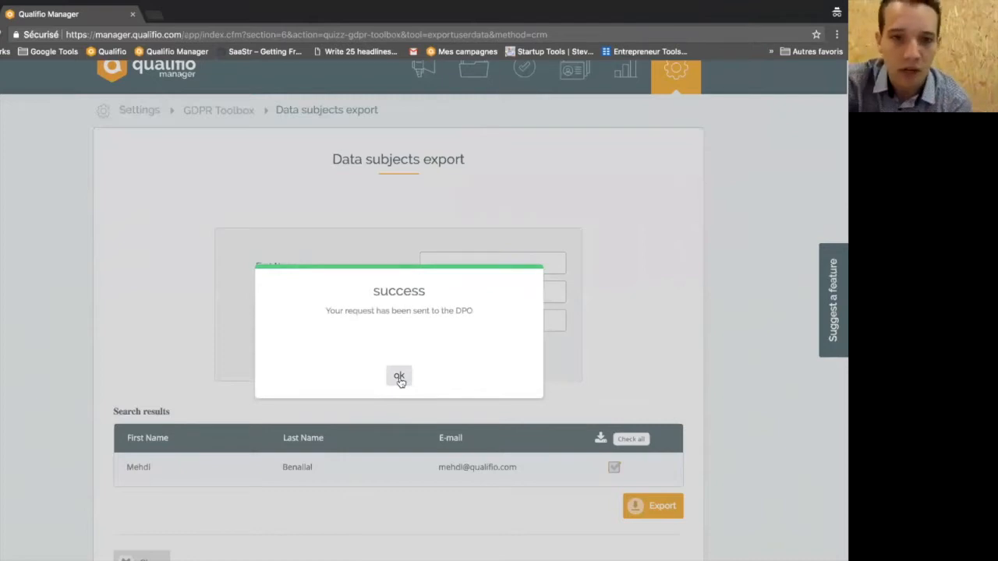
left_click(399, 376)
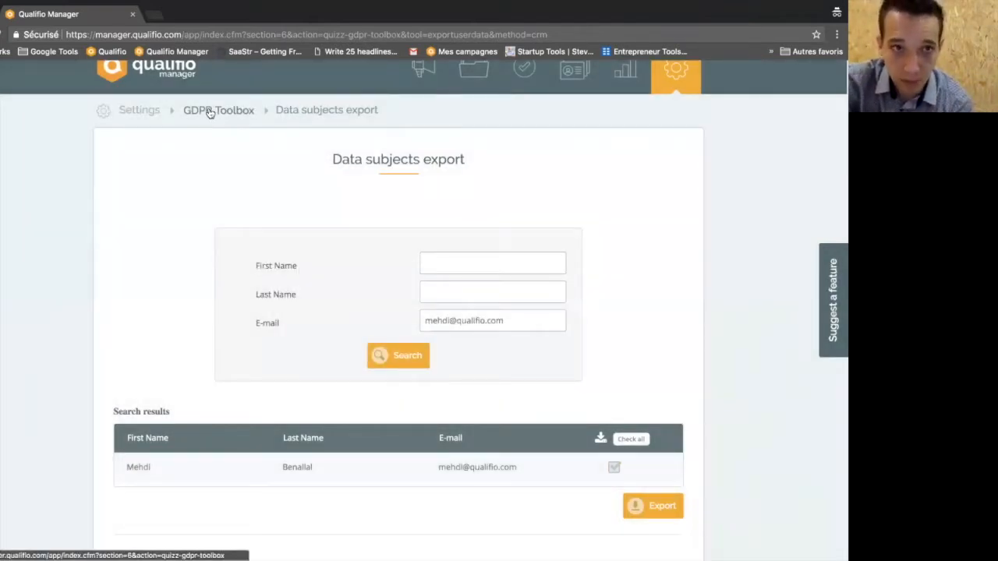
Open GDPR Requests, view the pending Data export request's details, then approve and confirm it.
left_click(218, 110)
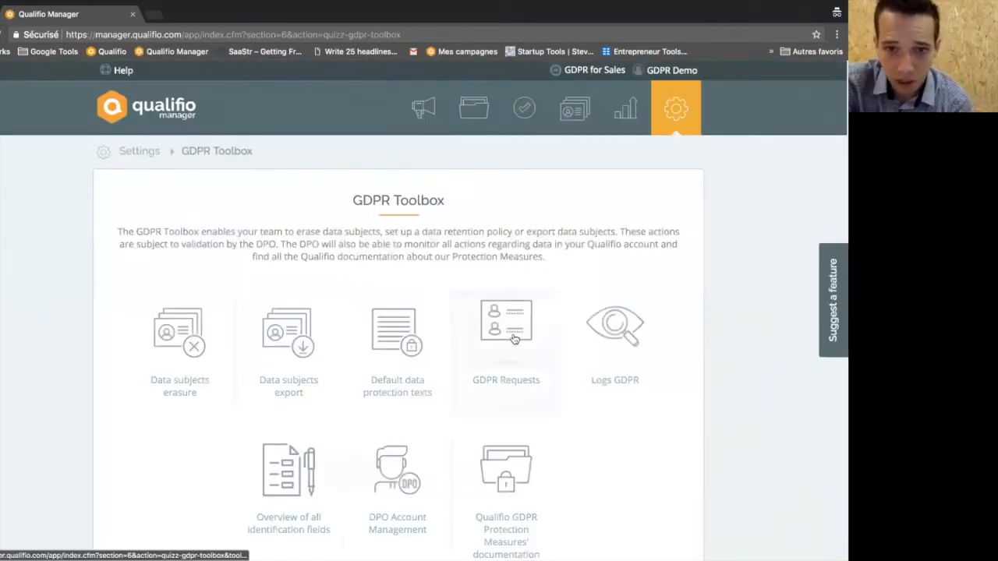
left_click(506, 322)
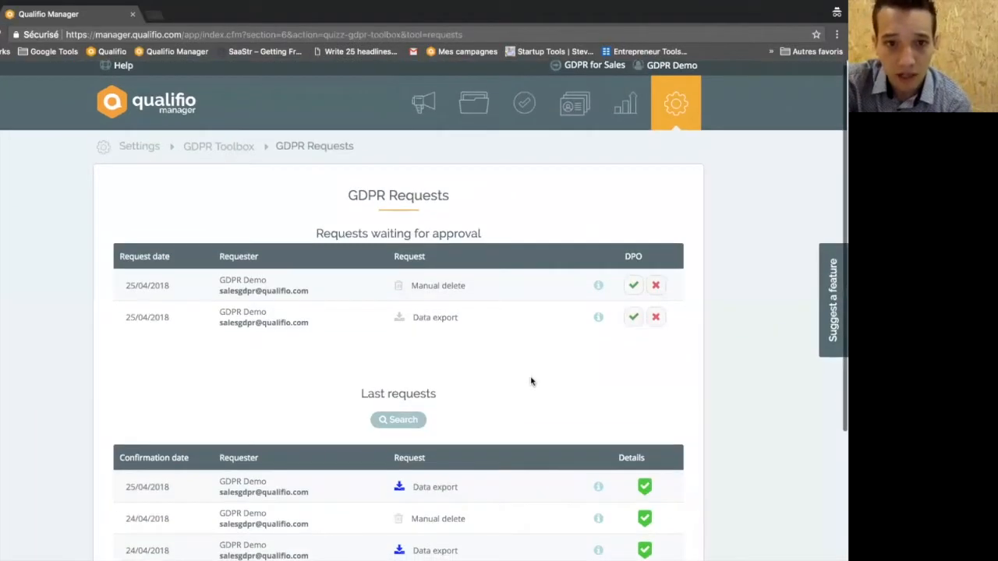
mouse_move(432, 322)
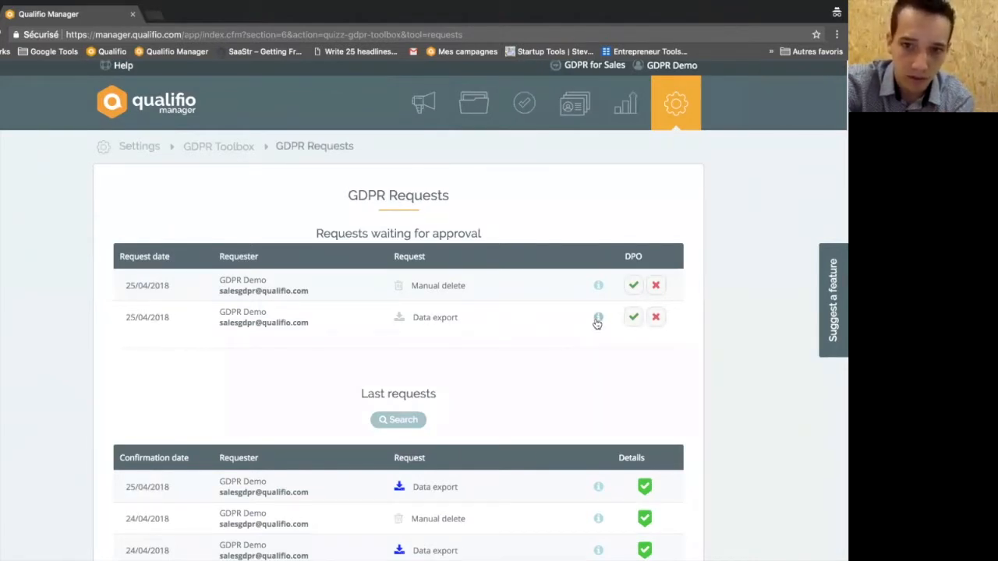
left_click(598, 318)
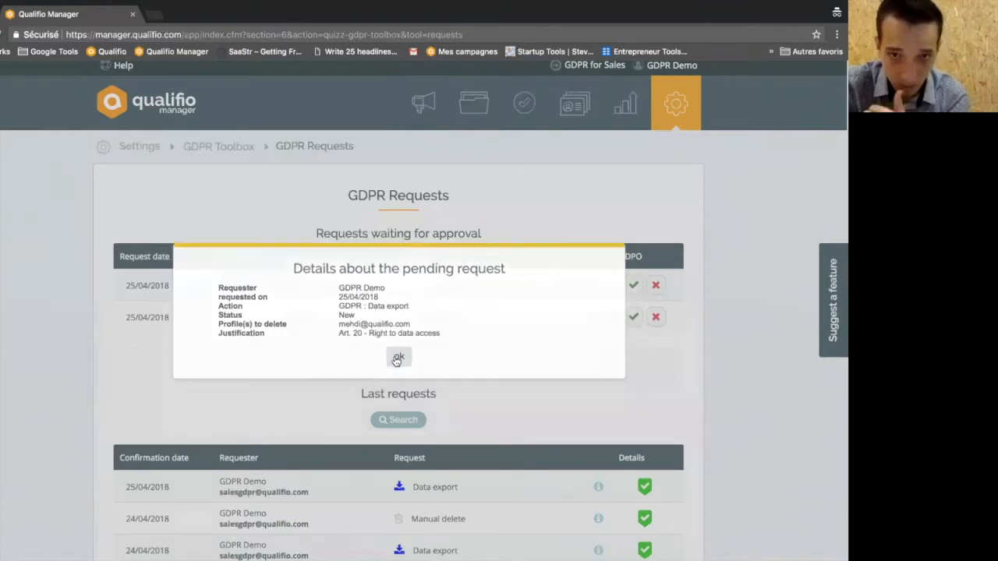
left_click(398, 358)
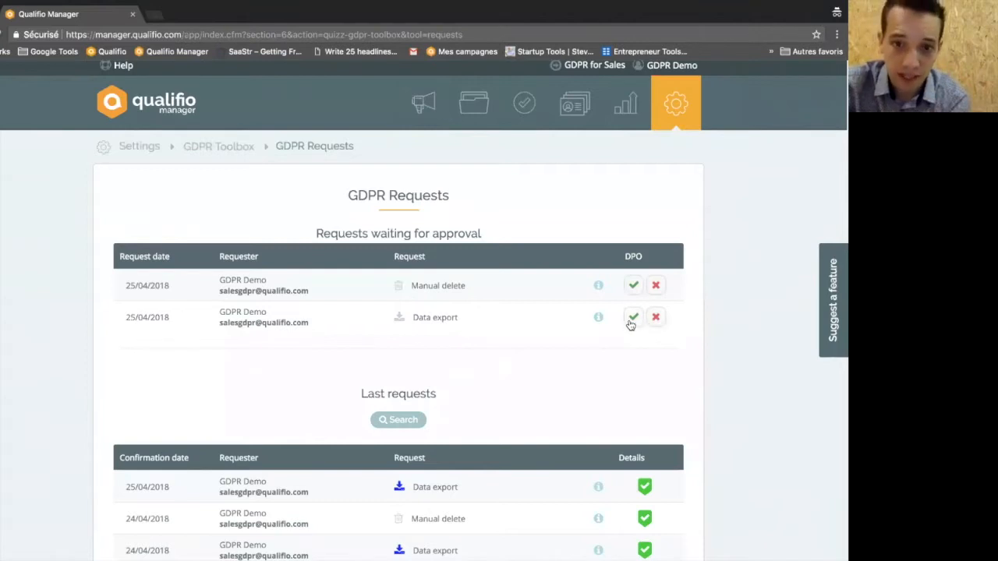
left_click(633, 317)
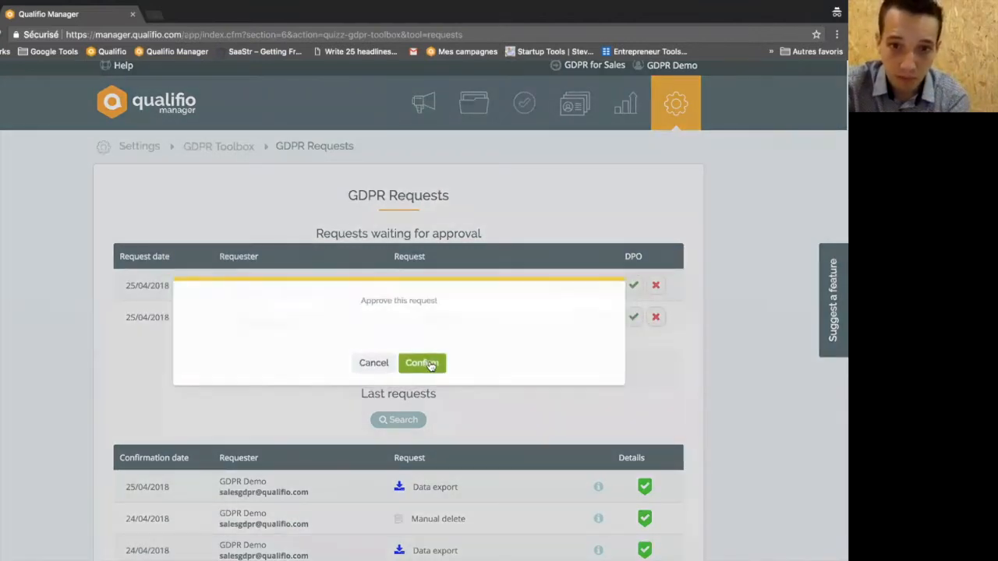
left_click(422, 362)
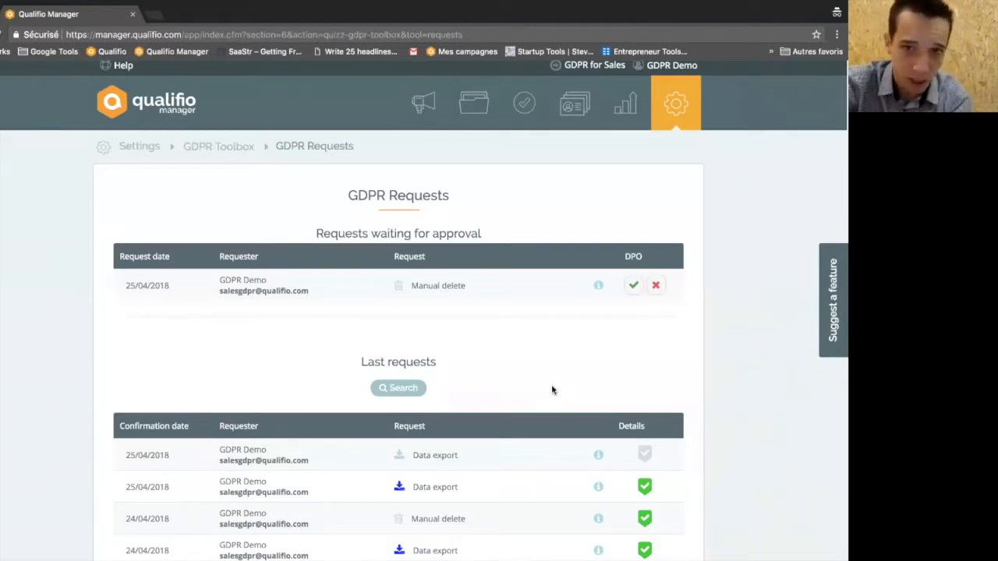
mouse_move(423, 290)
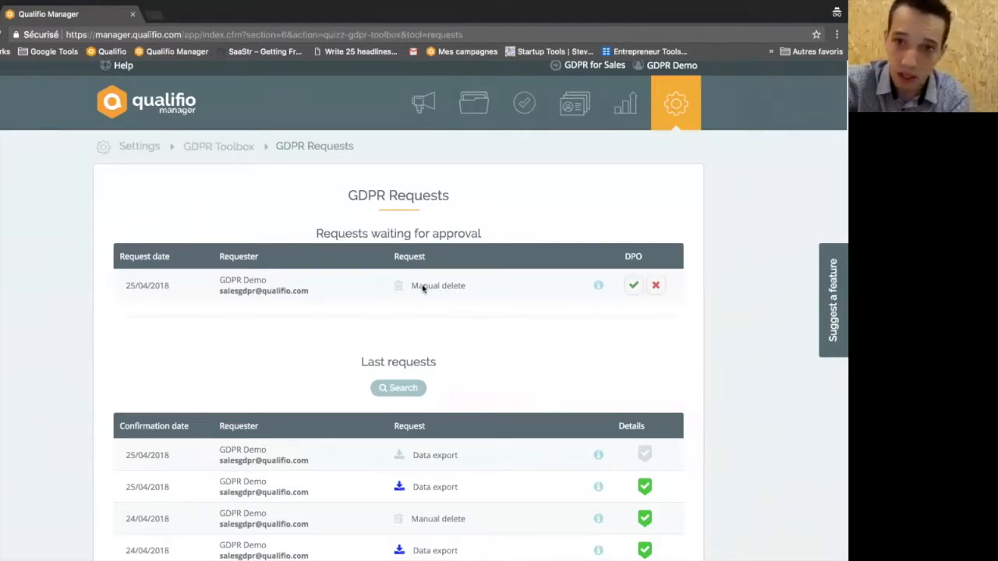
mouse_move(513, 294)
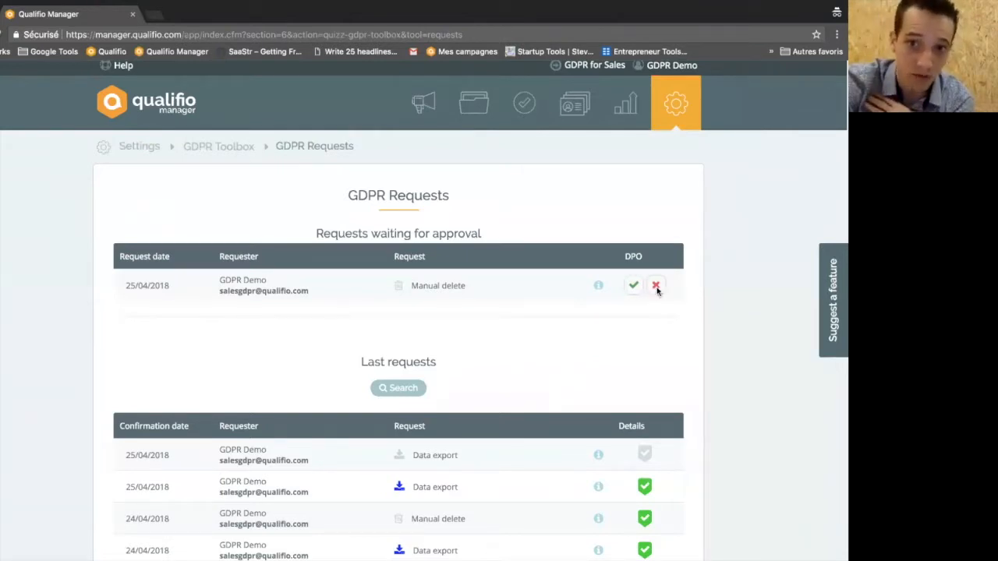
Deny the Manual delete request with the justification 'He cann…' and confirm.
left_click(656, 286)
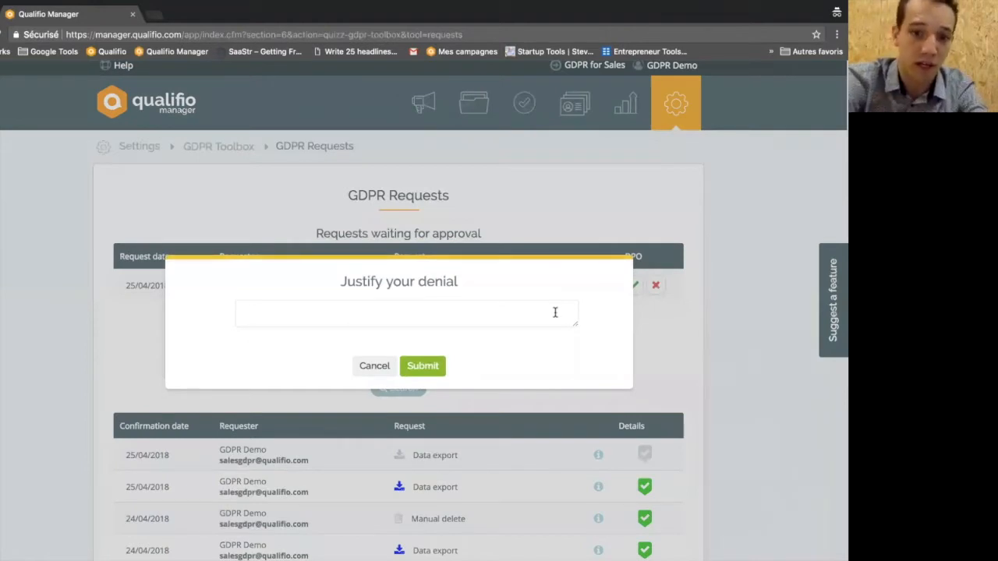
type("He cannot be deleted because...")
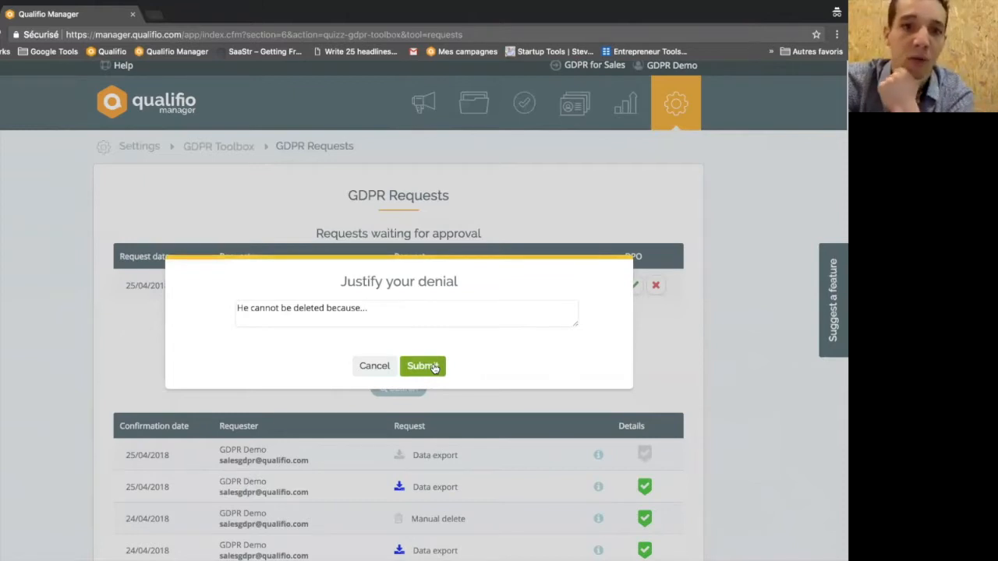
left_click(423, 365)
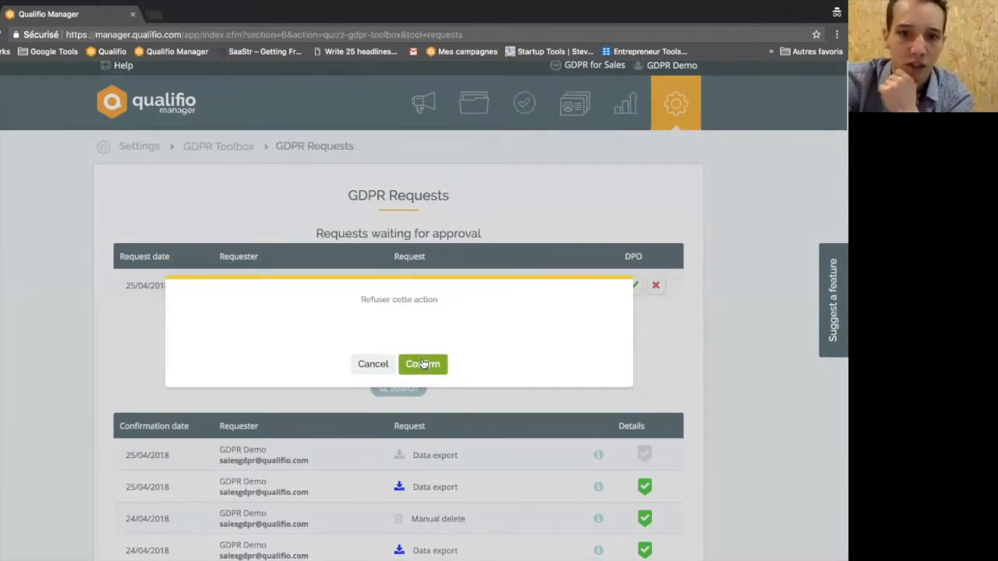
left_click(422, 364)
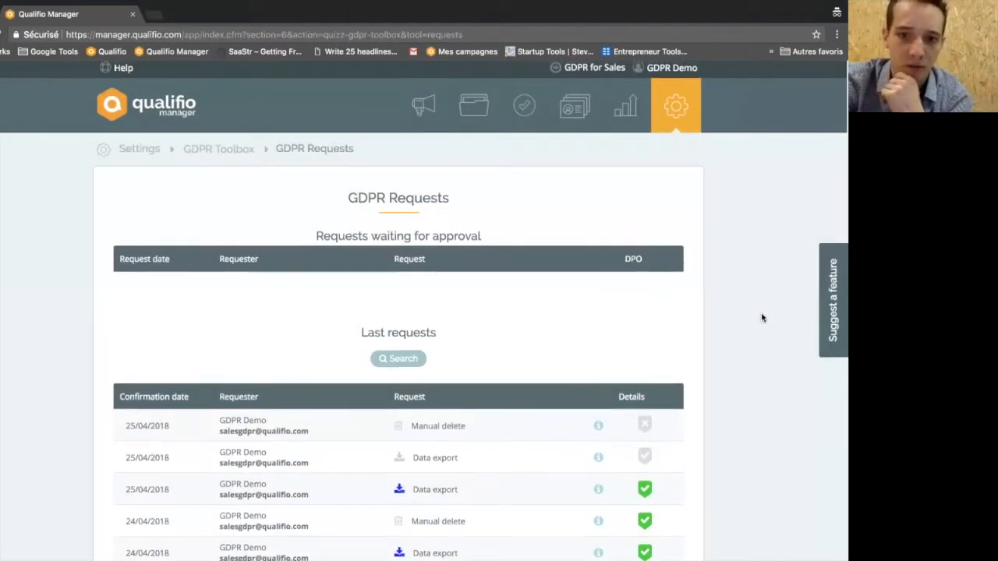
scroll("down", 3)
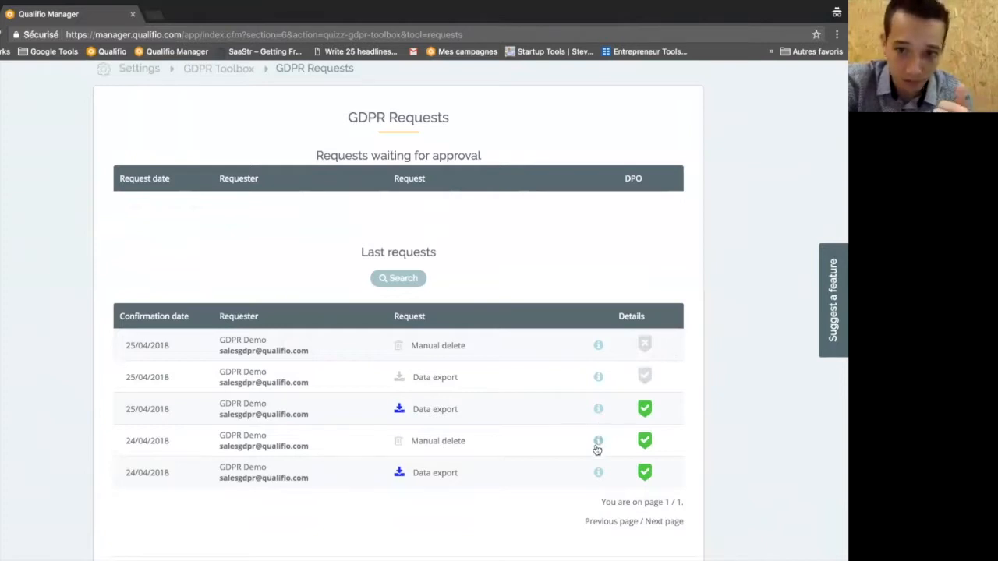
mouse_move(437, 446)
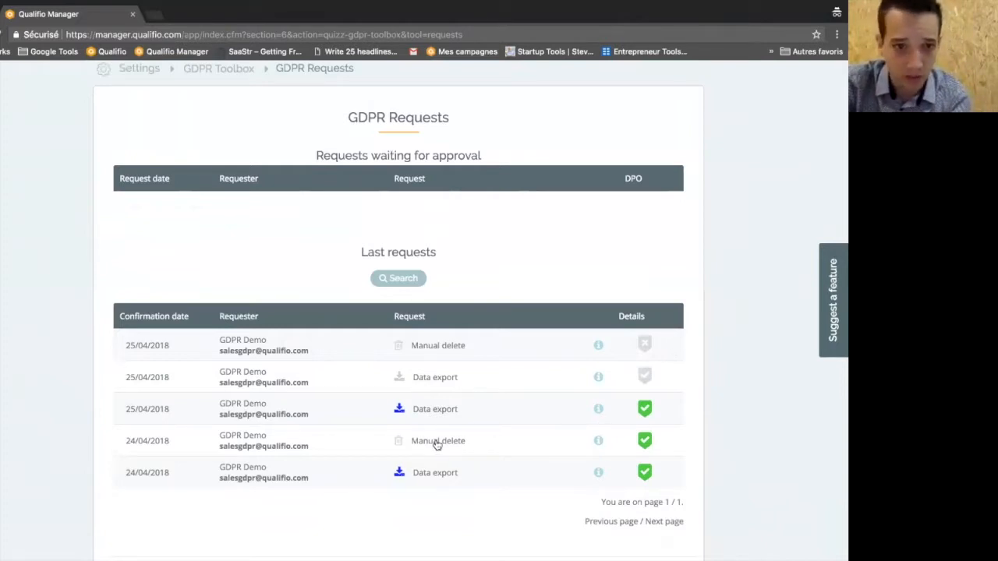
mouse_move(604, 436)
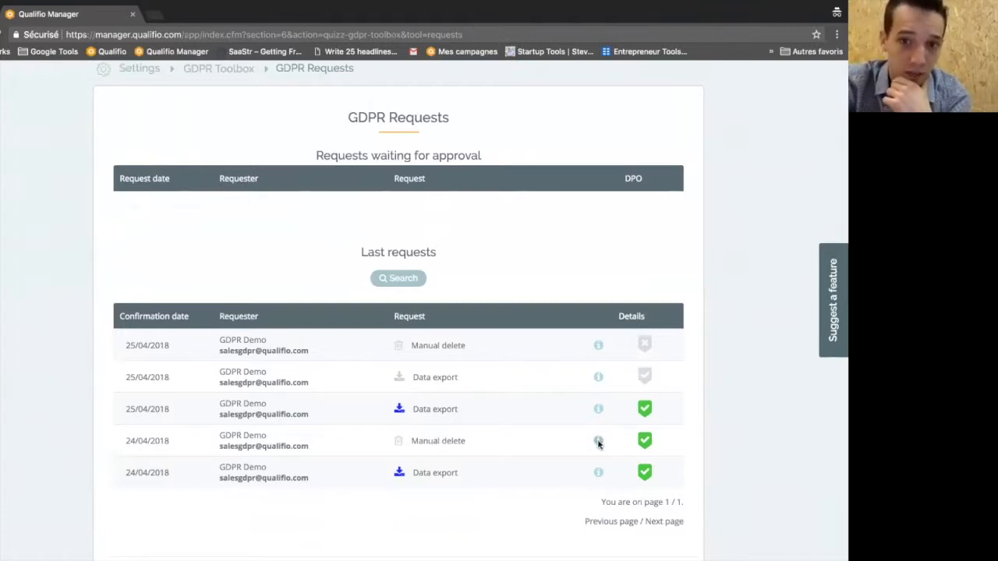
left_click(598, 441)
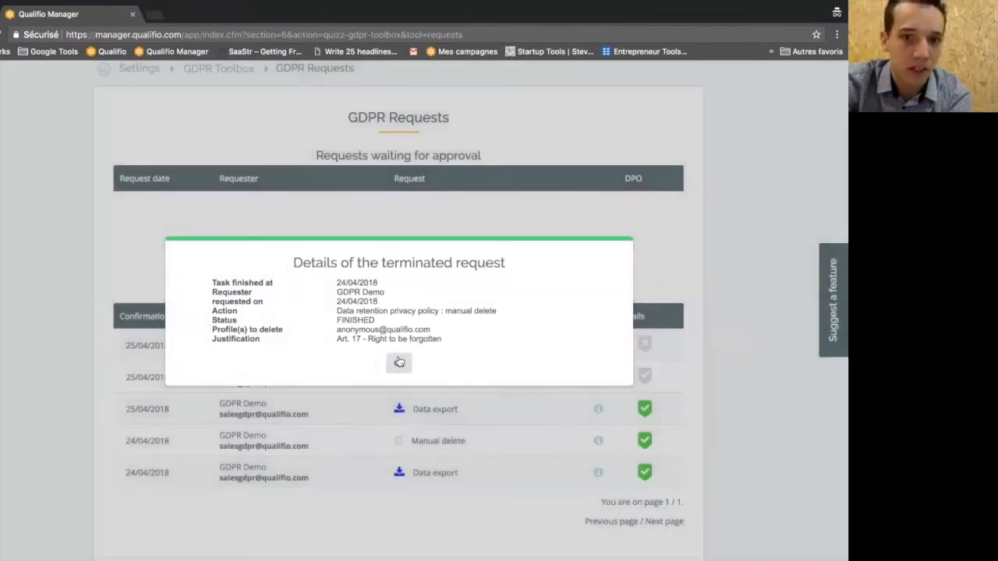
left_click(399, 362)
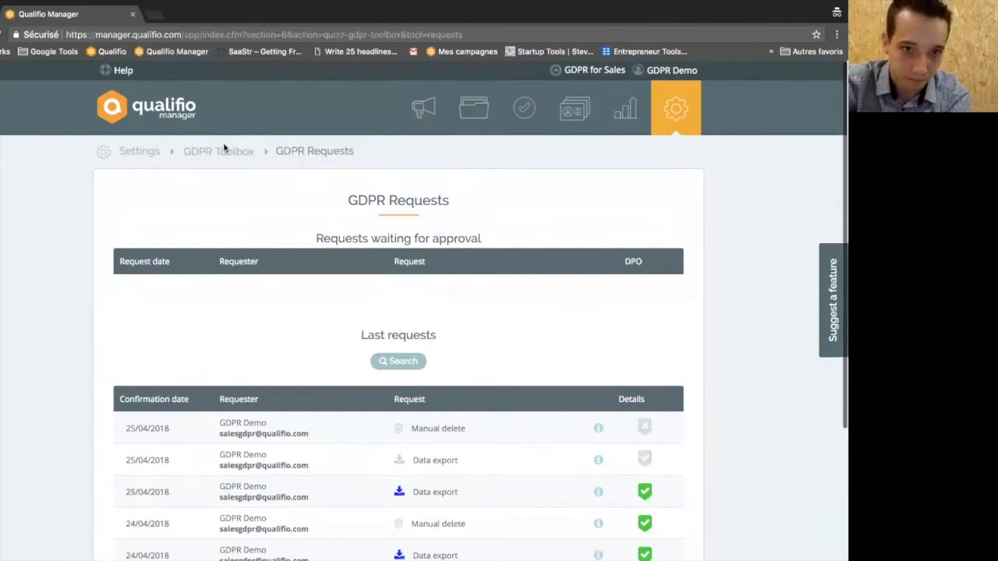
Click GDPR Toolbox in the breadcrumb to return to the tools overview.
left_click(217, 150)
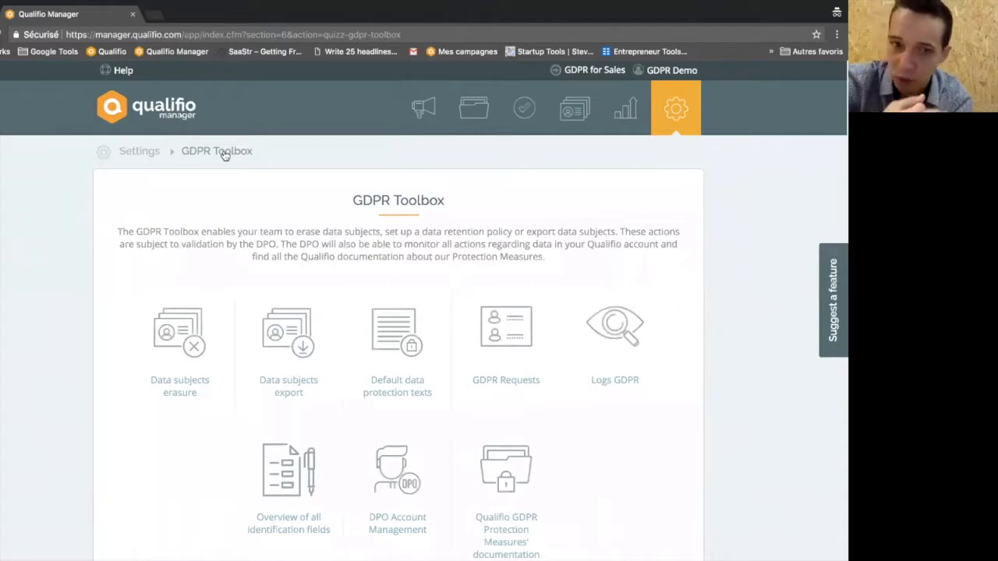
mouse_move(389, 277)
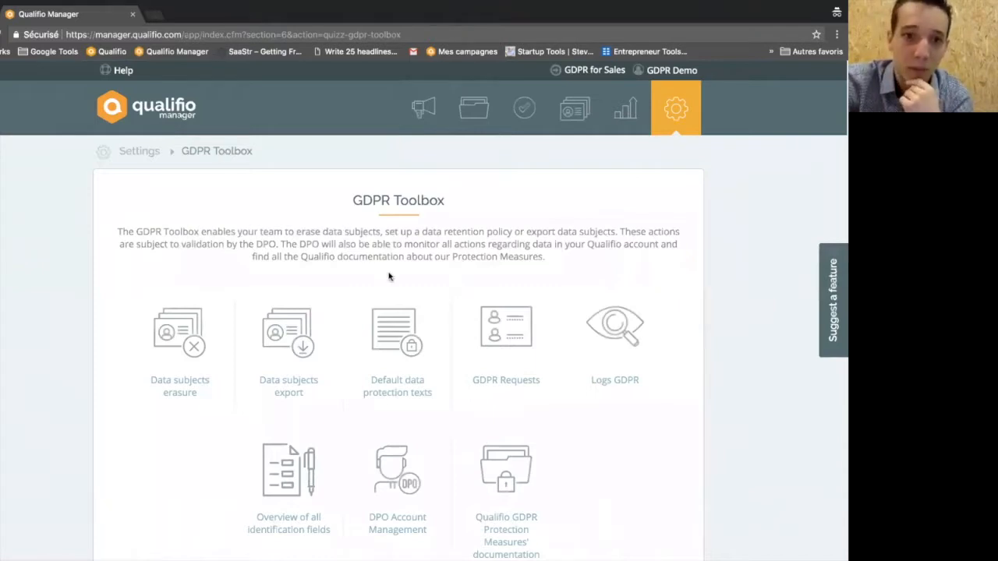
mouse_move(397, 327)
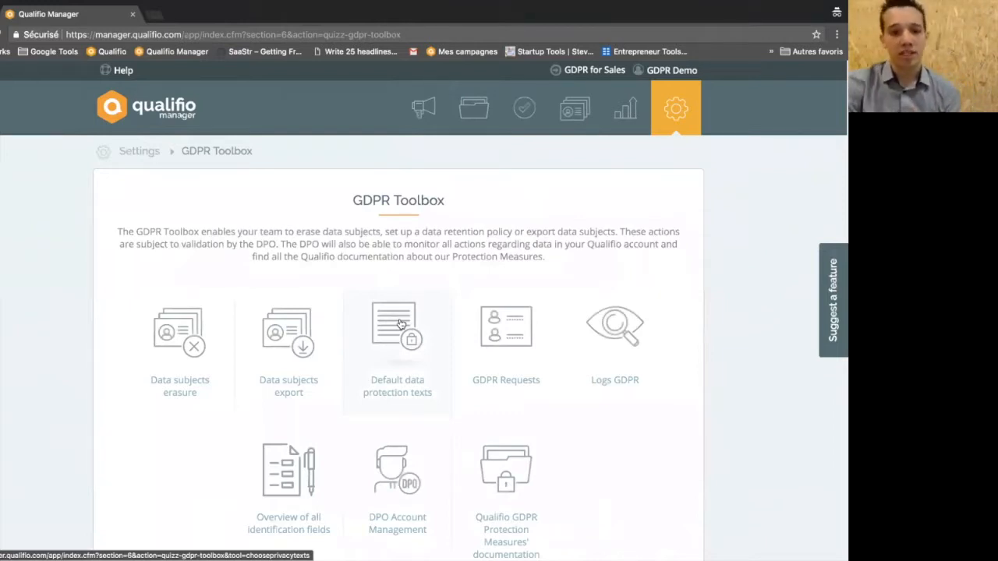
Open Default data protection texts and choose the menu texts, showing Default text and GDPR for Sales.
left_click(397, 331)
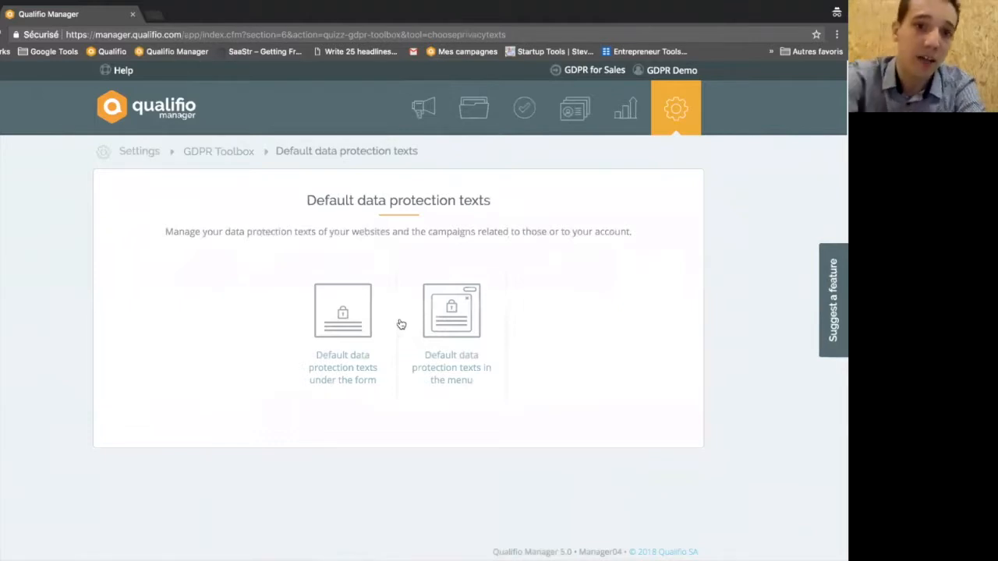
mouse_move(343, 308)
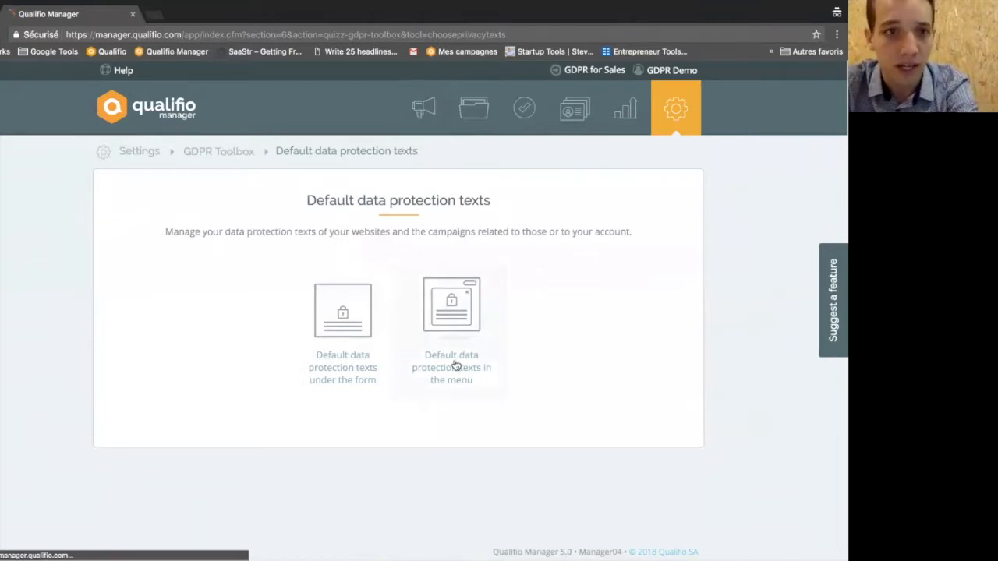
left_click(450, 304)
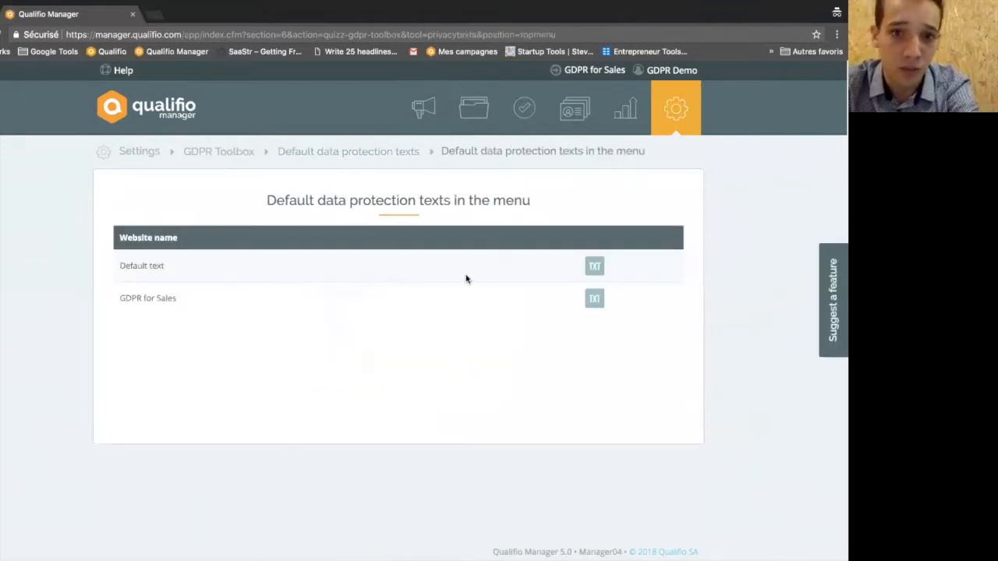
mouse_move(474, 269)
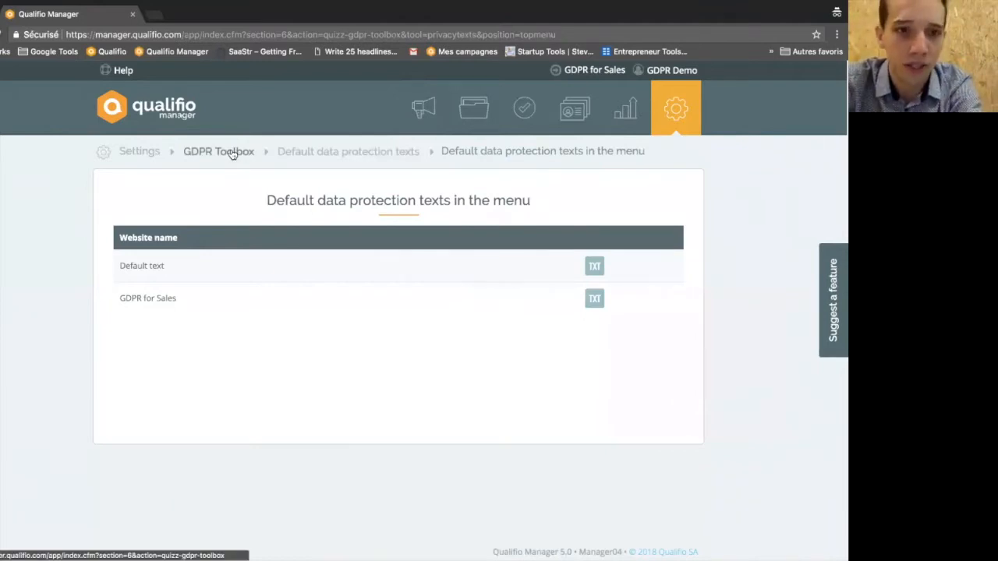
Open Logs GDPR from the GDPR Toolbox and scroll through the recorded personal-data actions.
left_click(219, 151)
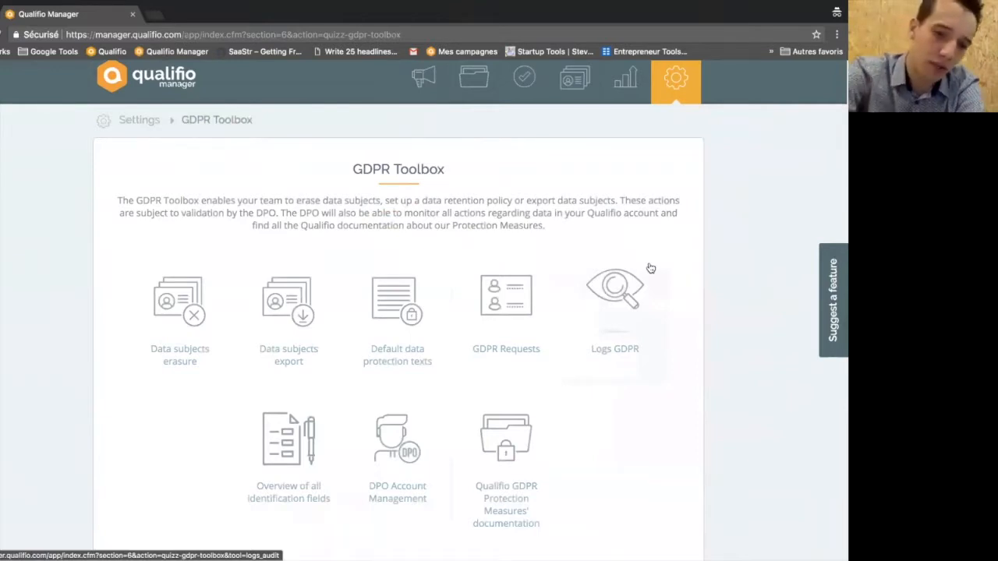
mouse_move(721, 356)
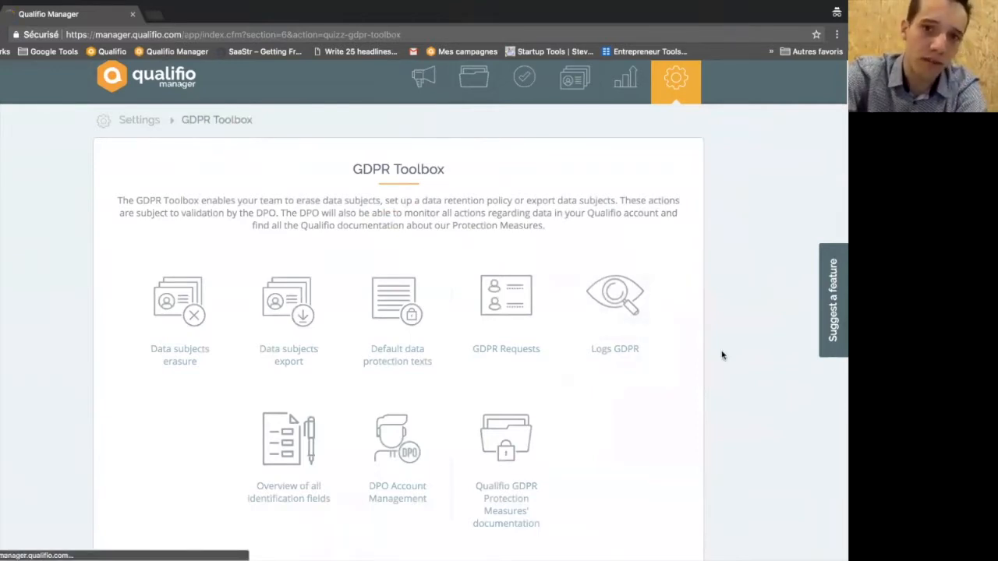
mouse_move(741, 381)
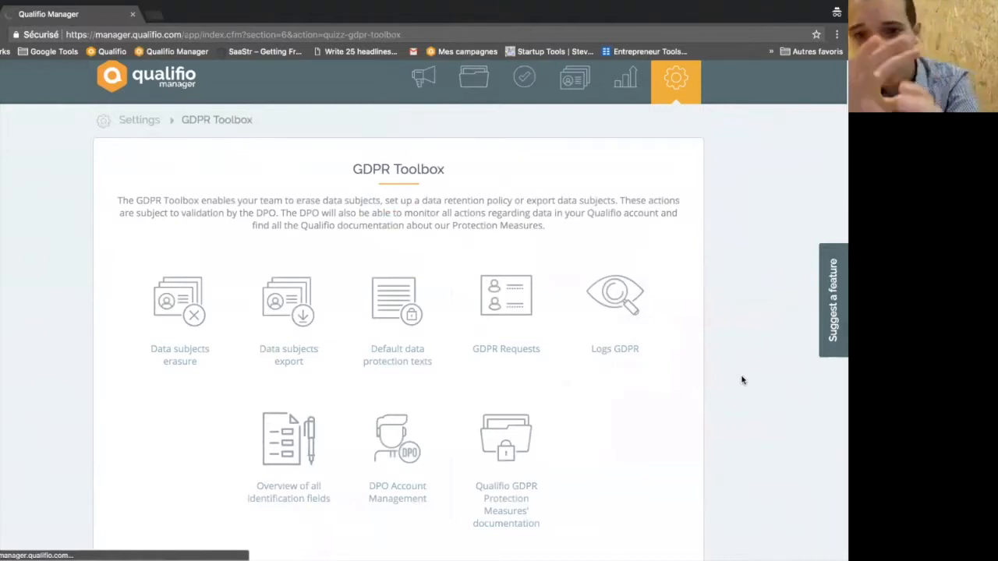
left_click(614, 296)
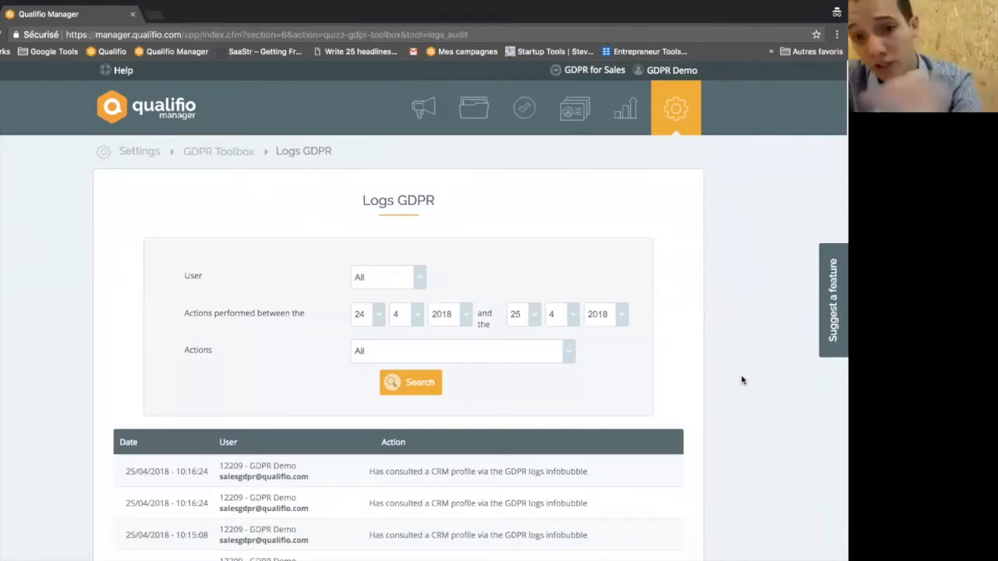
scroll("down", 3)
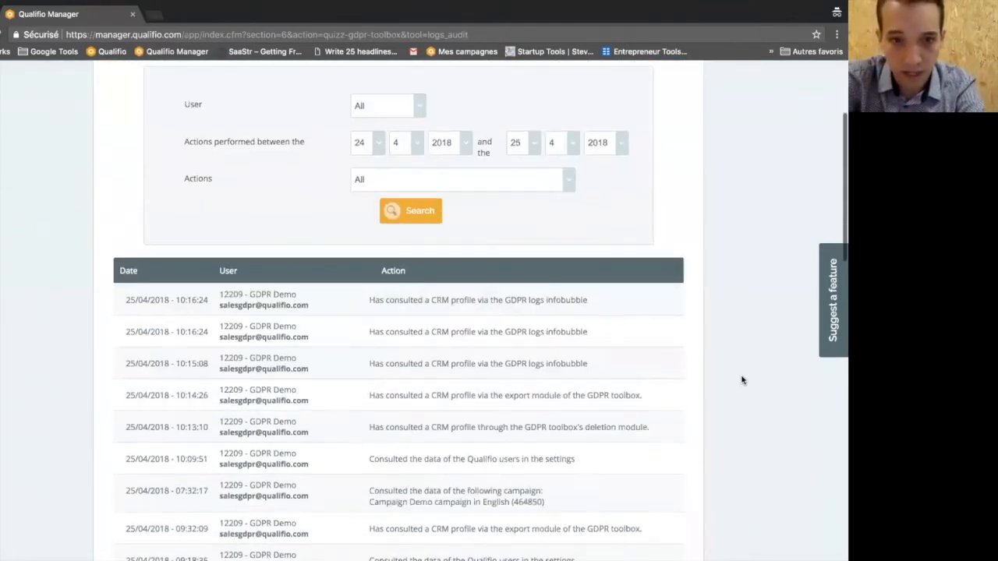
scroll("down", 3)
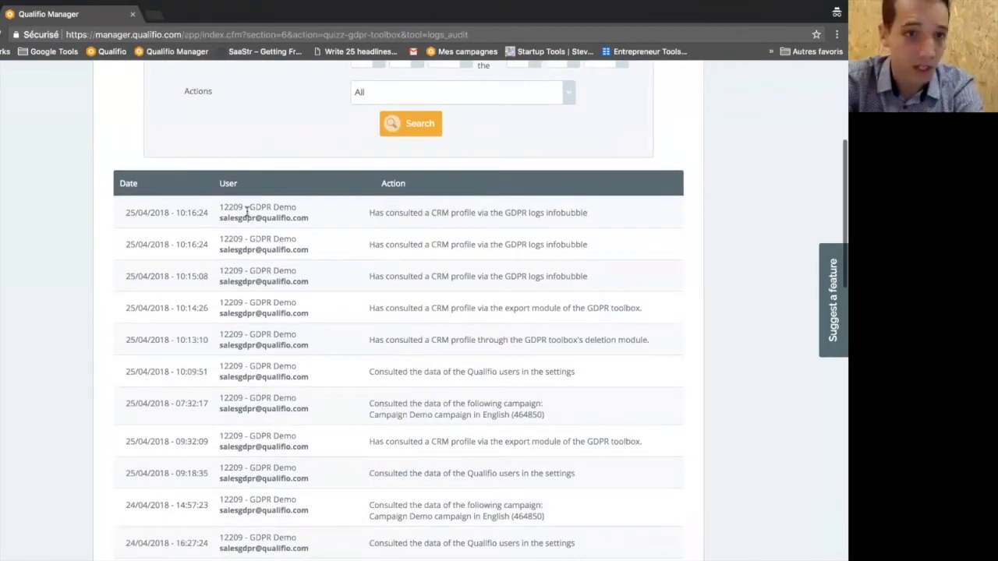
mouse_move(447, 208)
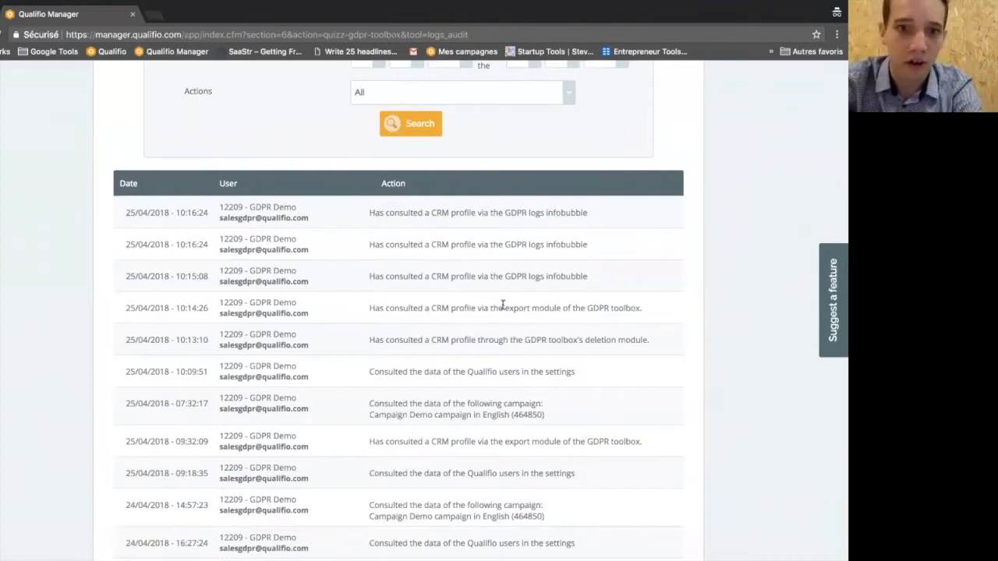
scroll("down", 3)
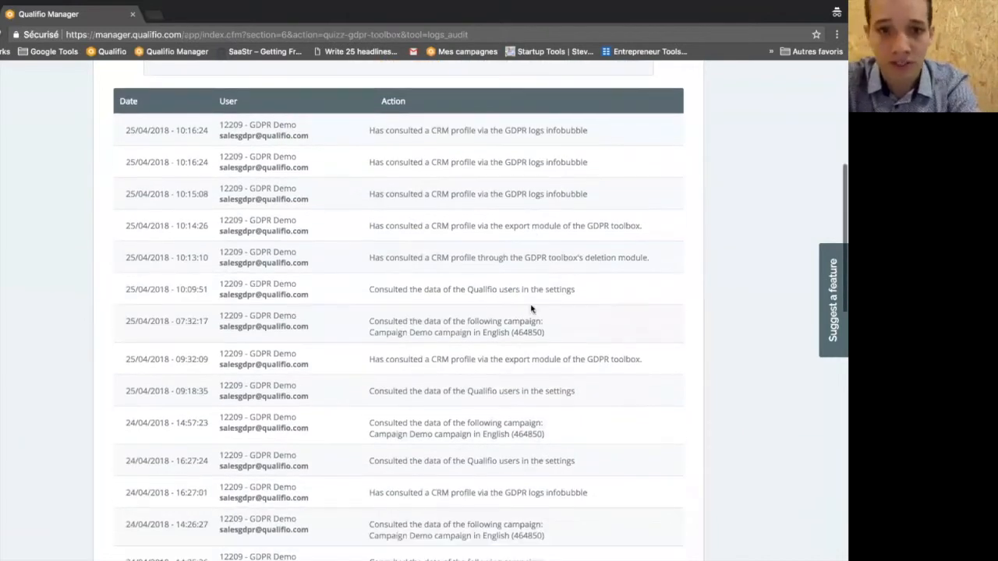
double_click(455, 332)
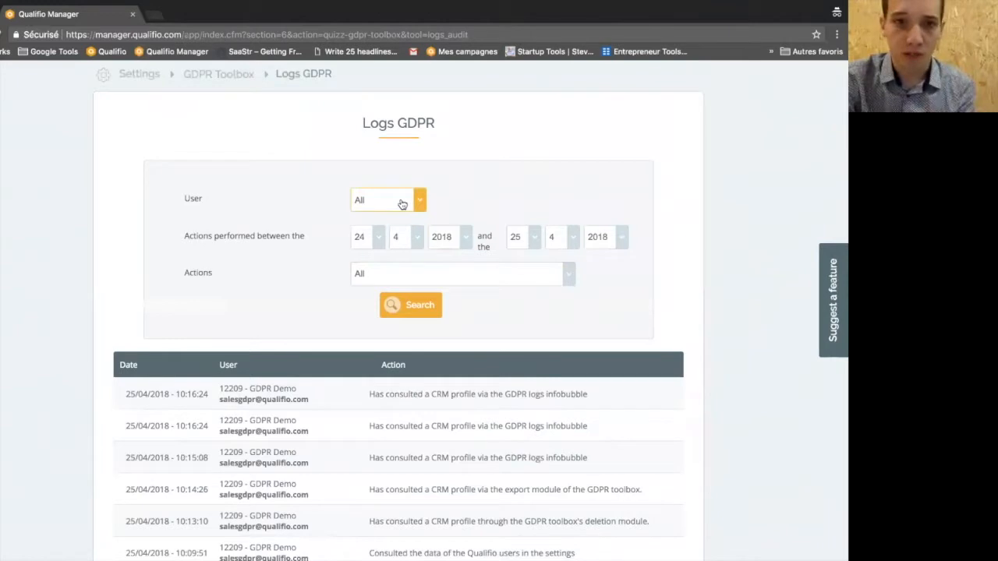
Filter the GDPR logs by the Demo GDPR user, then return to the GDPR Toolbox overview.
left_click(388, 199)
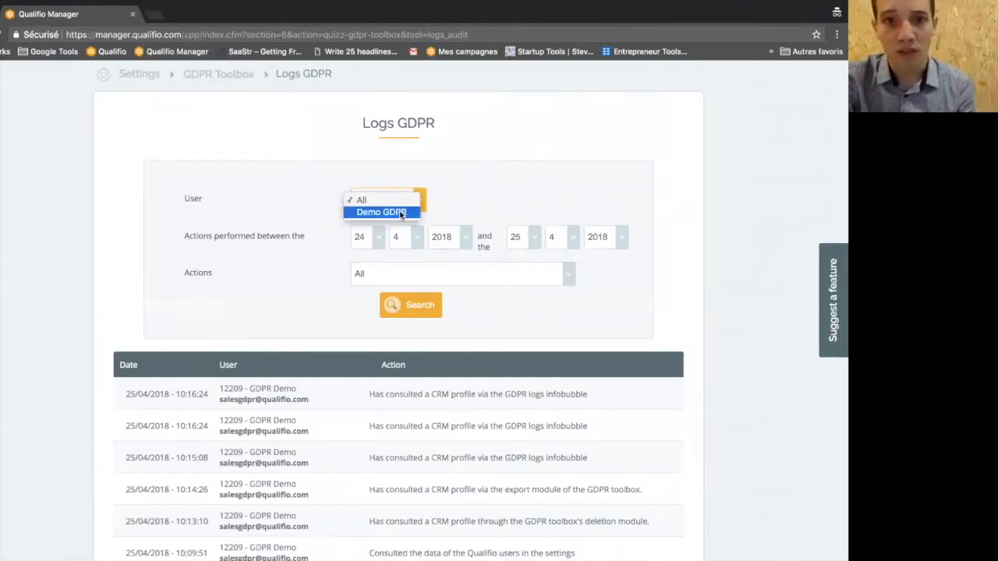
left_click(382, 200)
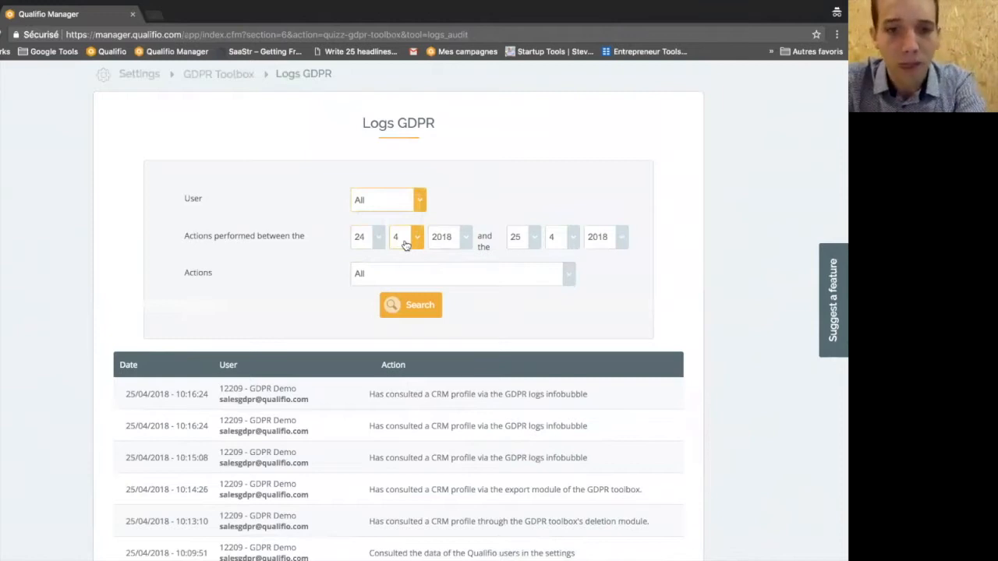
scroll("down", 3)
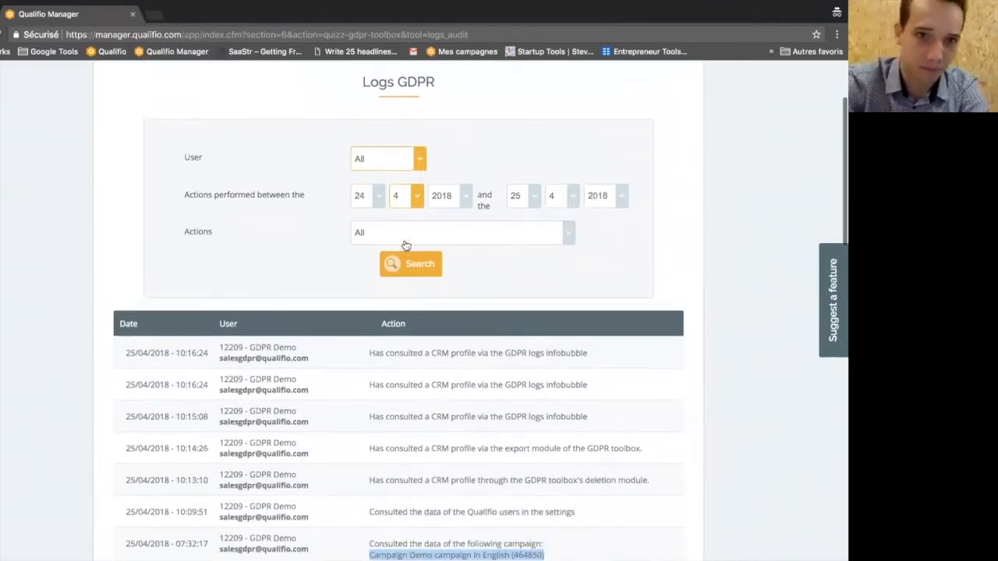
left_click(212, 150)
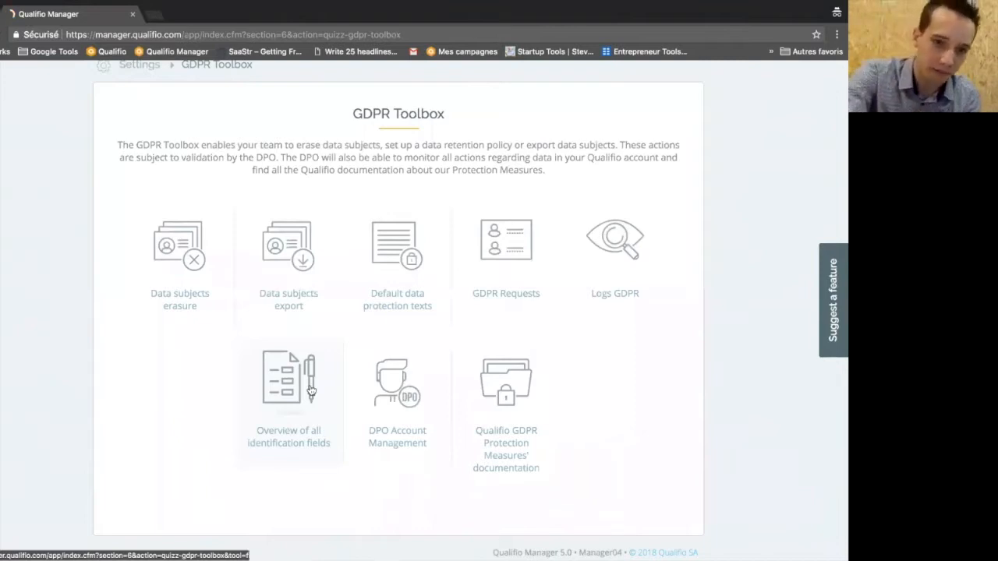
left_click(289, 378)
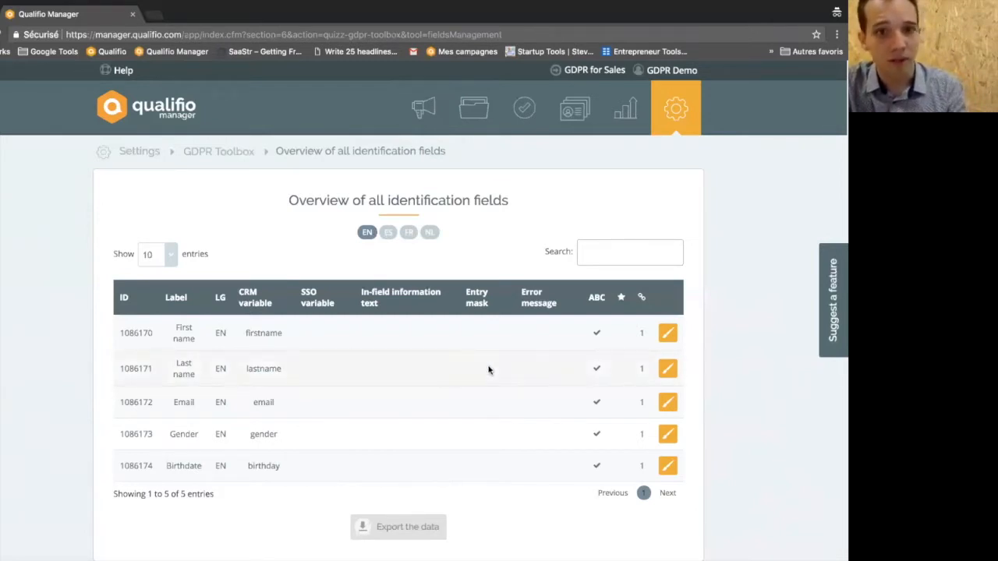
mouse_move(392, 400)
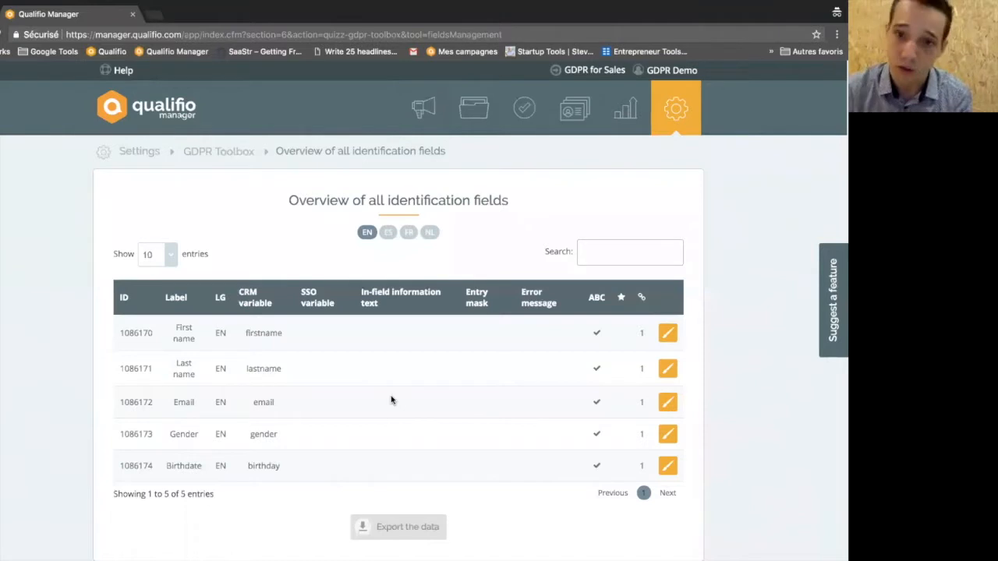
mouse_move(624, 434)
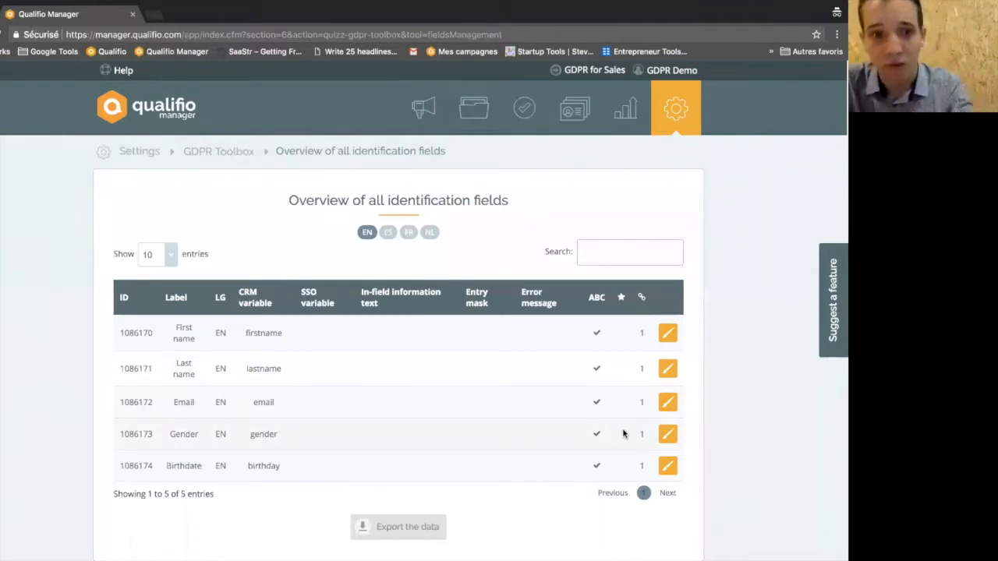
mouse_move(528, 389)
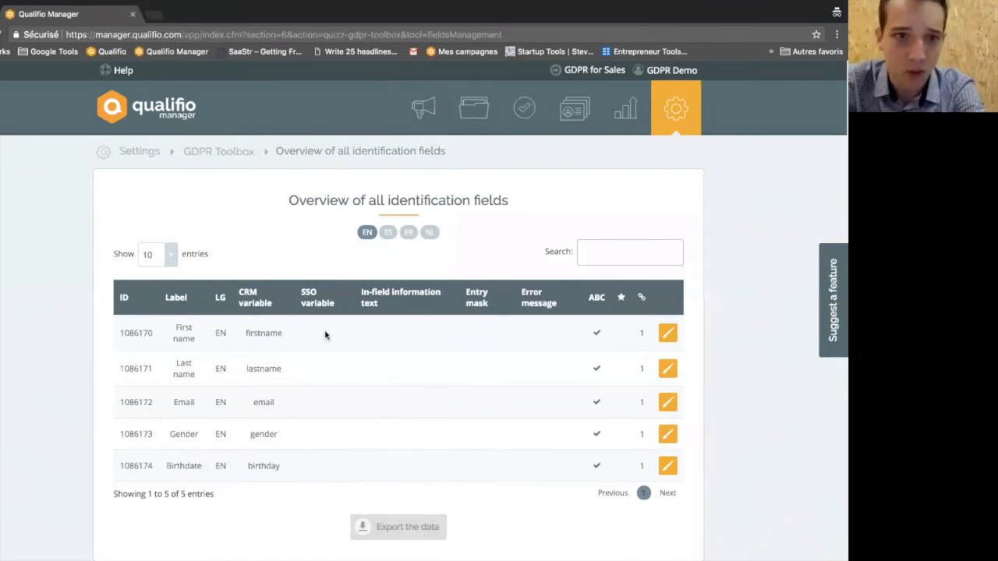
left_click(218, 150)
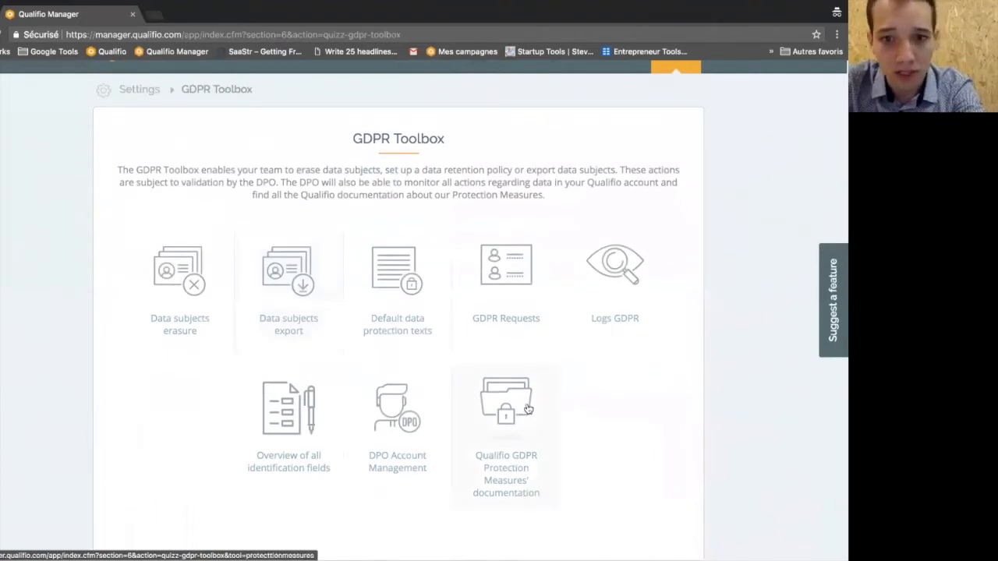
Open the 'Qualifio GDPR Protection Measures' documentation' tile in the GDPR Toolbox.
left_click(506, 405)
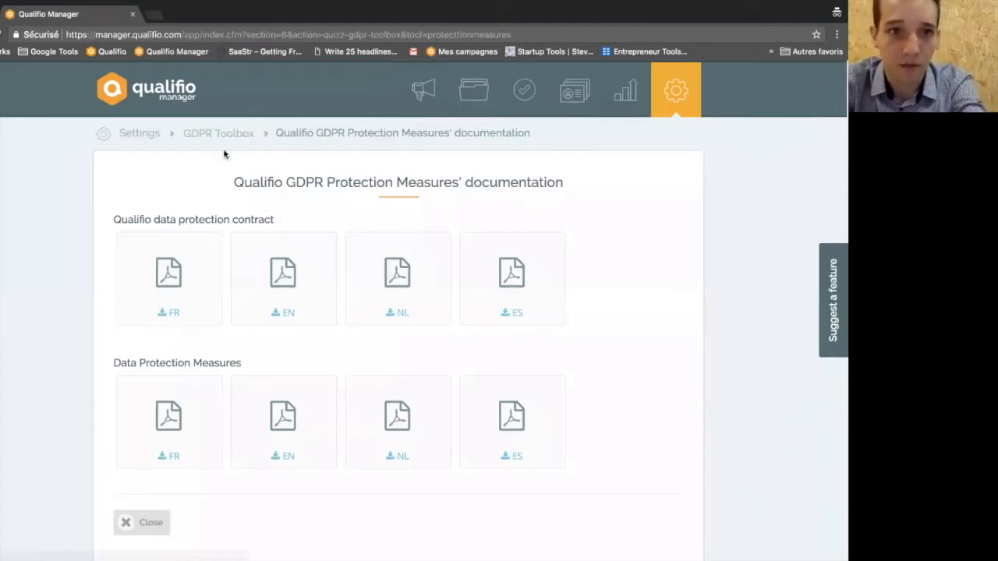
mouse_move(218, 133)
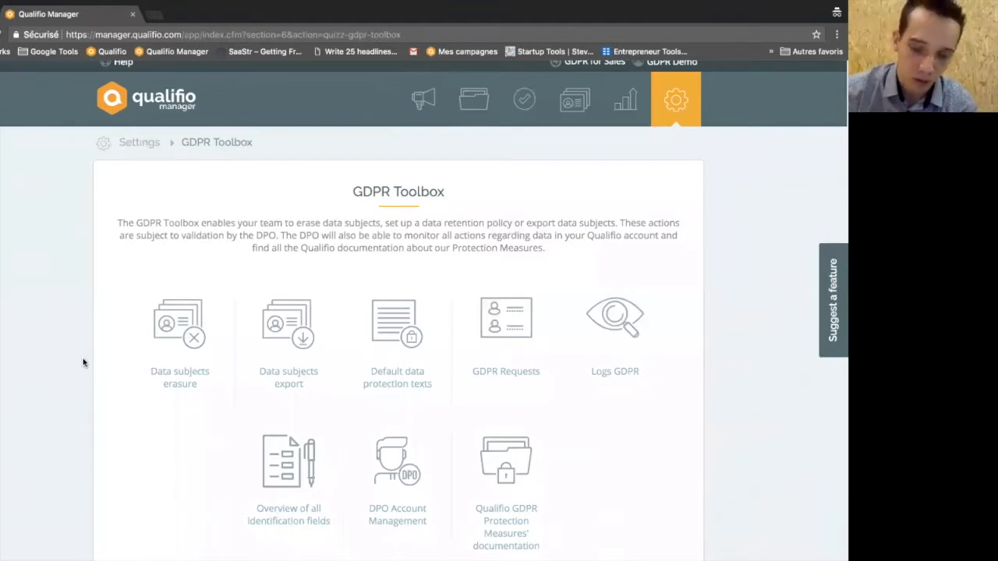
mouse_move(424, 99)
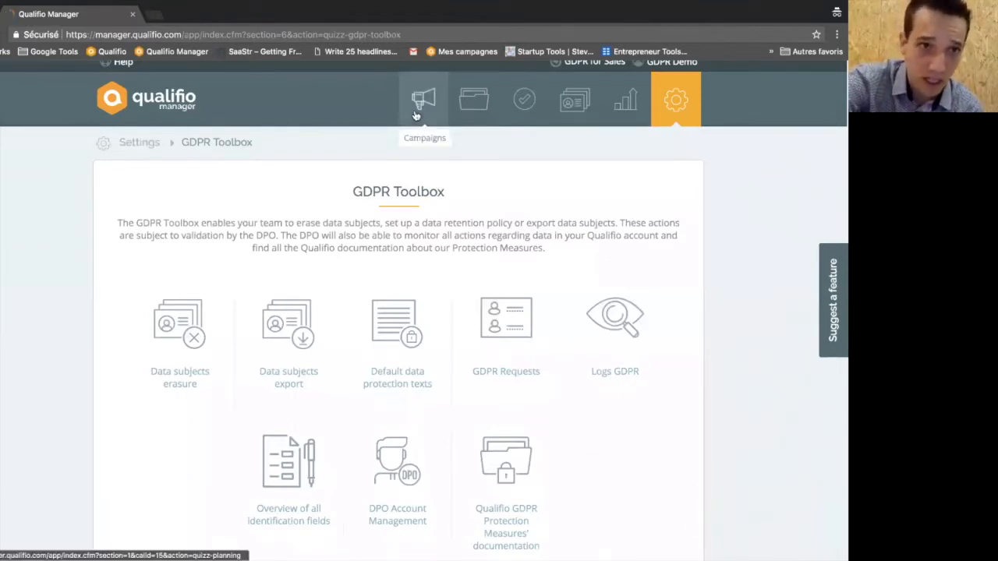
Open Stats for the Demo campaign in English and show its Games table of five participations.
left_click(423, 99)
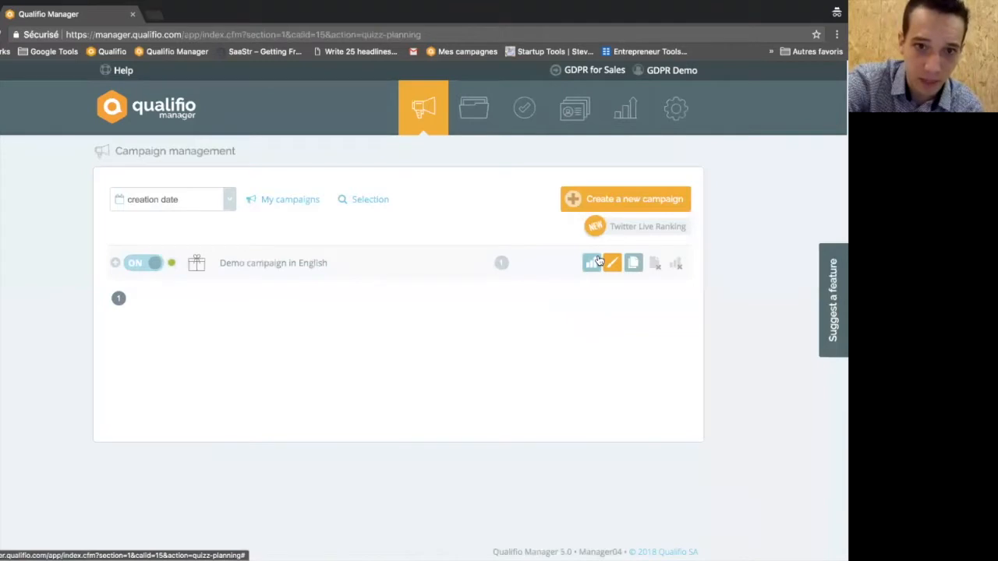
left_click(591, 263)
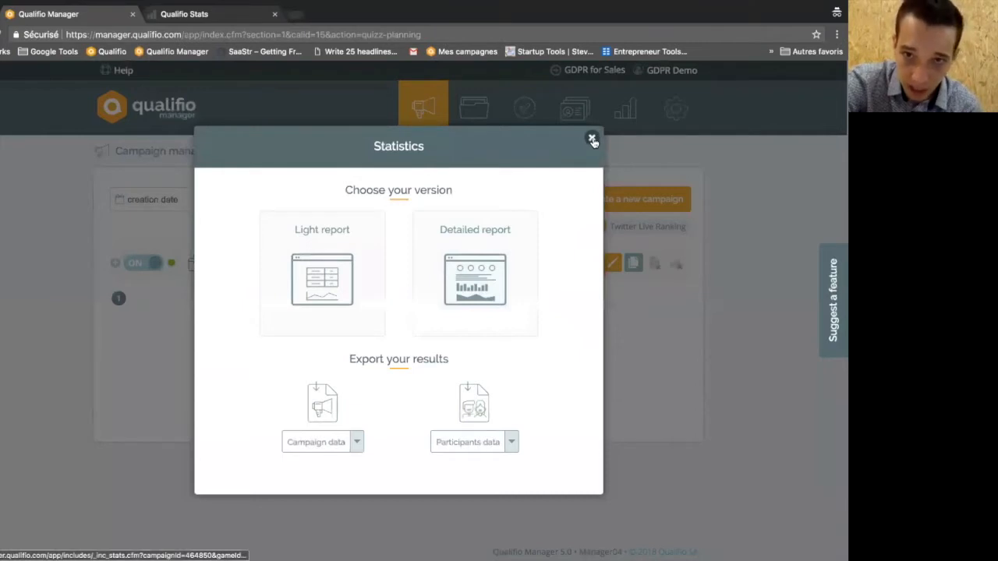
left_click(592, 138)
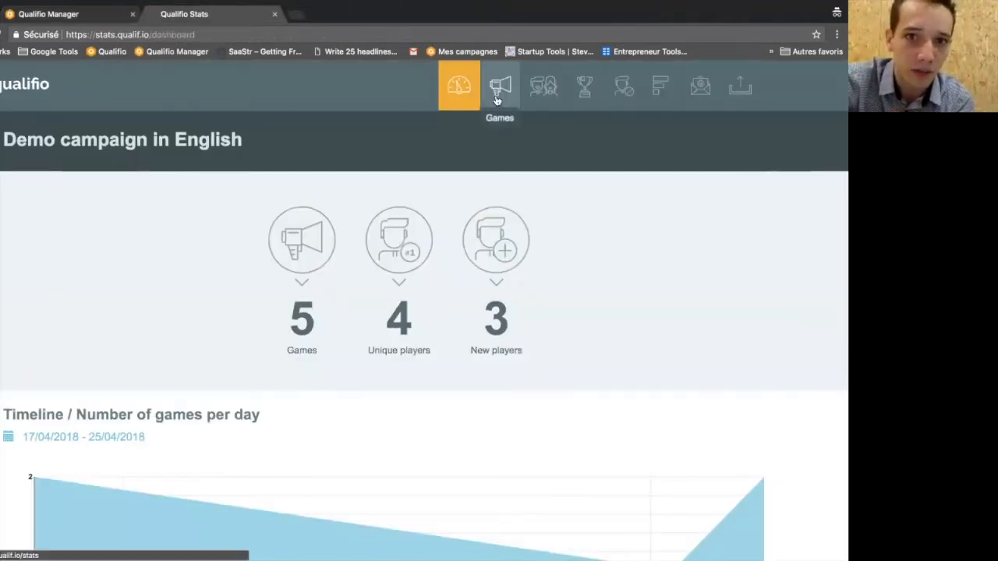
left_click(500, 86)
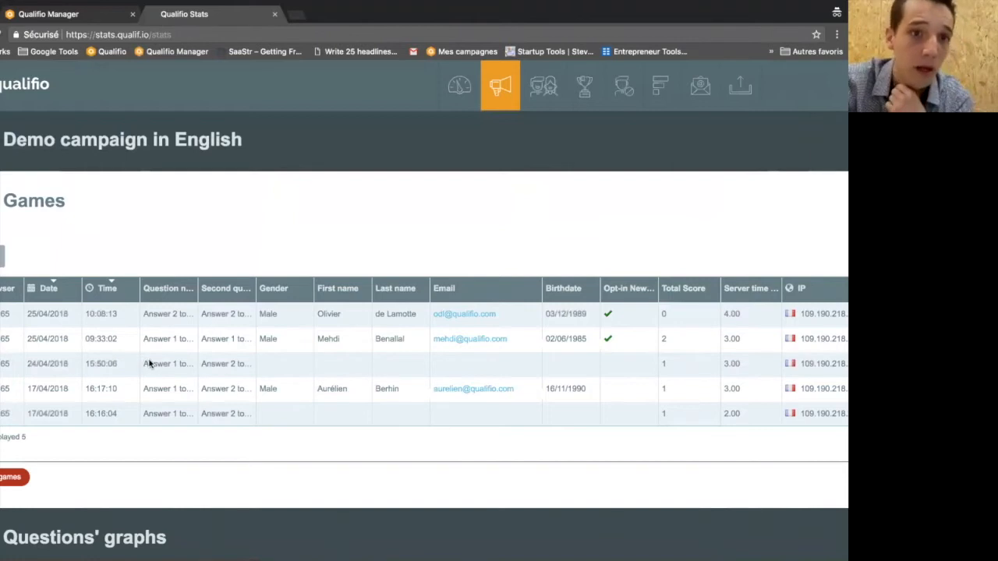
mouse_move(166, 364)
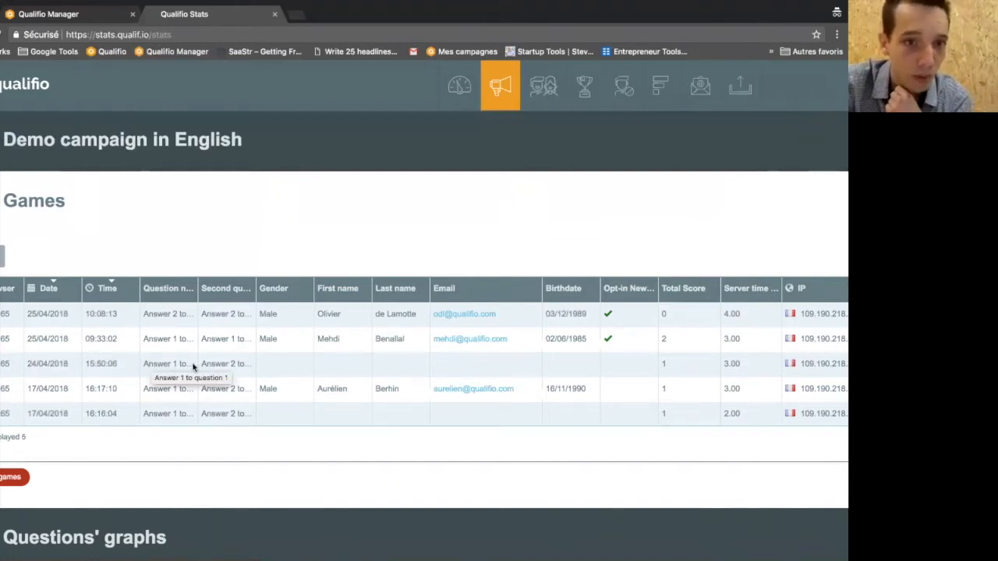
mouse_move(318, 370)
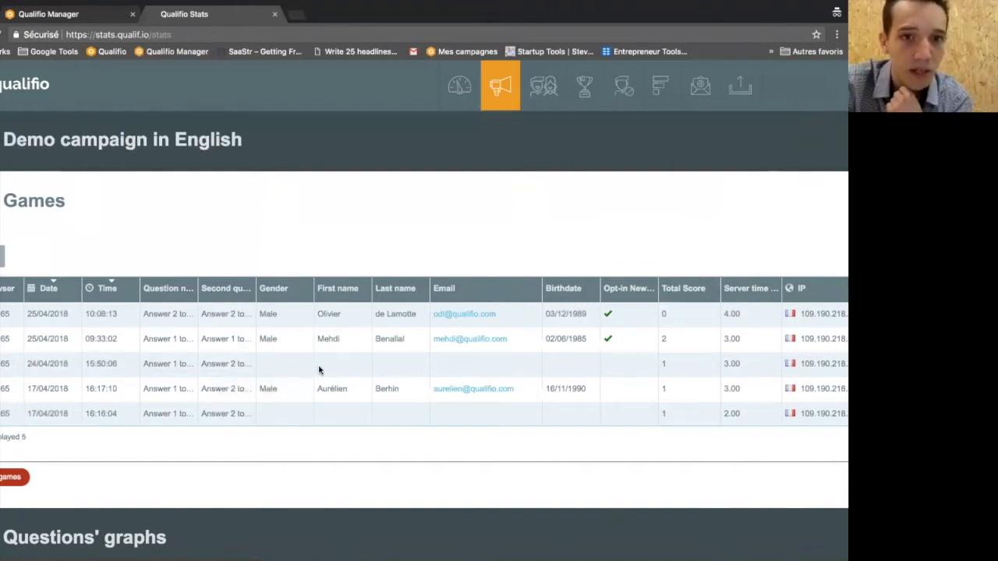
mouse_move(503, 376)
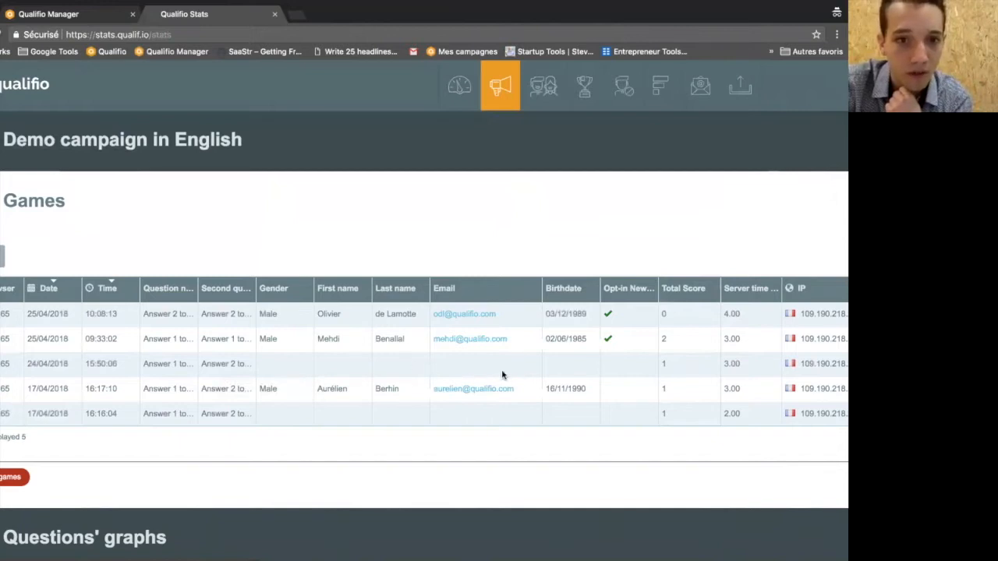
mouse_move(346, 372)
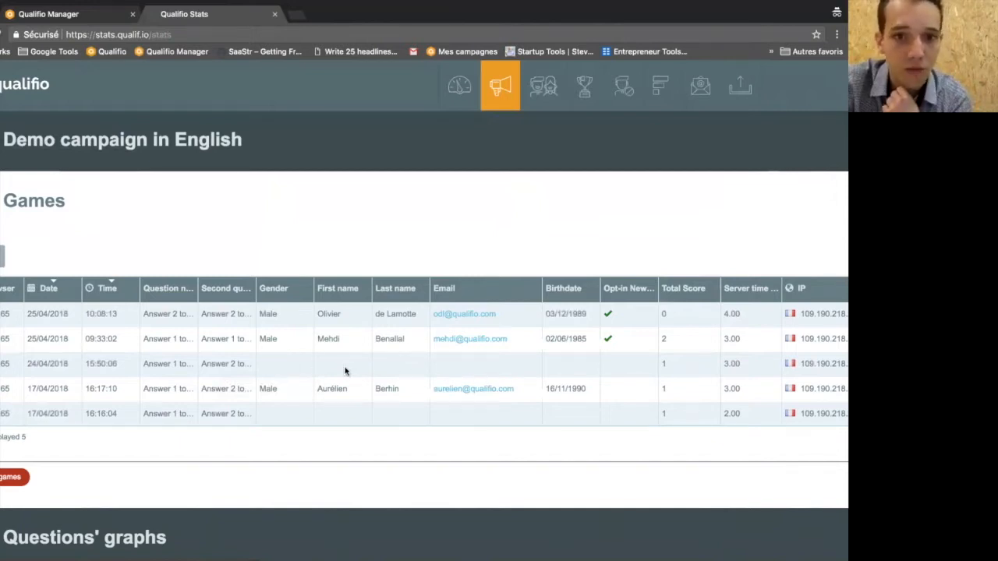
mouse_move(411, 370)
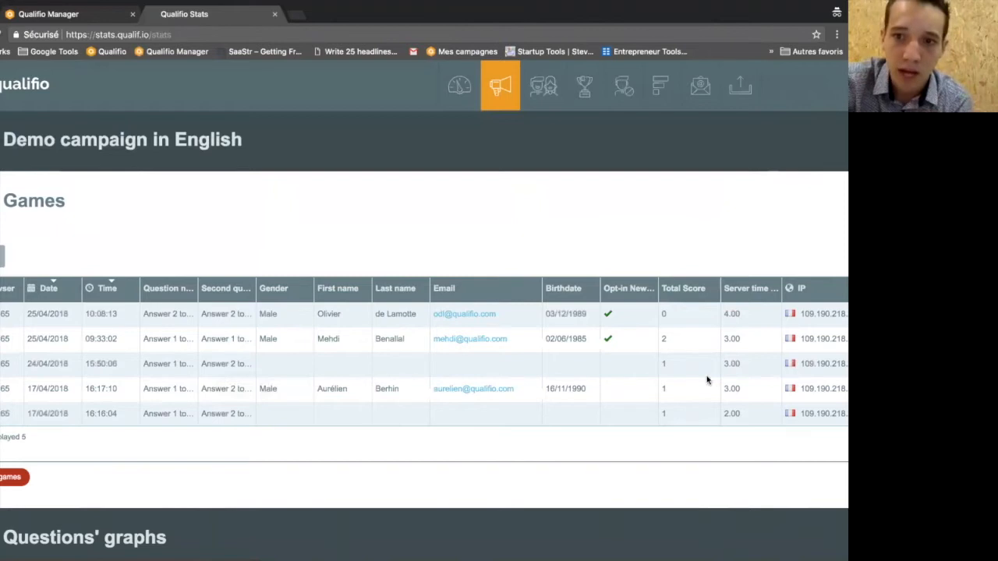
mouse_move(590, 367)
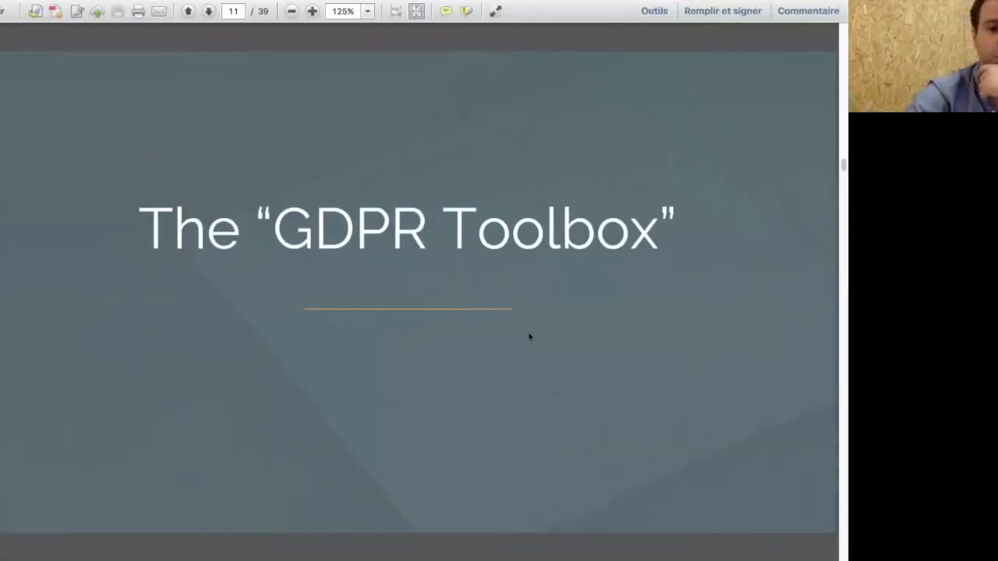
Advance two pages to slide 13, Consent under the GDPR.
left_click(208, 10)
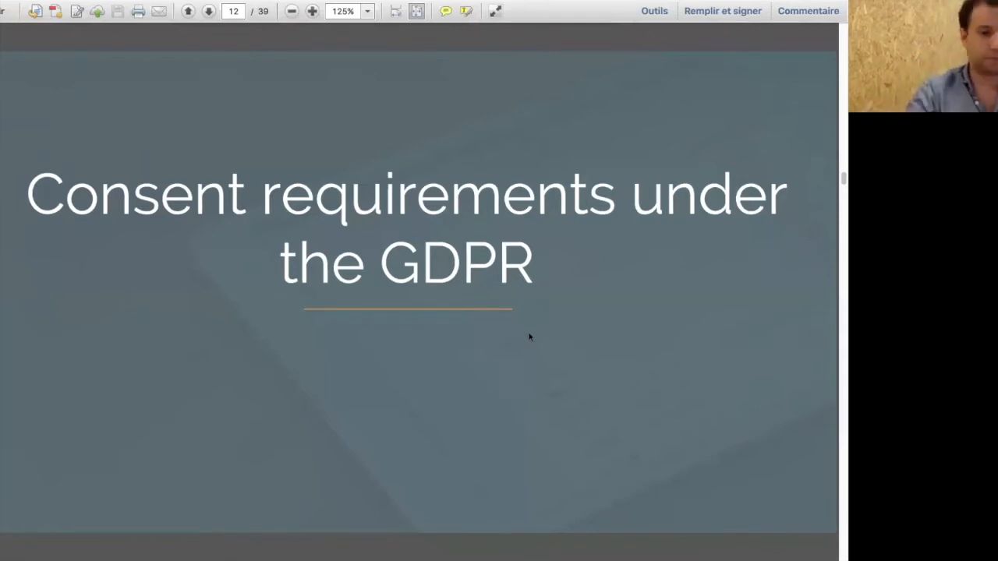
left_click(208, 11)
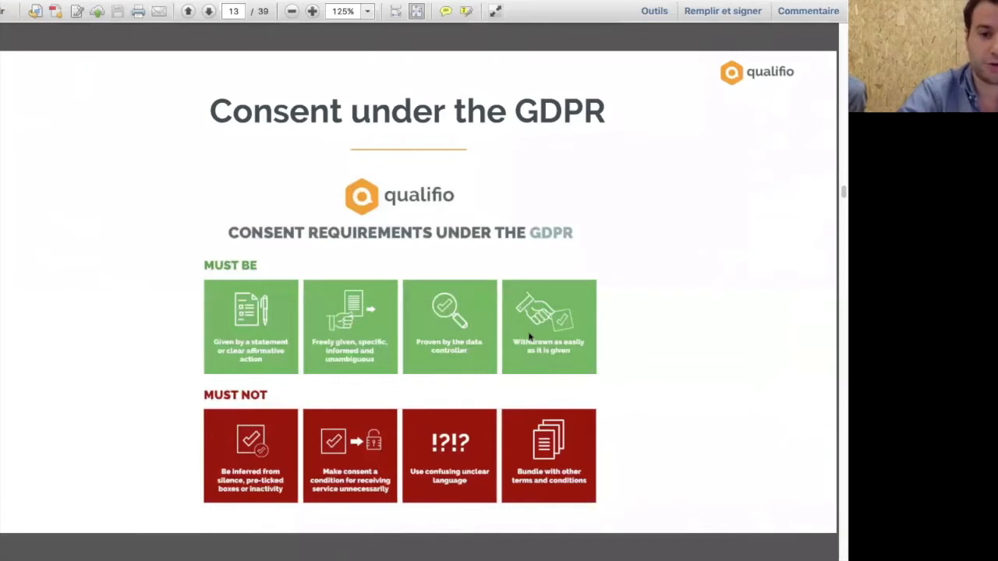
mouse_move(639, 332)
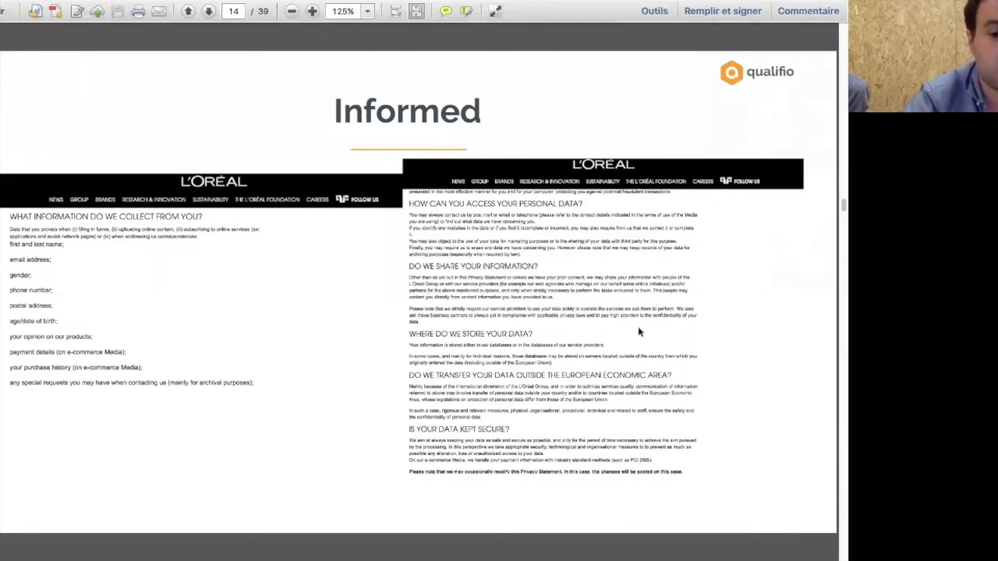
mouse_move(10, 286)
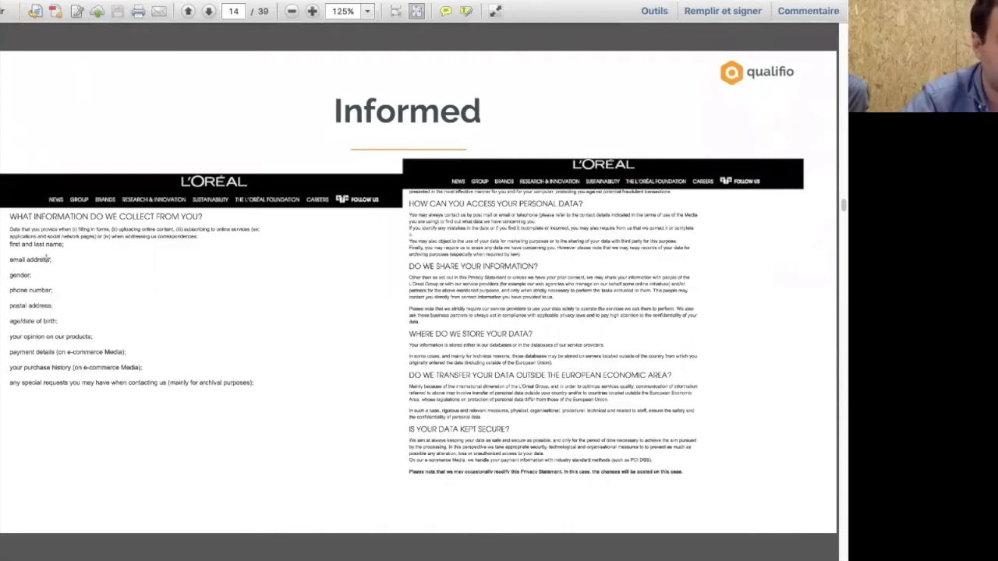
mouse_move(146, 334)
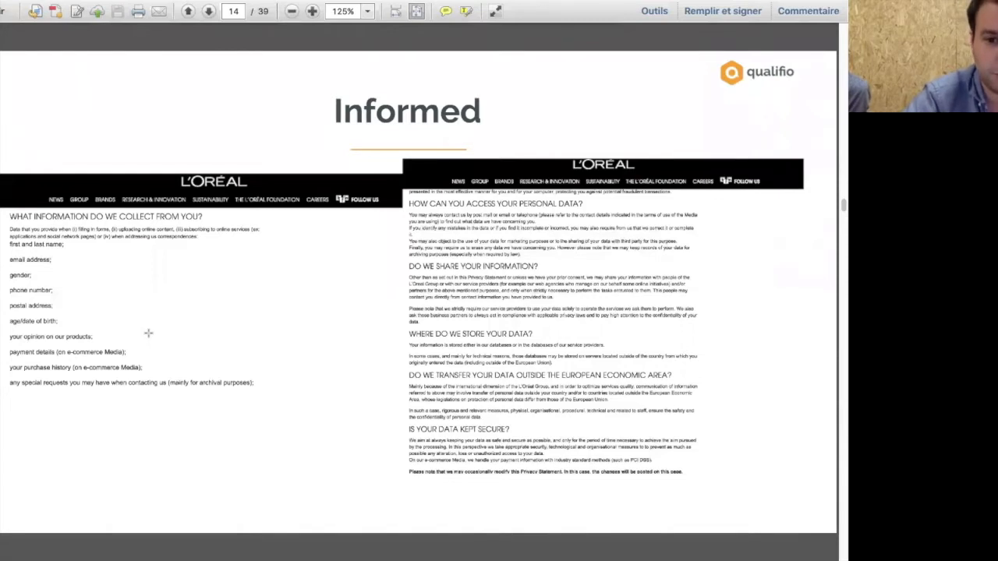
Advance from page 14 to page 15, the Nestlé privacy policy Informed slide.
left_click(207, 11)
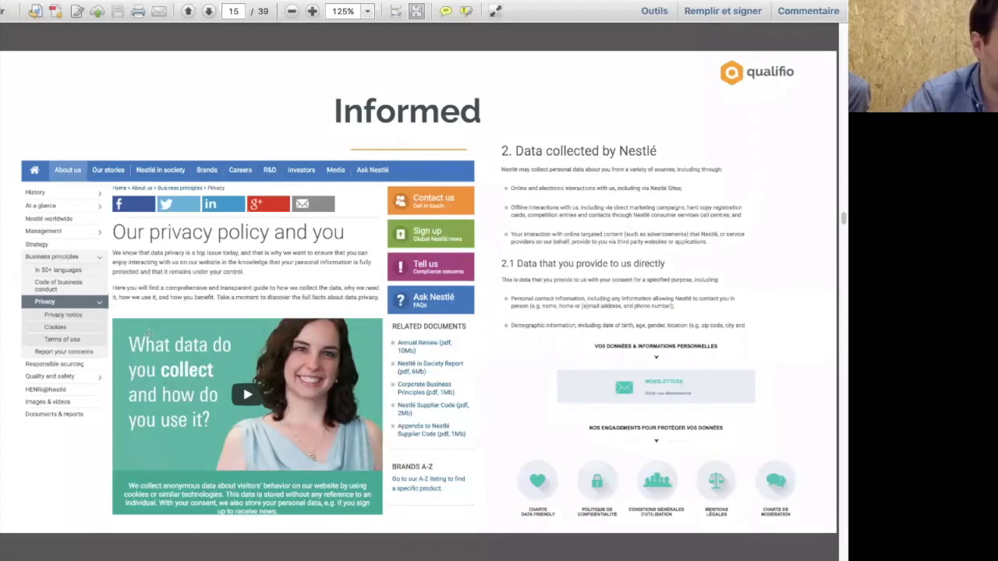
mouse_move(377, 257)
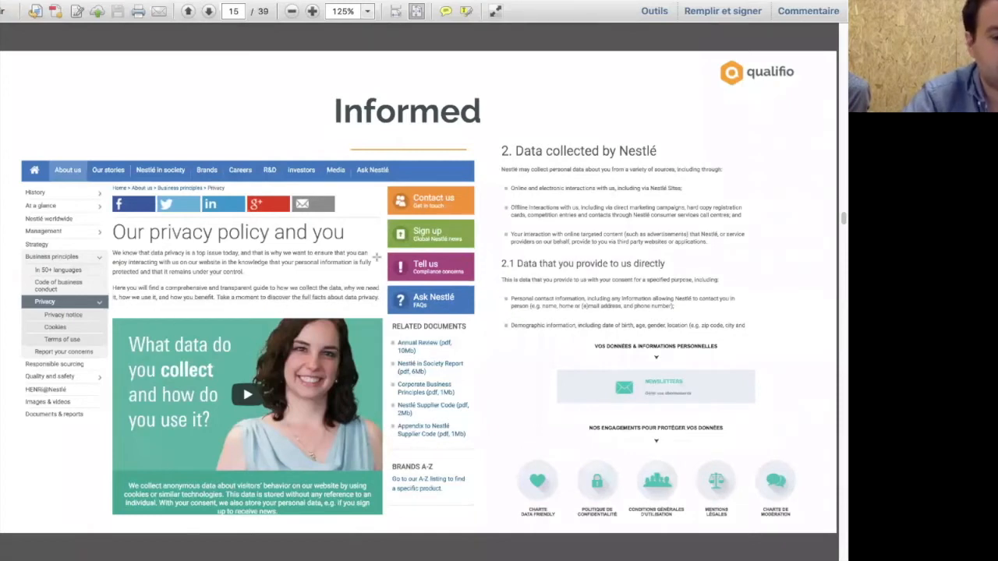
mouse_move(584, 236)
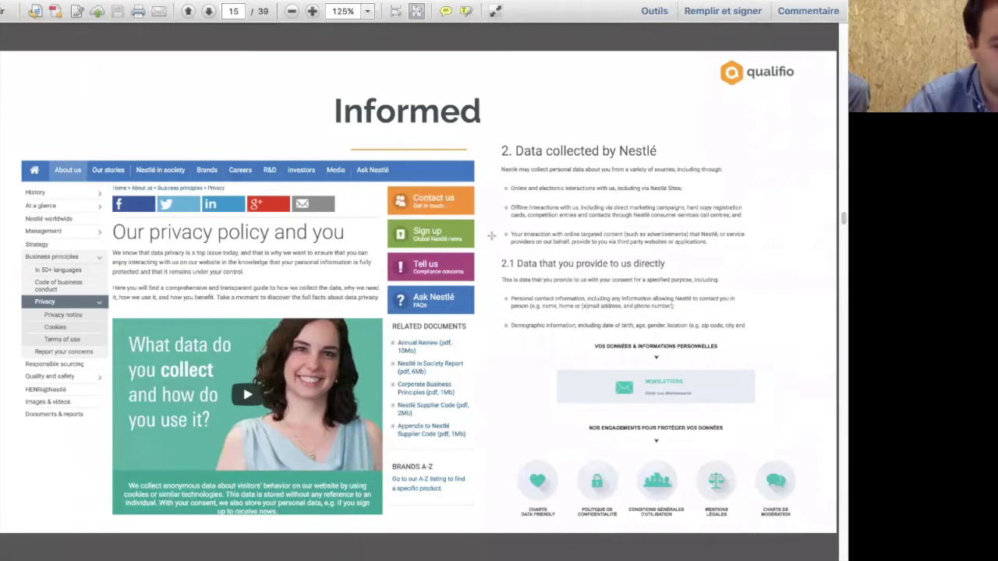
mouse_move(286, 318)
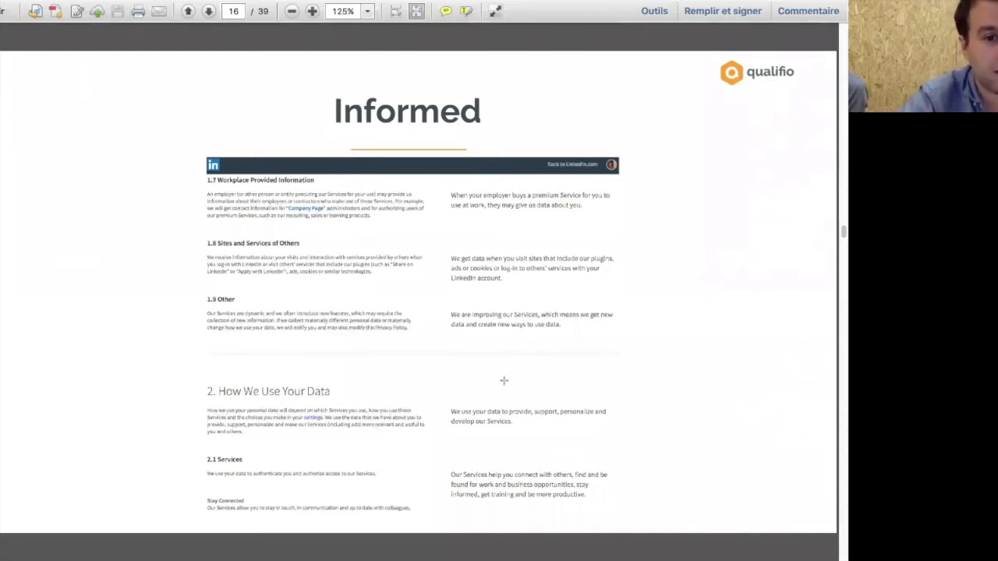
mouse_move(282, 236)
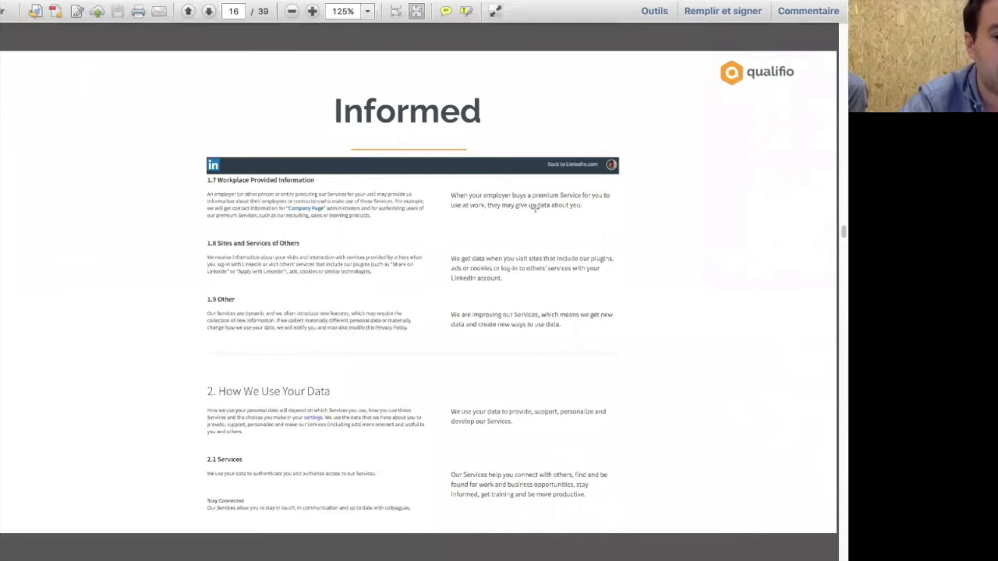
mouse_move(485, 201)
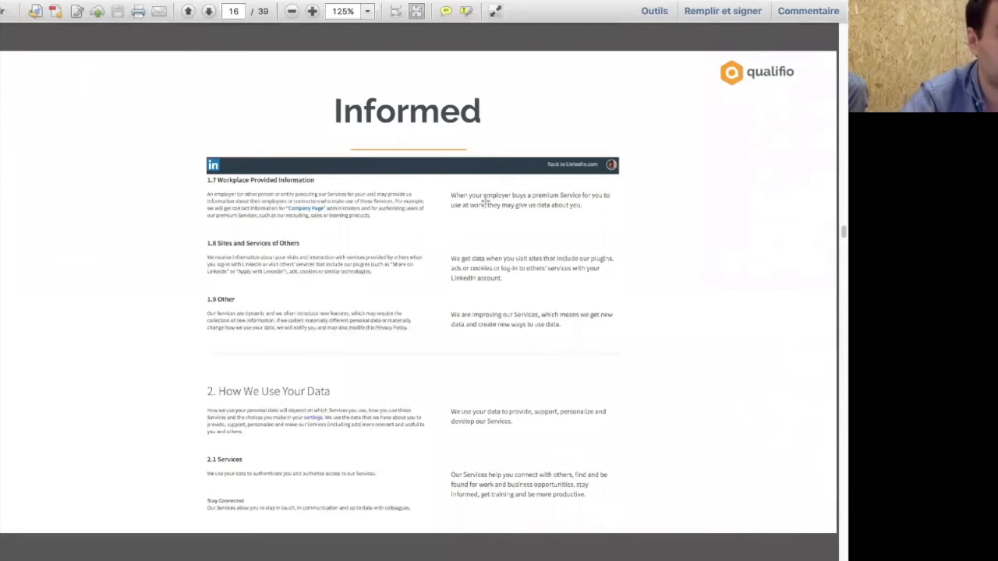
Advance to slide 17, the France Télévisions sign-up form example.
left_click(208, 11)
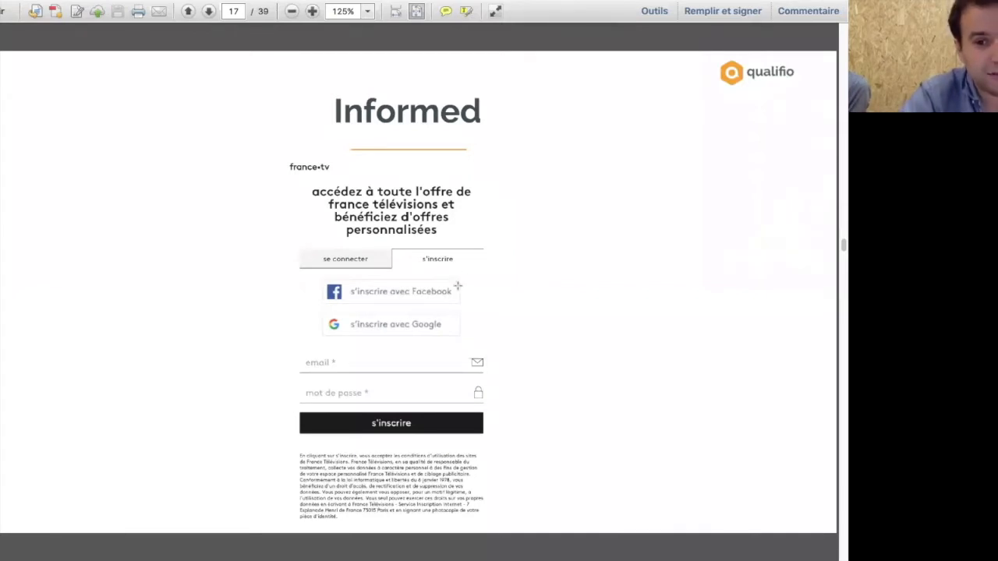
mouse_move(418, 427)
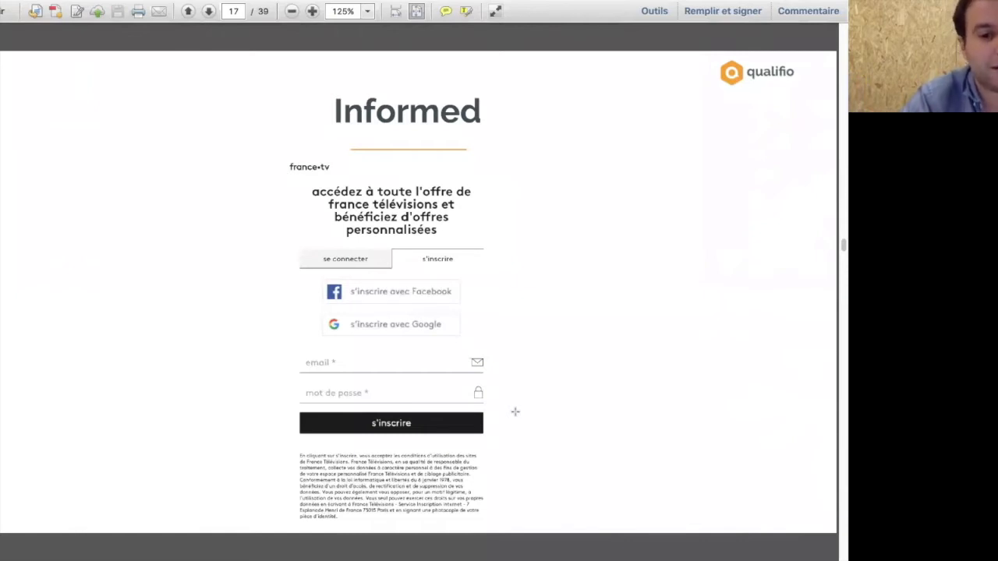
mouse_move(313, 439)
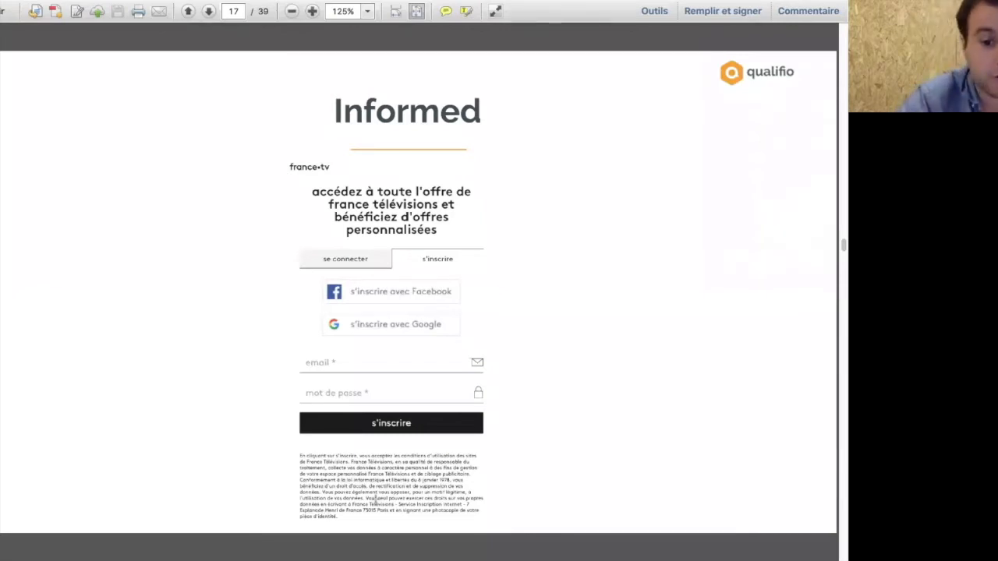
mouse_move(400, 514)
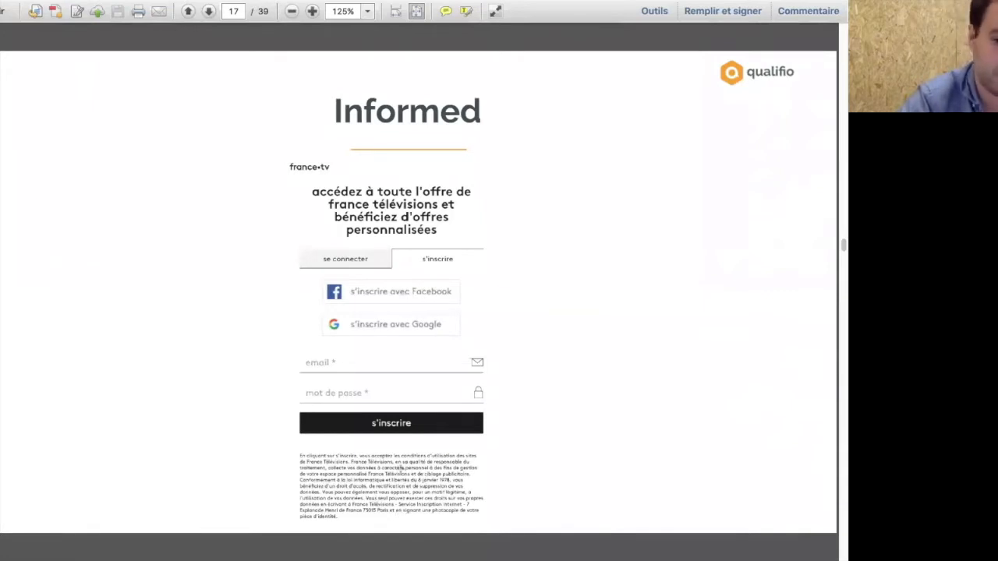
Advance from page 17 to slide 18, the Let's work together contact form.
left_click(208, 10)
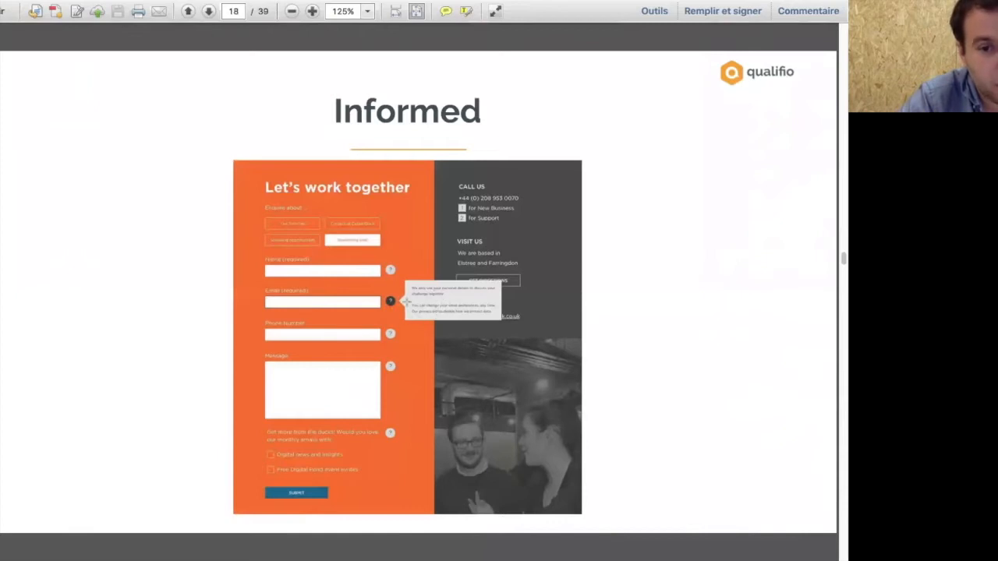
mouse_move(445, 289)
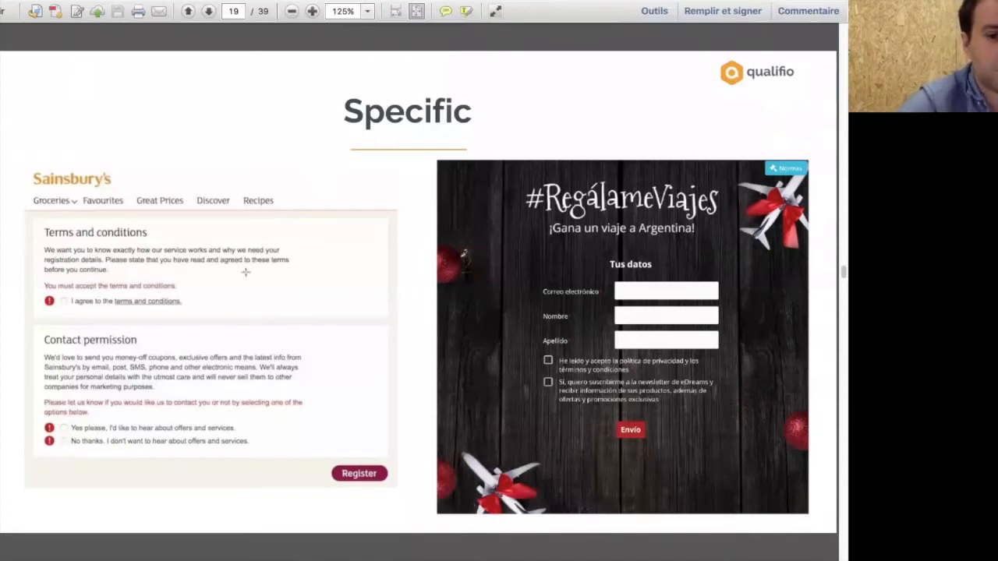
mouse_move(269, 265)
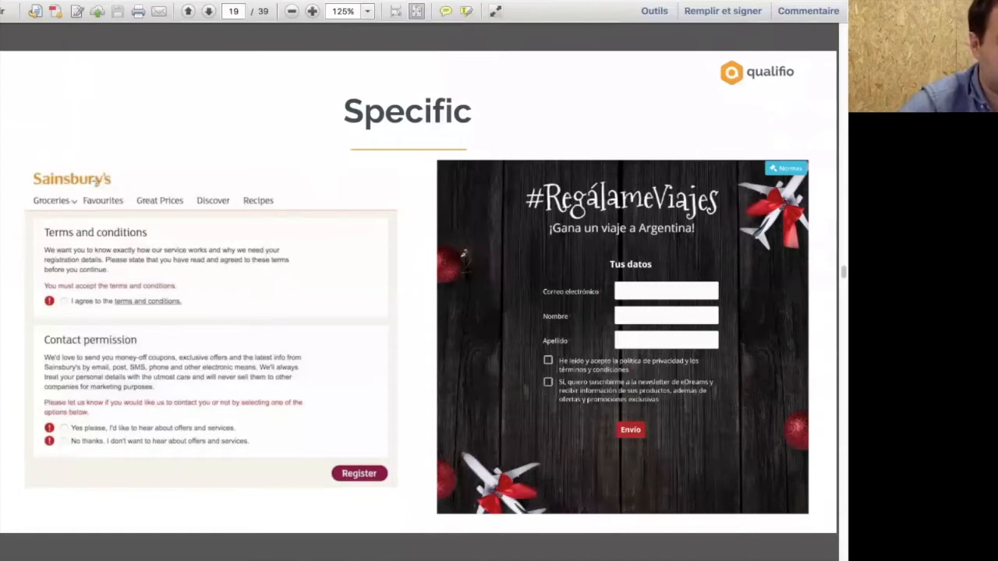
mouse_move(115, 247)
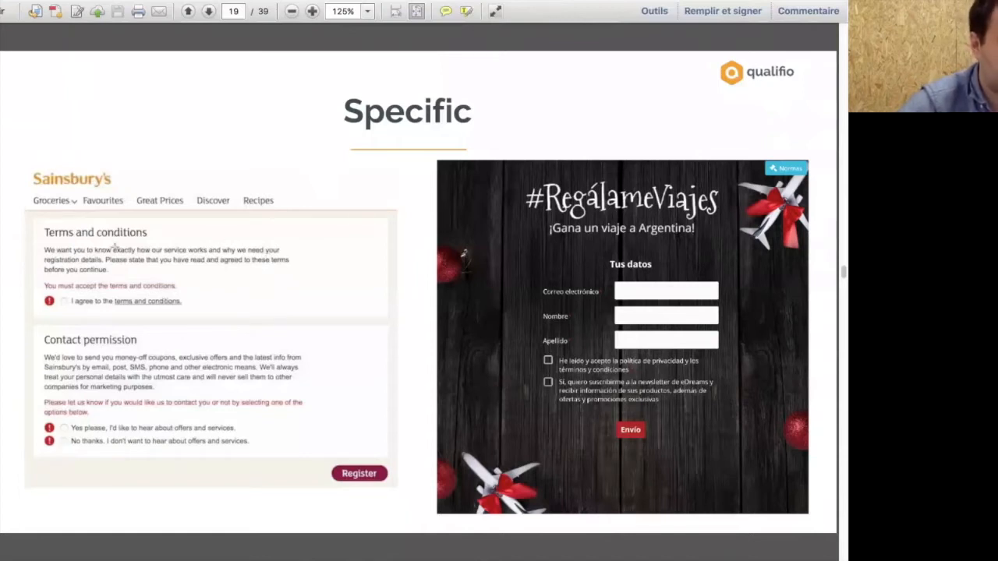
mouse_move(162, 293)
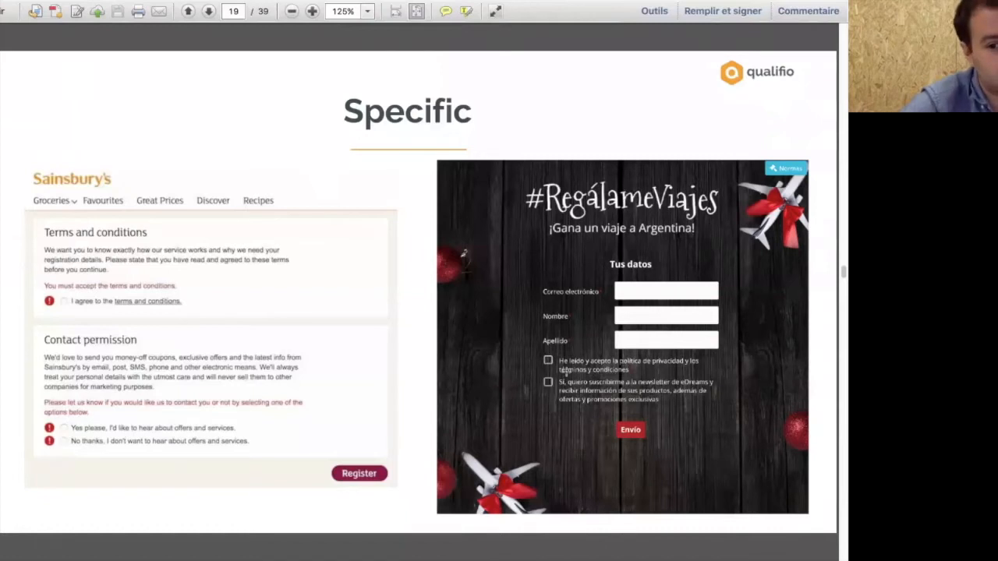
mouse_move(647, 390)
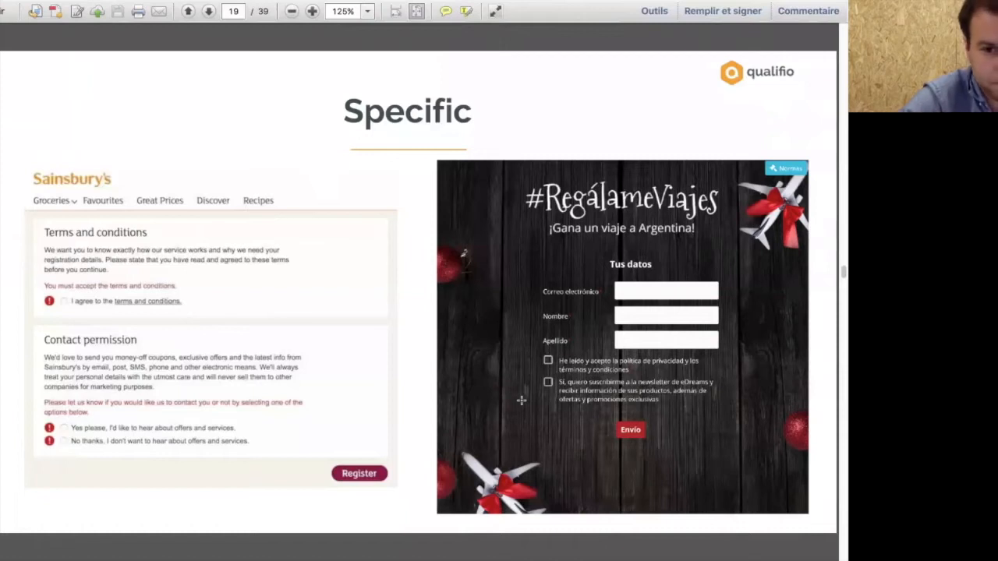
Advance from page 19 to slide 20, the DigitaWeb download form example.
left_click(208, 11)
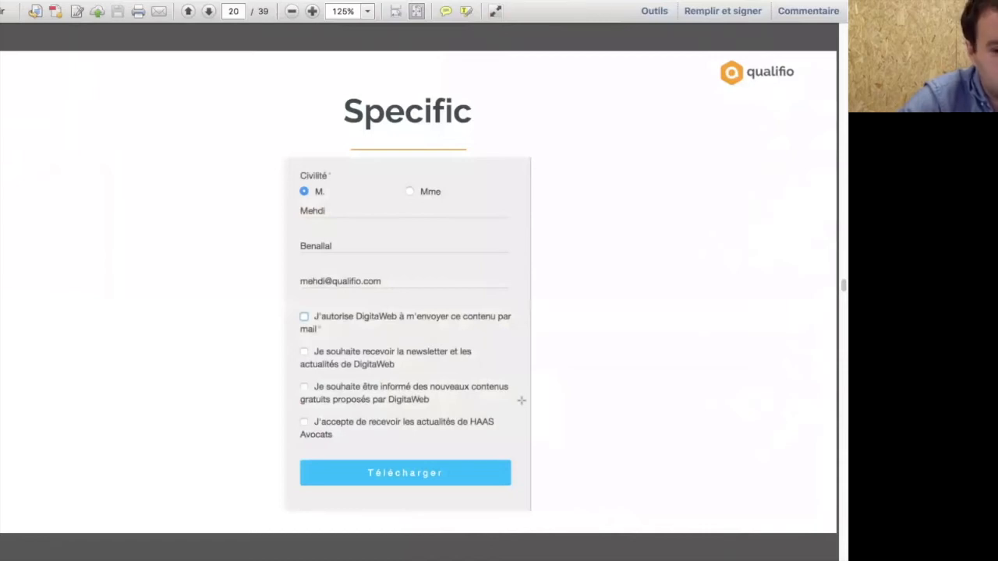
mouse_move(488, 313)
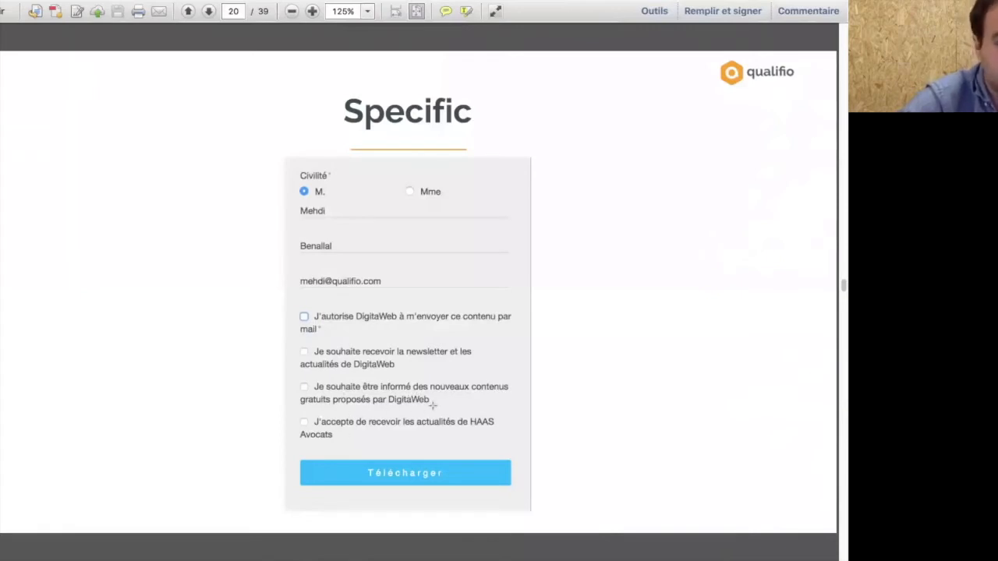
mouse_move(324, 445)
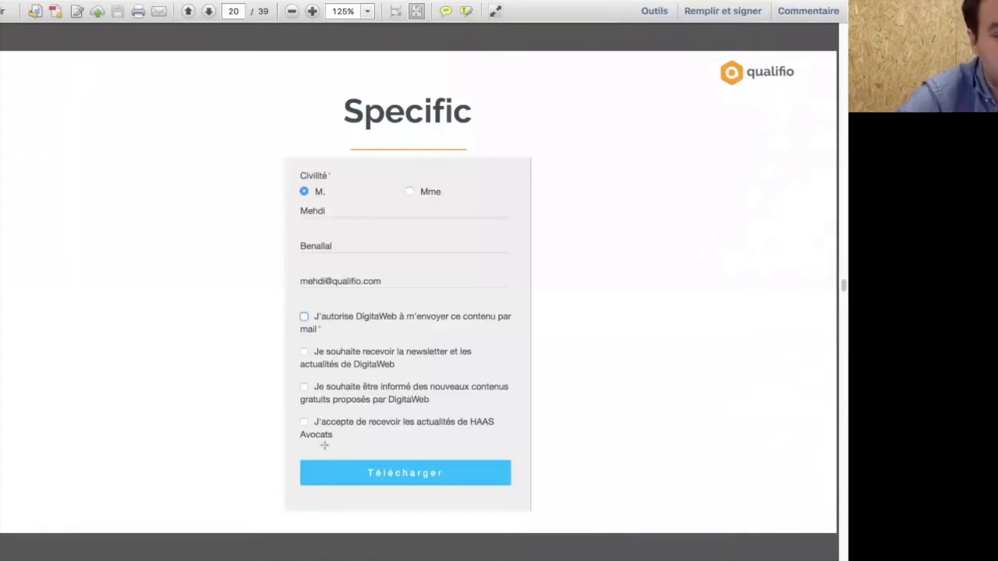
mouse_move(444, 428)
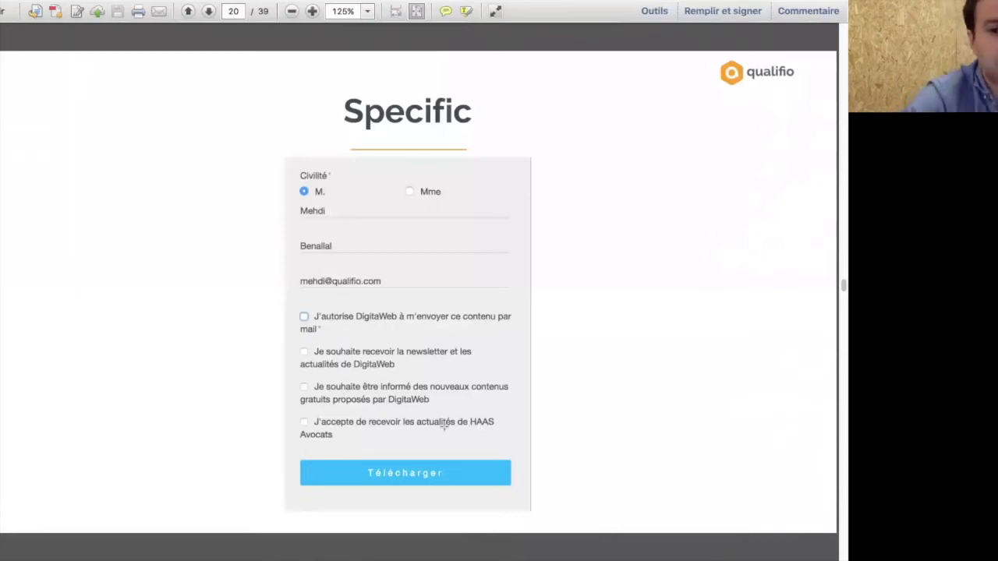
Page through the Europcar, Dior and Monoprix examples to slide 24, the first Affirmative slide.
left_click(207, 11)
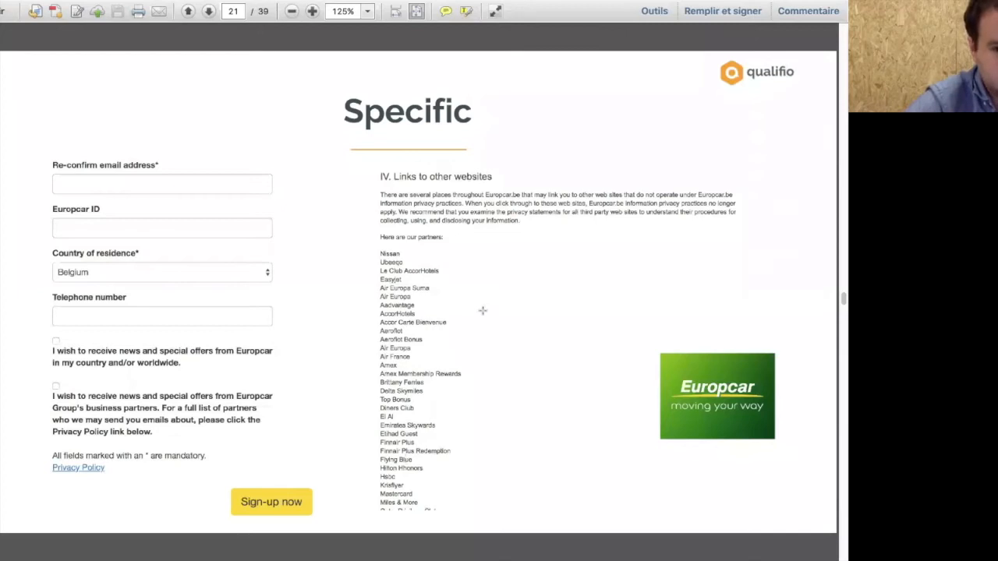
left_click(208, 11)
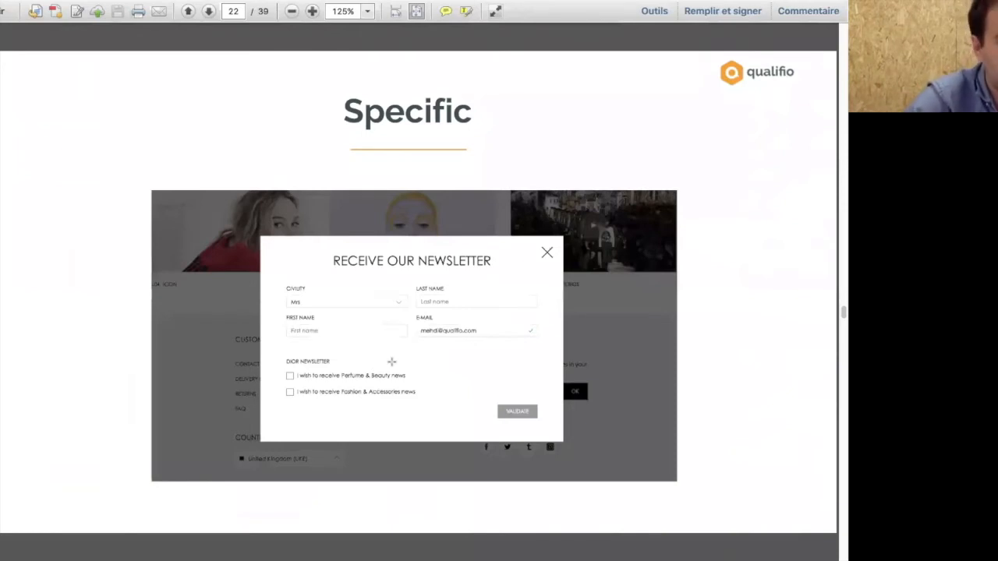
left_click(208, 11)
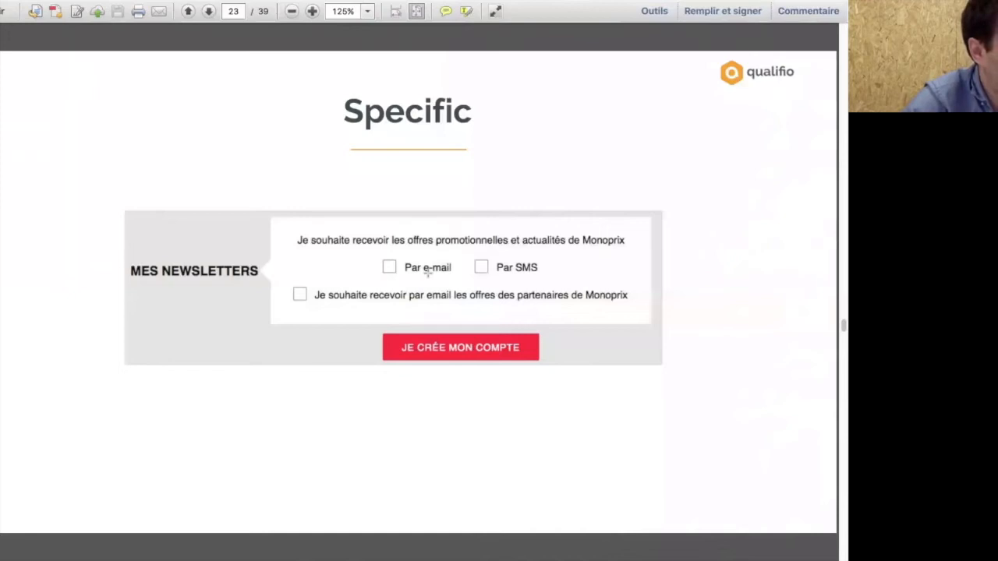
left_click(208, 11)
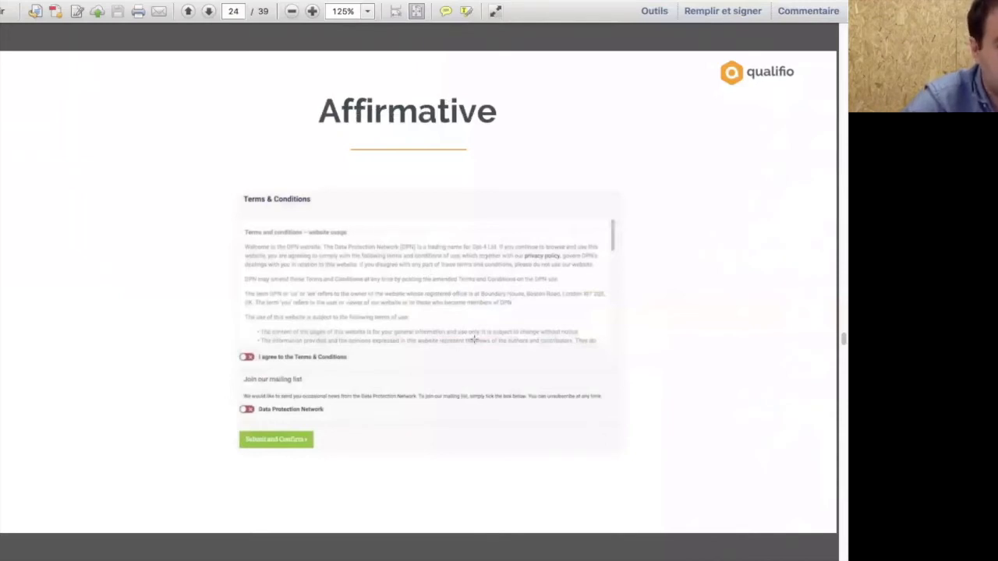
mouse_move(293, 363)
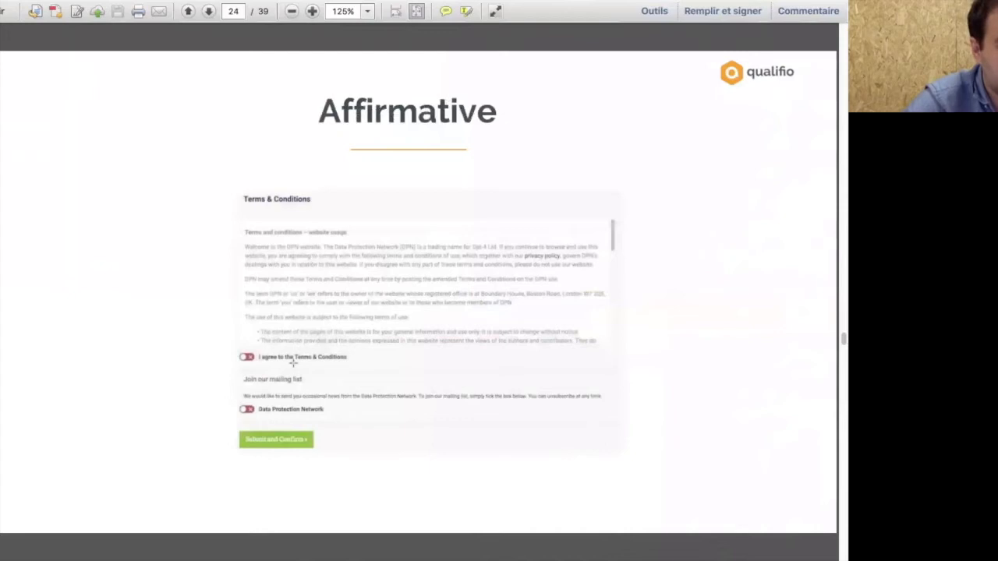
mouse_move(320, 335)
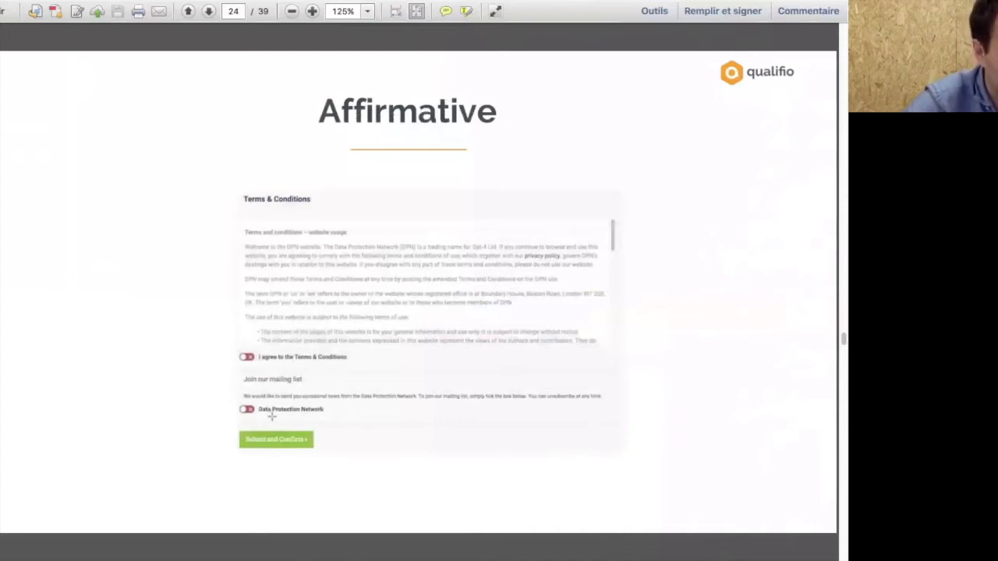
mouse_move(250, 368)
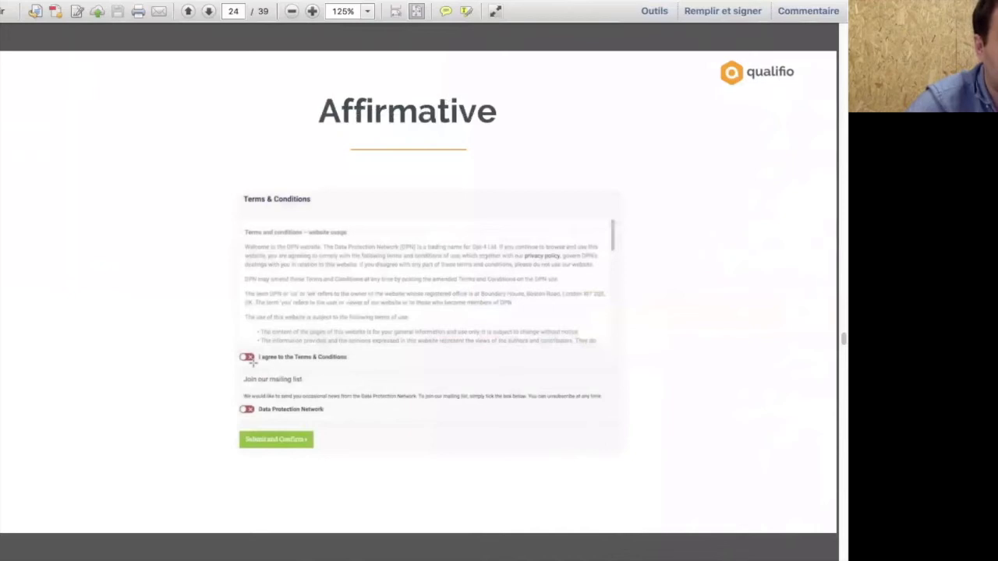
mouse_move(347, 351)
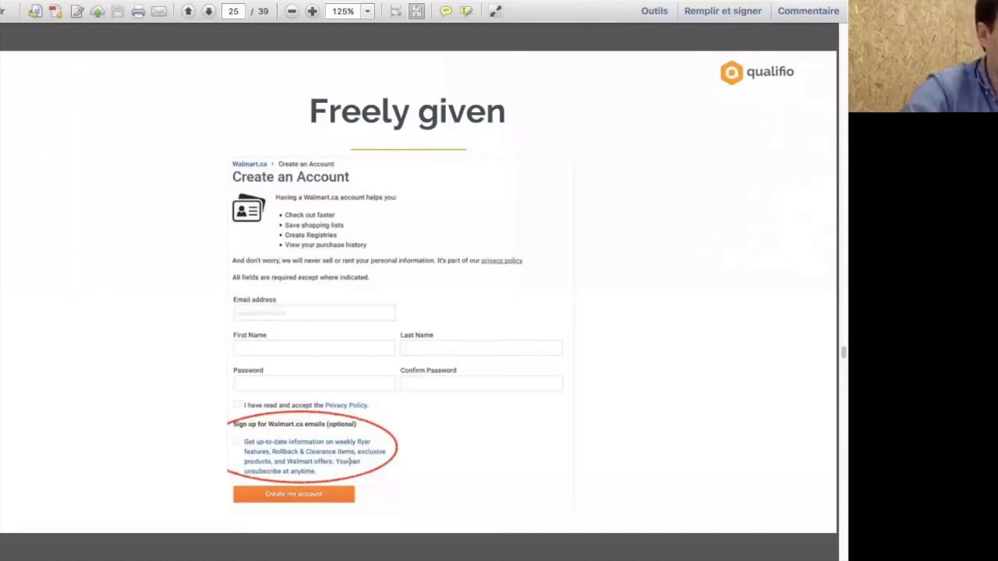
mouse_move(424, 160)
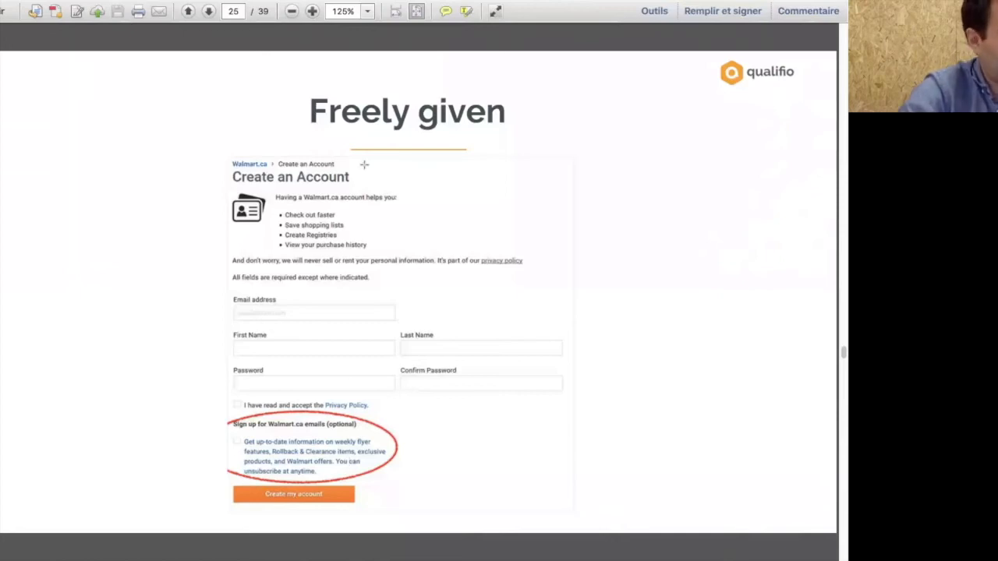
mouse_move(360, 129)
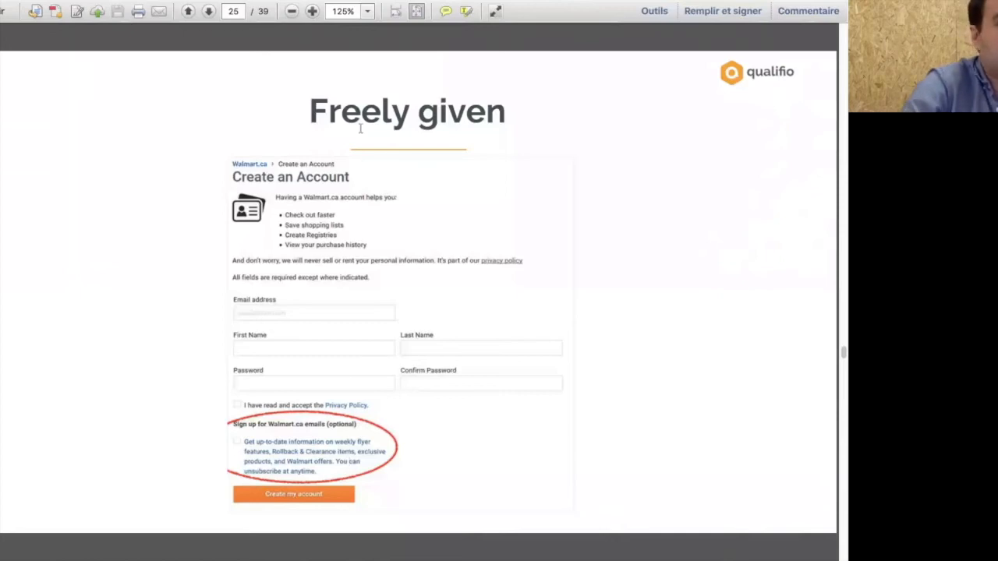
Advance the deck to the Freely given slide with the Walmart account form.
left_click(208, 11)
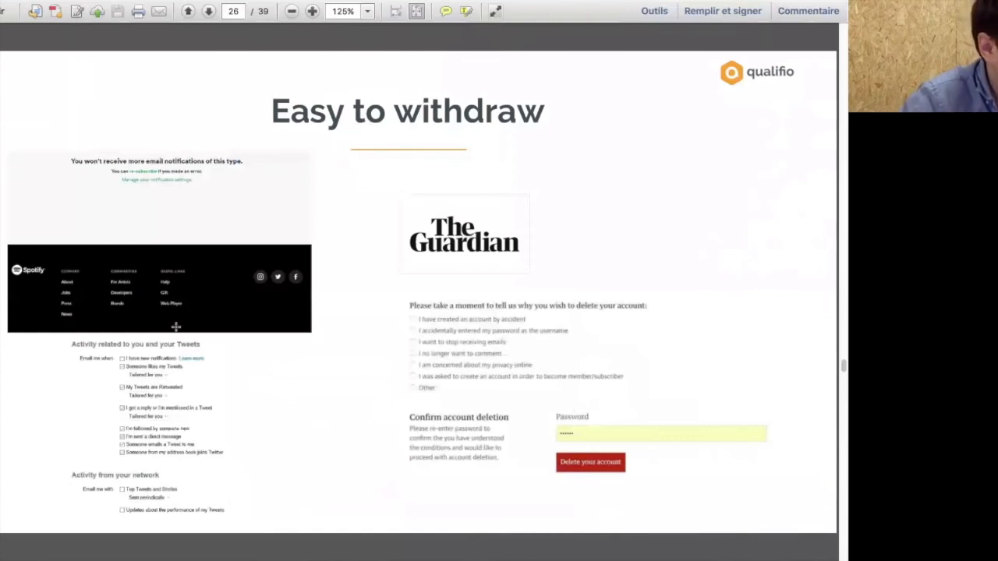
mouse_move(216, 316)
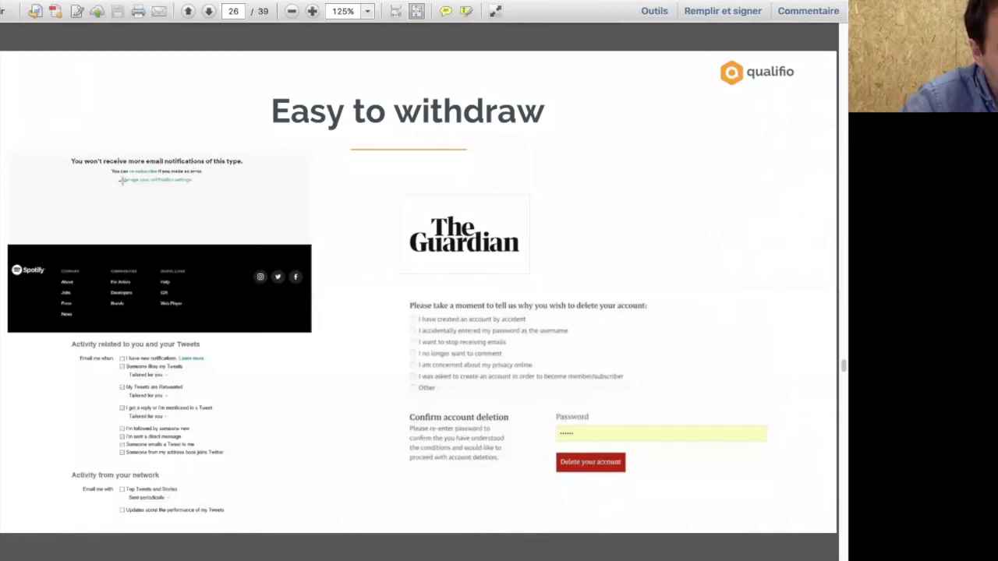
mouse_move(121, 187)
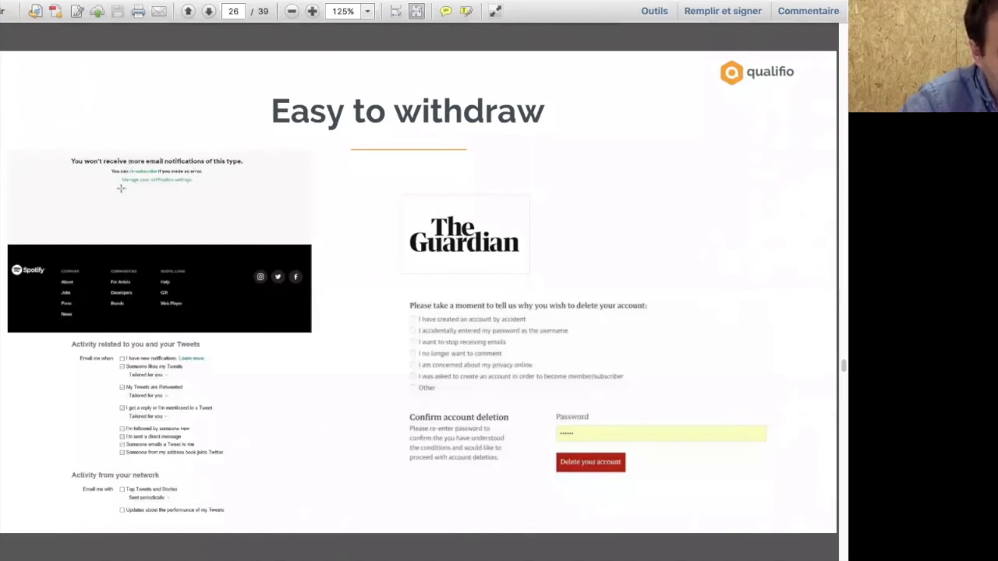
mouse_move(163, 408)
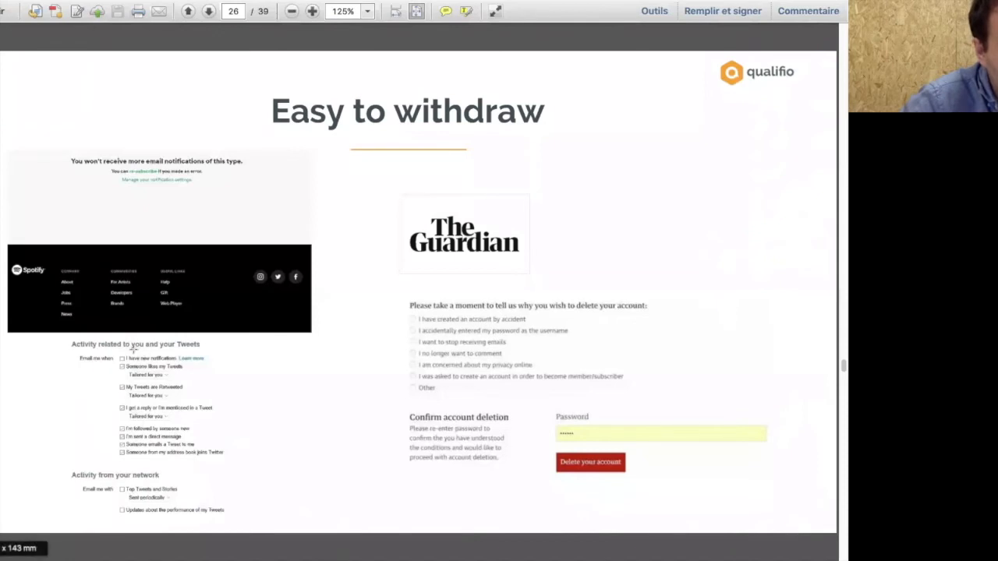
mouse_move(130, 347)
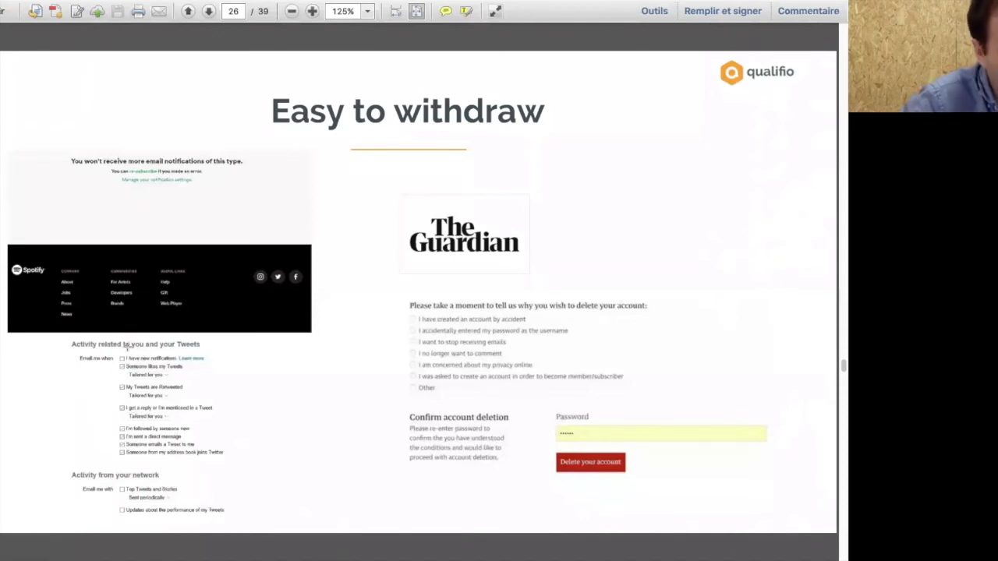
mouse_move(372, 334)
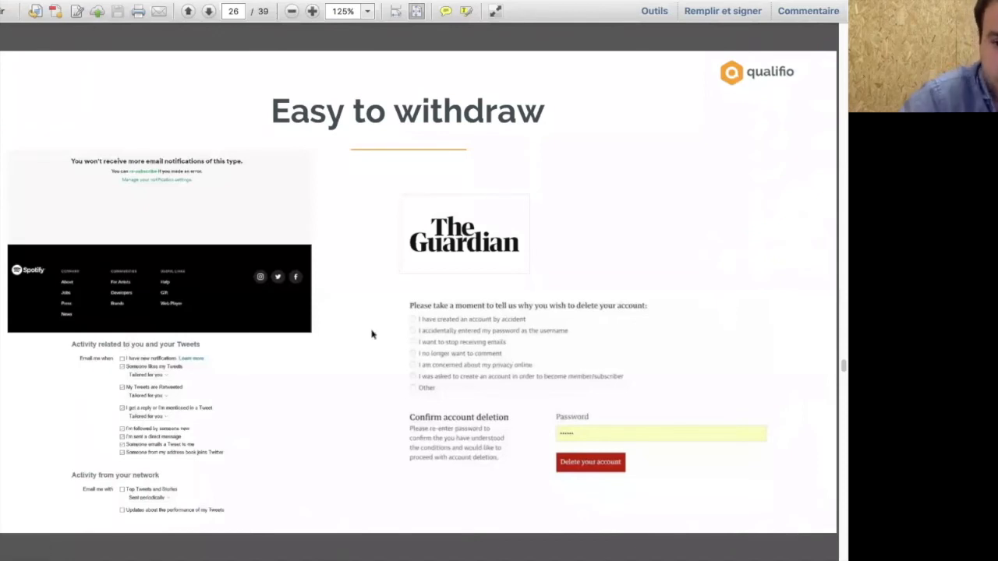
mouse_move(580, 479)
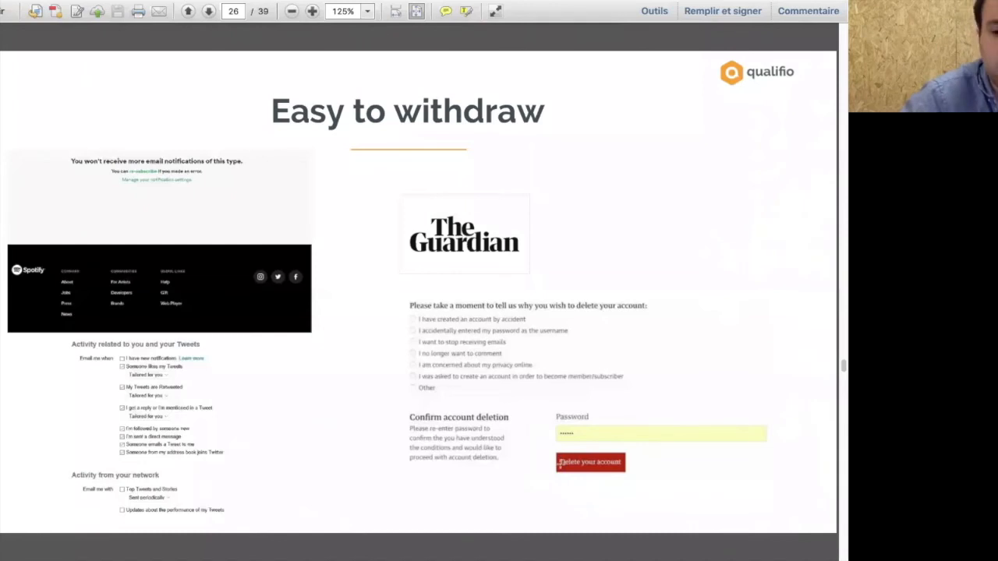
mouse_move(584, 433)
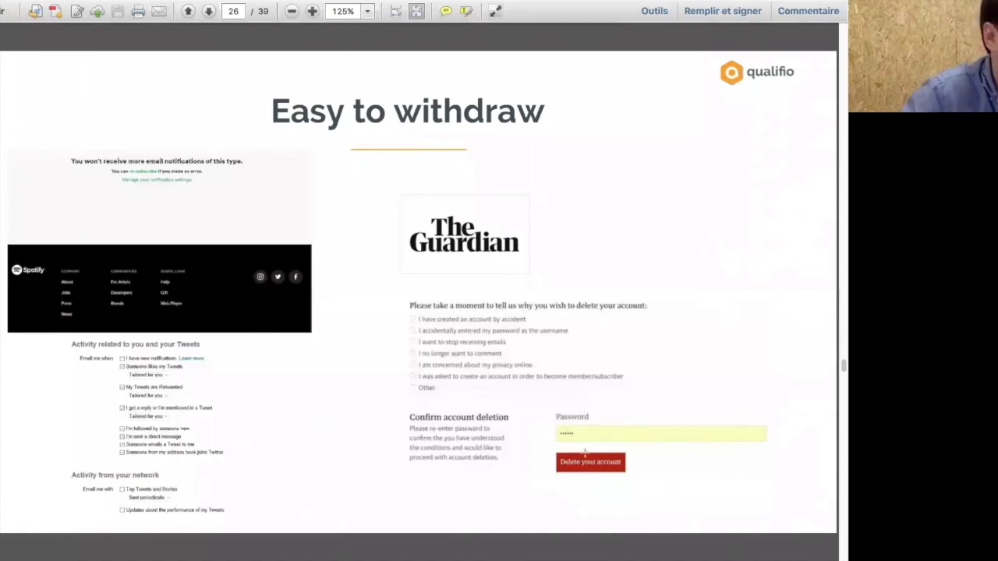
Advance to page 26, the Spotify, Twitter and Guardian opt-out examples.
left_click(209, 11)
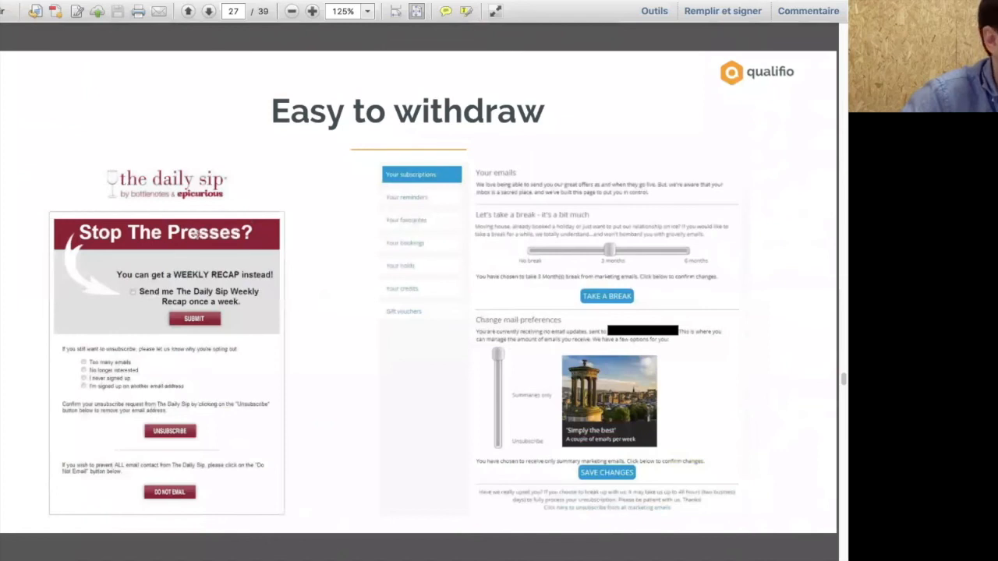
mouse_move(241, 220)
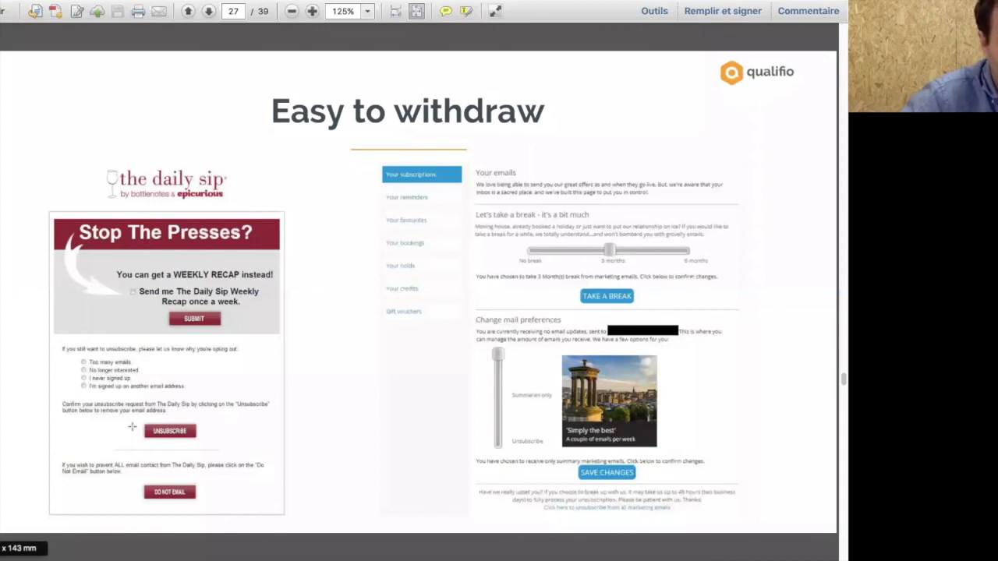
mouse_move(248, 419)
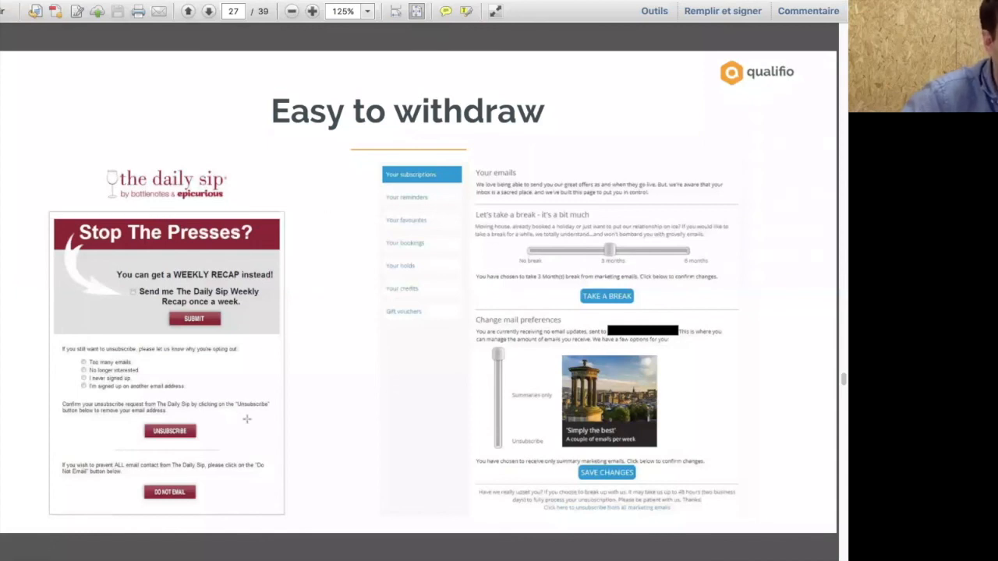
mouse_move(400, 355)
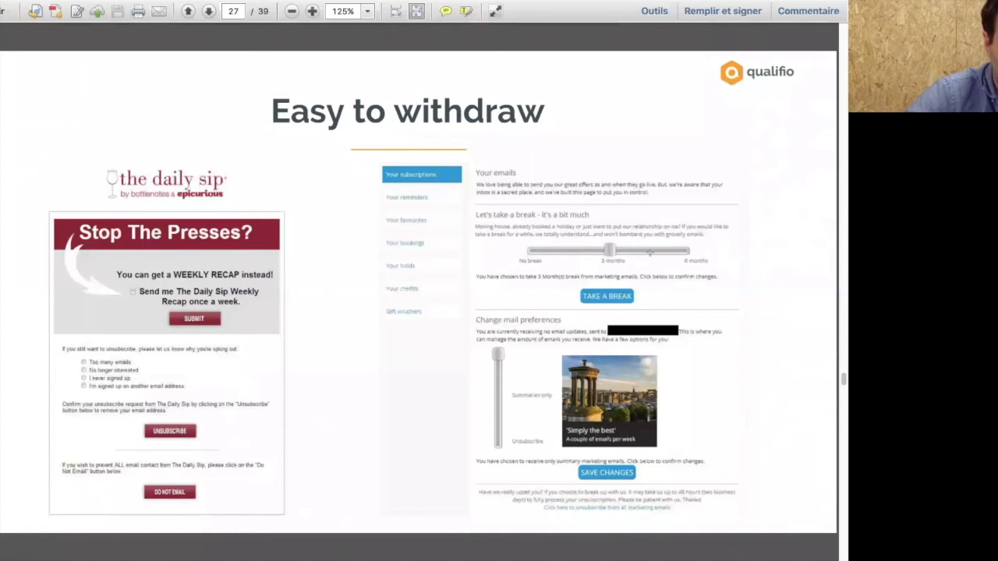
mouse_move(584, 370)
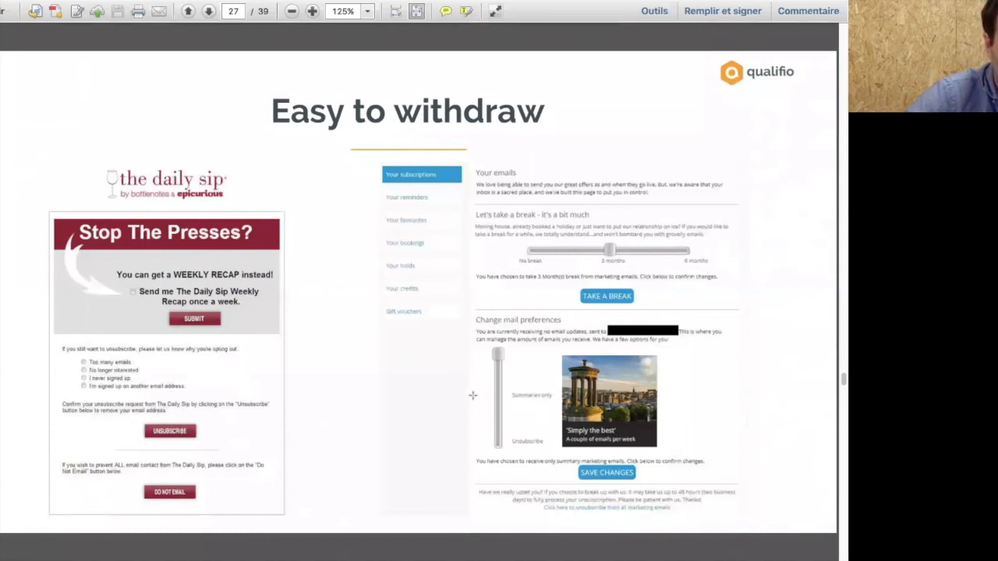
mouse_move(438, 309)
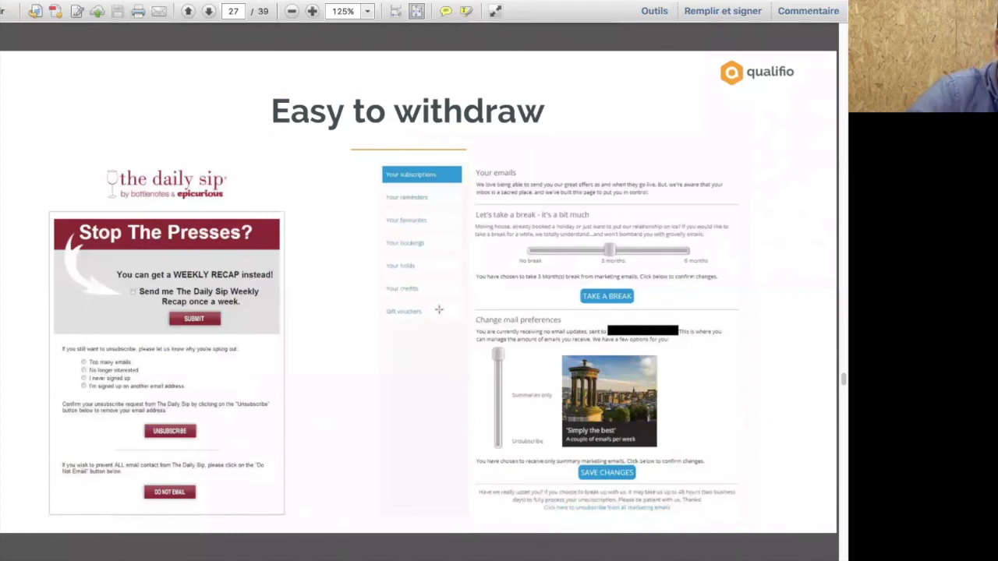
Advance past The Daily Sip unsubscribe slide to page 28's privacy settings example.
left_click(208, 11)
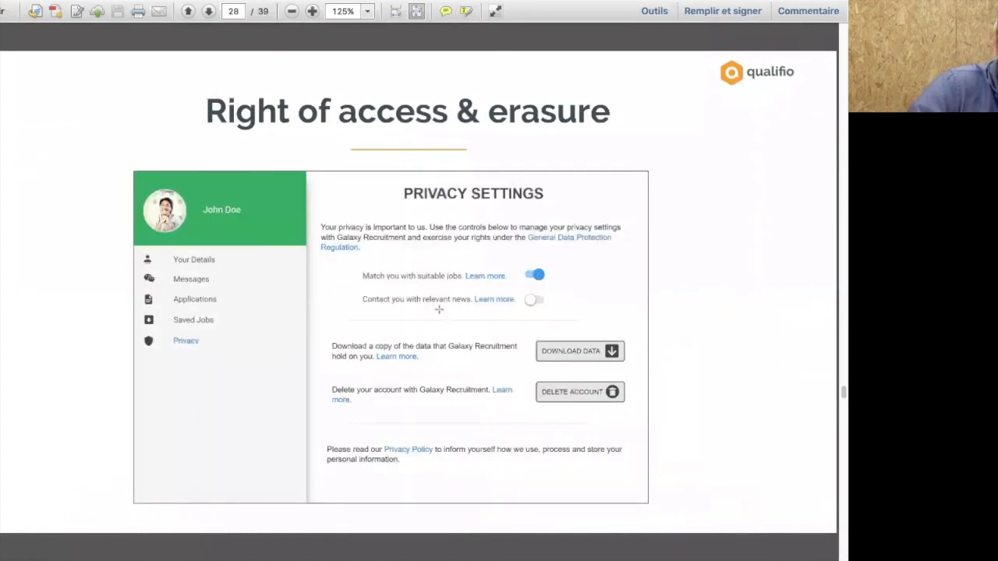